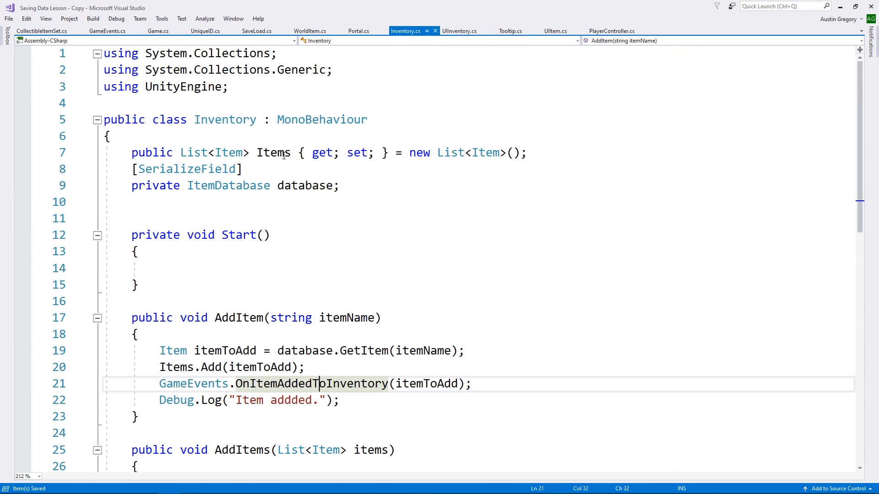
{"action": "mouse_move", "coordinate": [224, 119]}
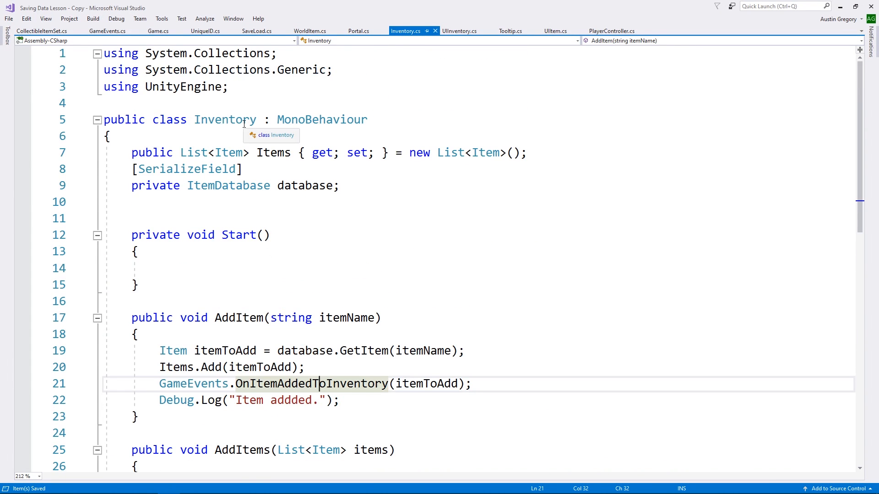
Review AddItem and AddItems in Inventory.cs, then bring up GameEvents.cs
{"action": "scroll", "scroll_direction": "down", "scroll_amount": 3}
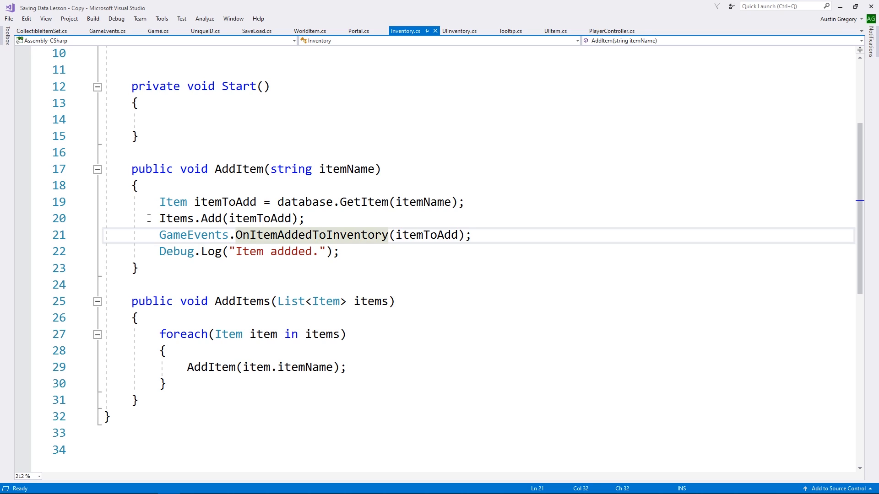
{"action": "left_click", "coordinate": [106, 30]}
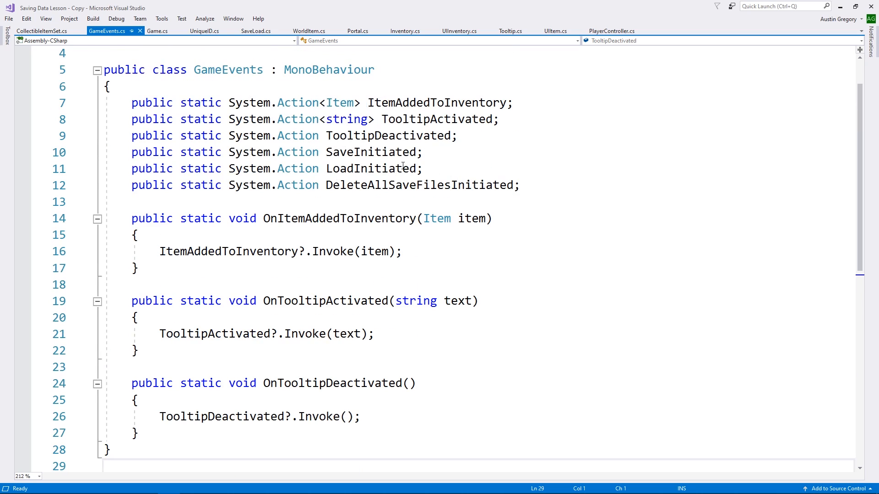
Delete the LoadInitiated and DeleteAllSaveFilesInitiated event declarations and save GameEvents.cs
{"action": "left_click_drag", "start_coordinate": [131, 168], "coordinate": [518, 185]}
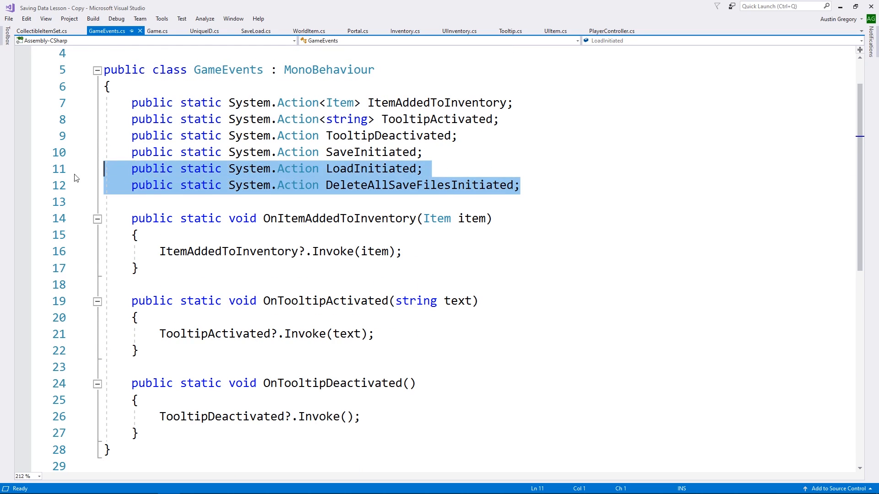
{"action": "key", "text": "Delete"}
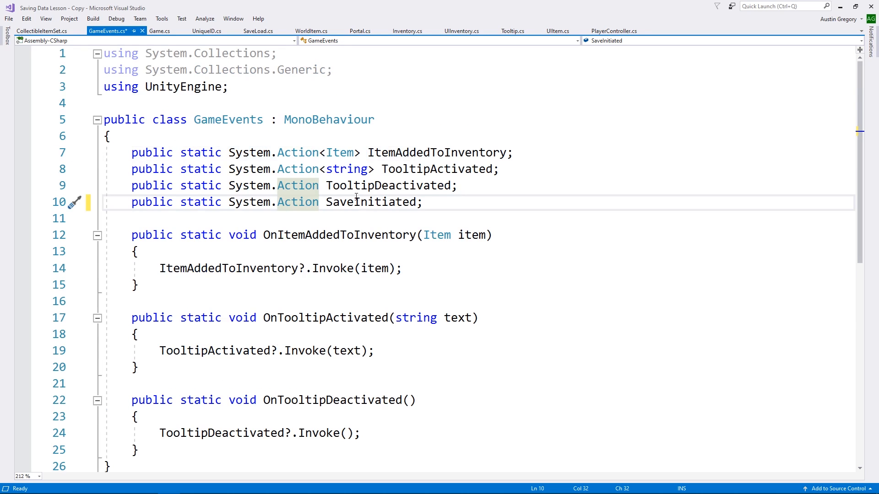
{"action": "key", "text": "ctrl+s"}
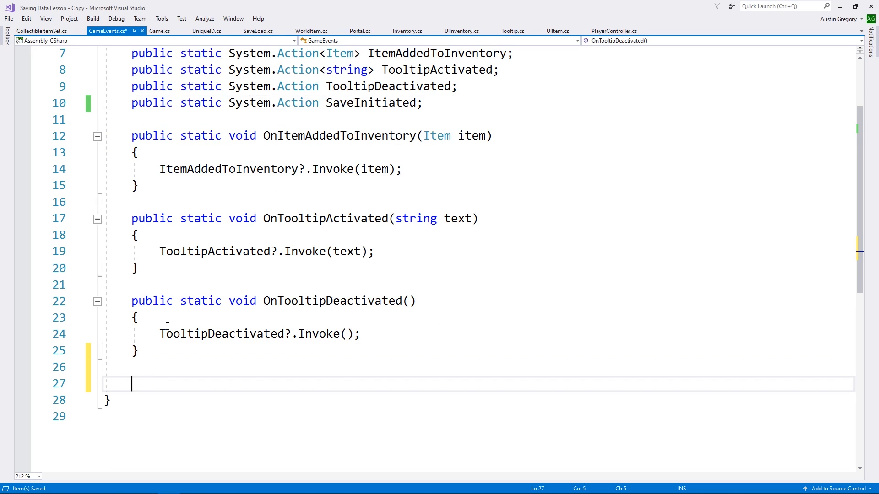
Add an empty public static void OnSaveInitiated() method
{"action": "type", "text": "public static void"}
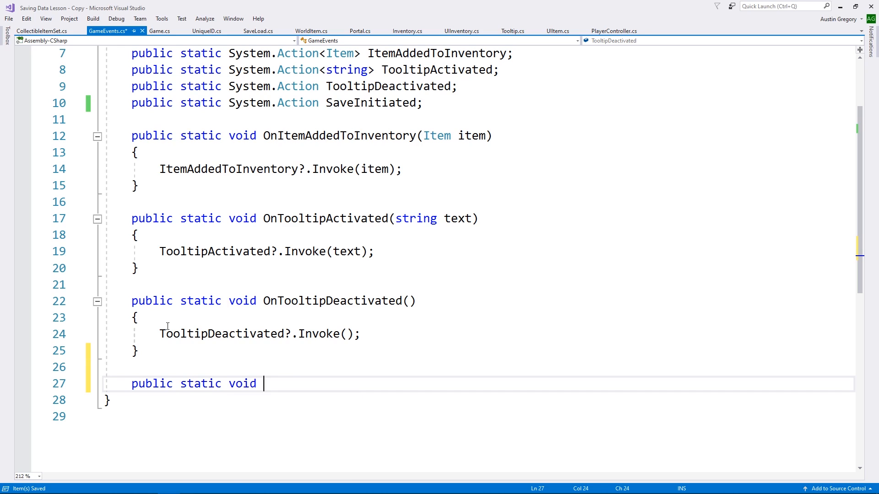
{"action": "type", "text": "OnSaveInitiated("}
{"action": "type", "text": "{"}
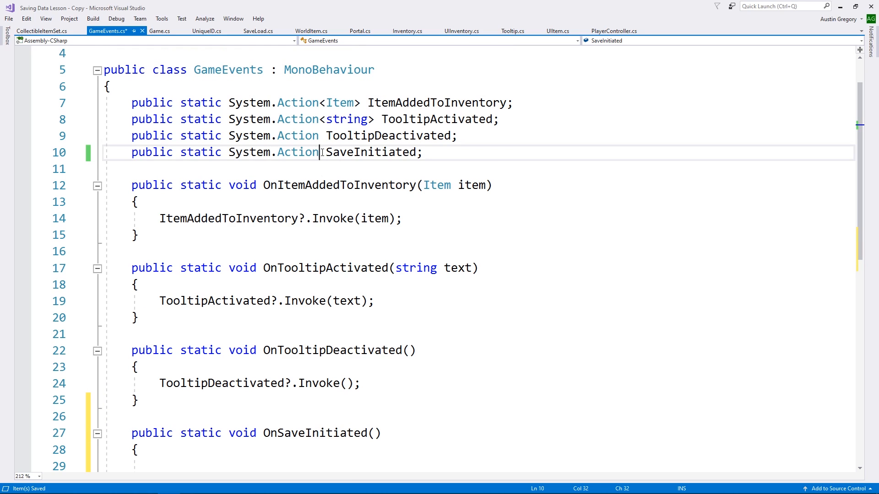
{"action": "type", "text": "<string>"}
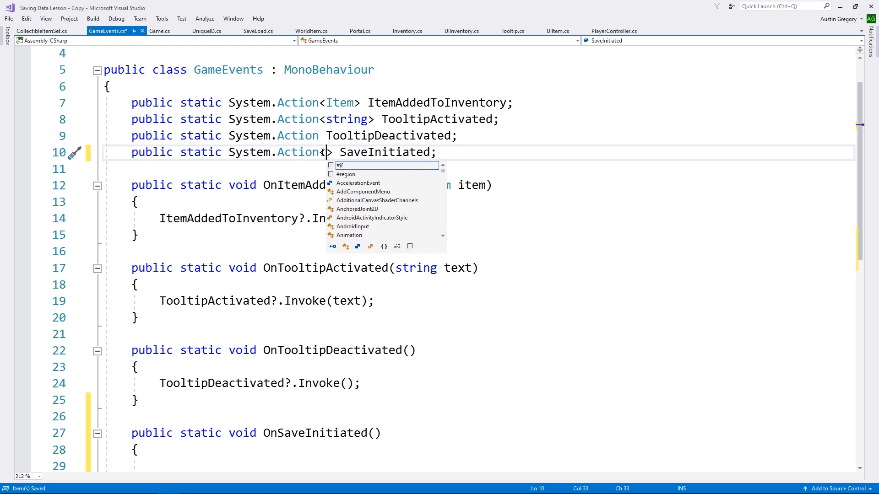
{"action": "key", "text": "Escape"}
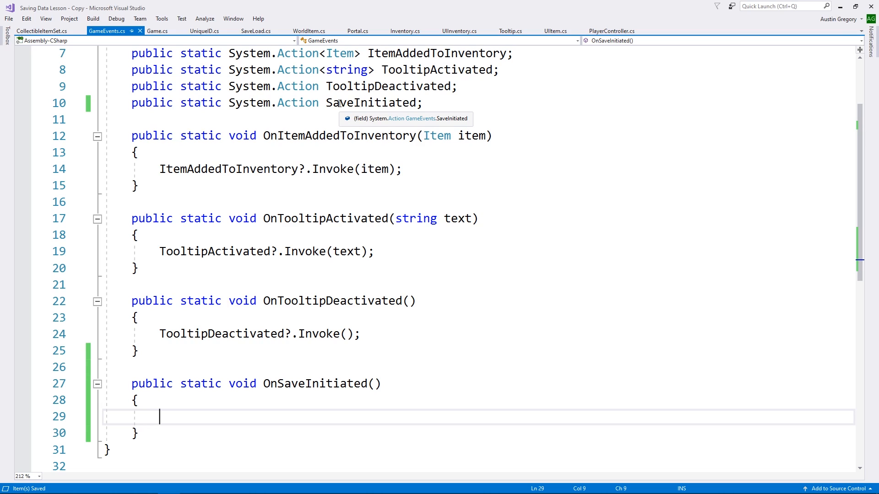
{"action": "mouse_move", "coordinate": [215, 405]}
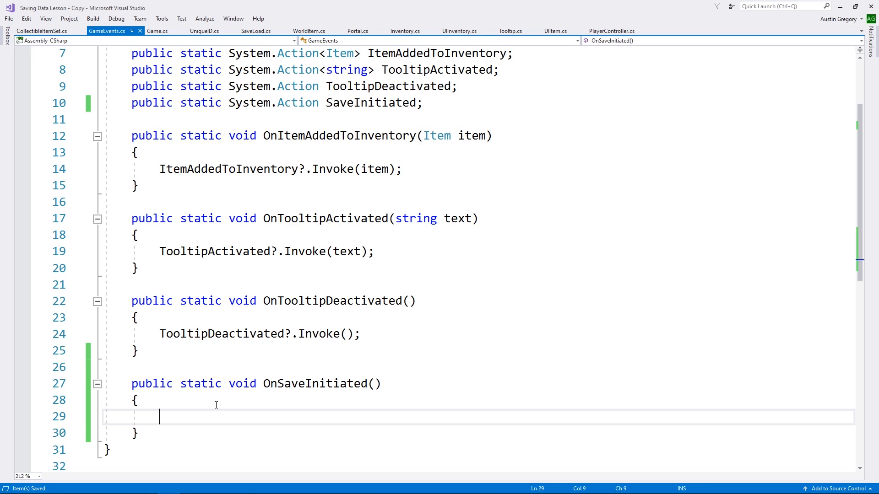
Write a SaveInitiated?.Invoke() call with a null-check inside OnSaveInitiated
{"action": "type", "text": "SaveInitiated?"}
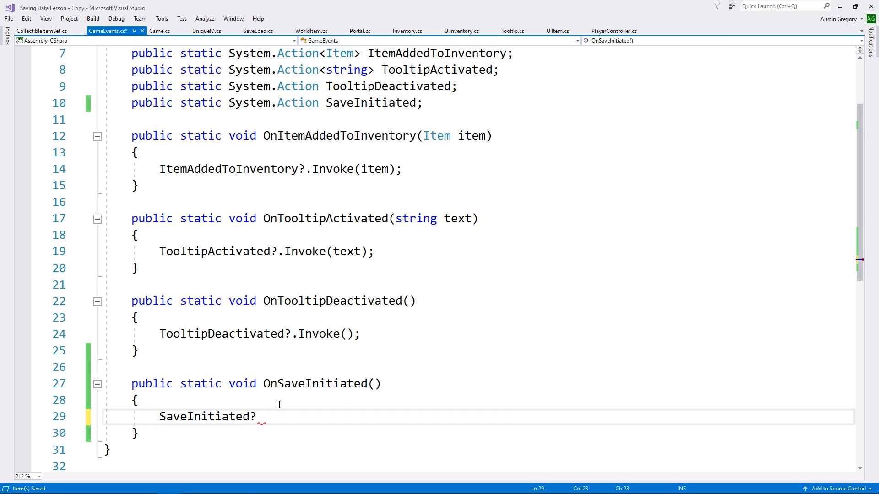
{"action": "type", "text": "."}
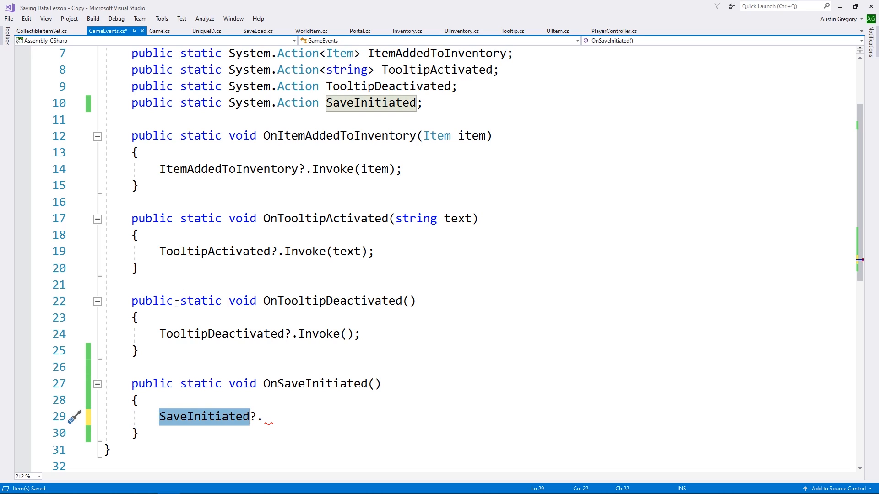
{"action": "type", "text": "if ("}
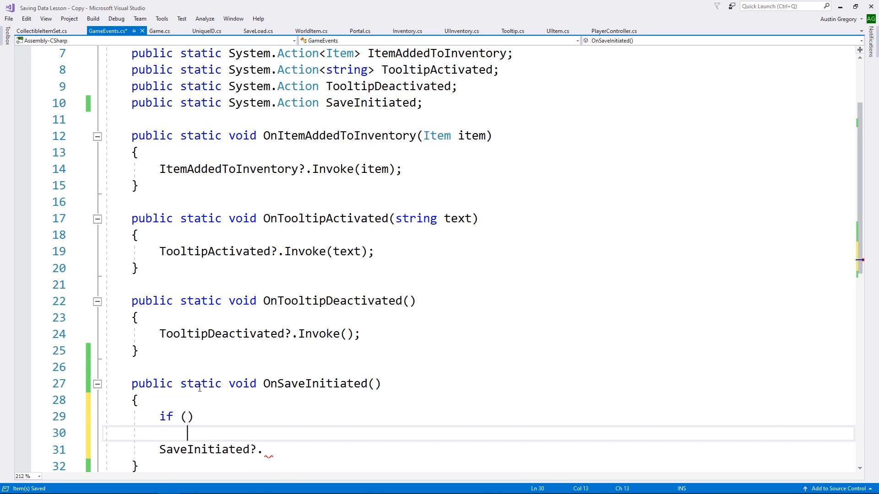
{"action": "type", "text": "SaveInitiated"}
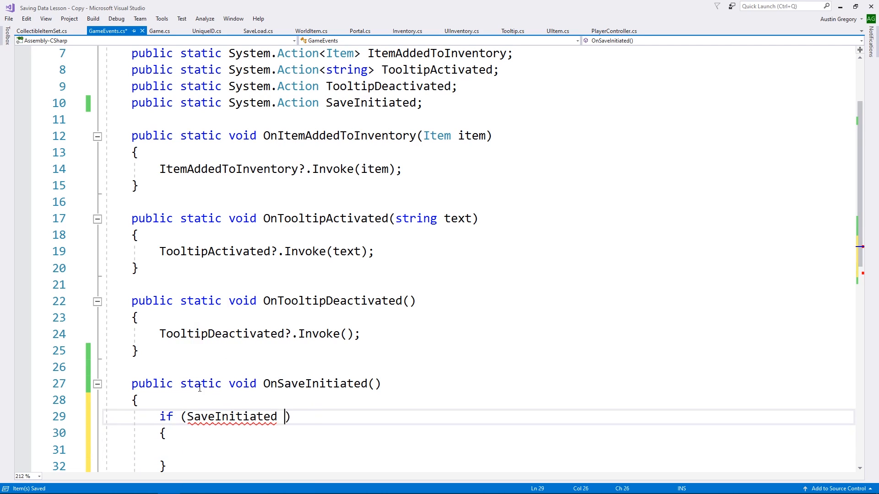
{"action": "type", "text": "!="}
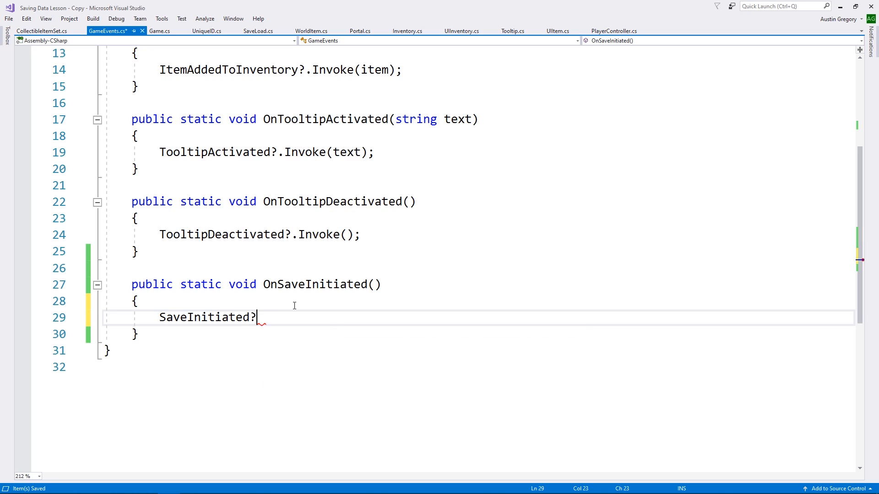
{"action": "type", "text": ".Invoke();"}
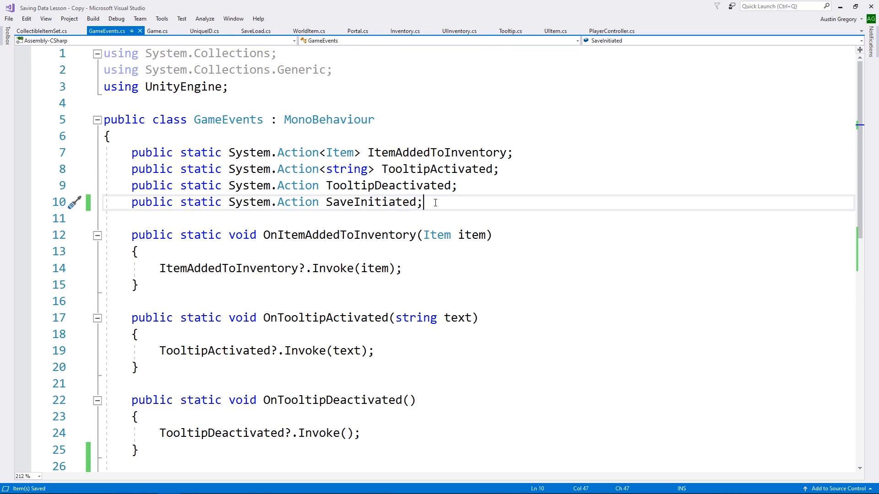
{"action": "double_click", "coordinate": [371, 203]}
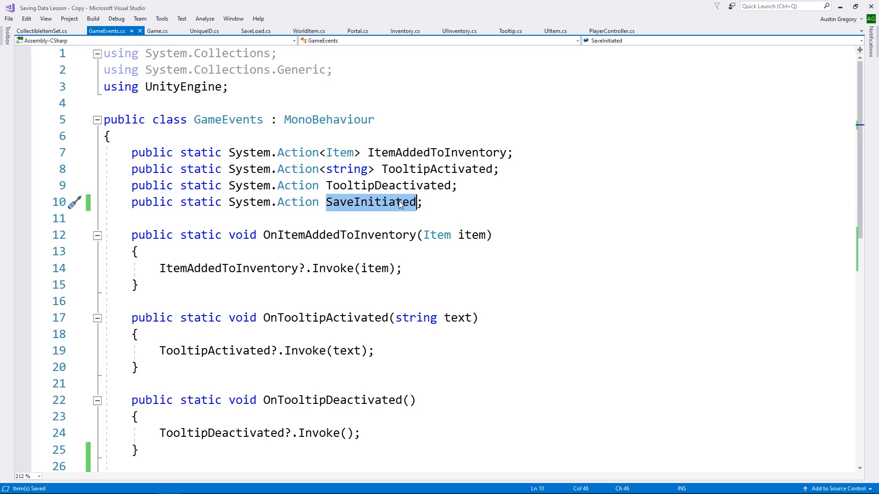
In Inventory.cs, subscribe to GameEvents.SaveInitiated in Start and declare a void Save method
{"action": "left_click", "coordinate": [406, 31]}
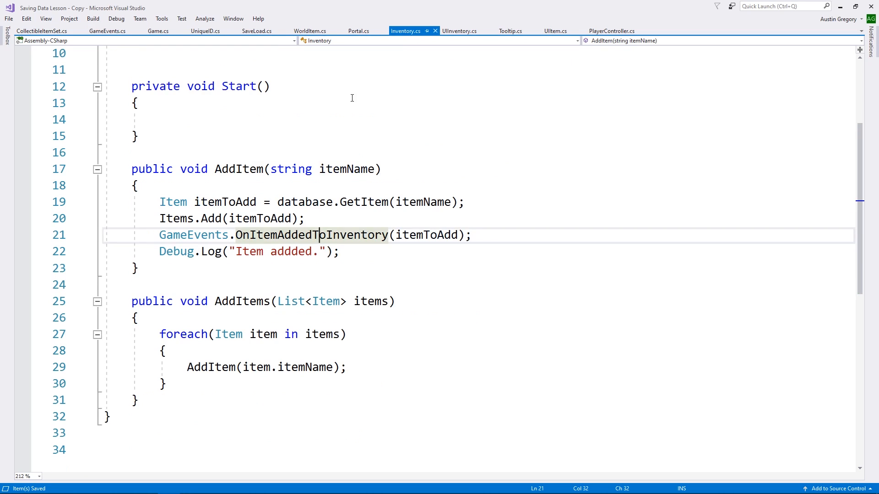
{"action": "type", "text": "G"}
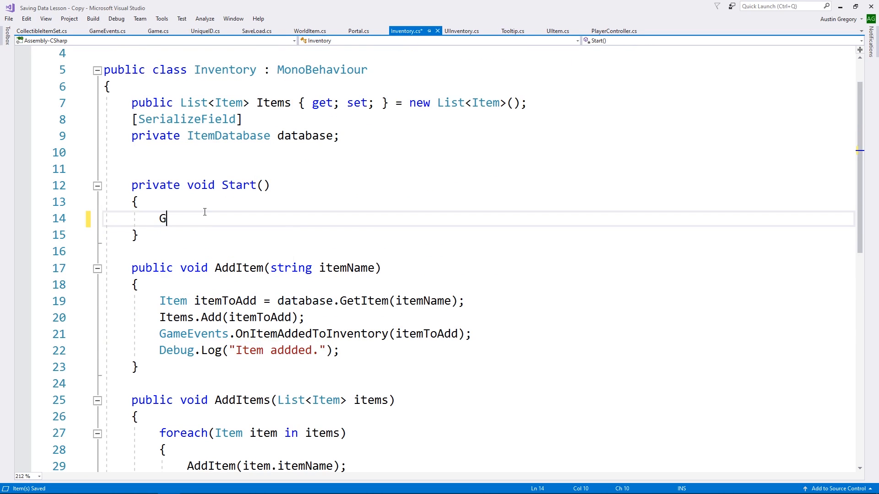
{"action": "type", "text": "ameEvents.s"}
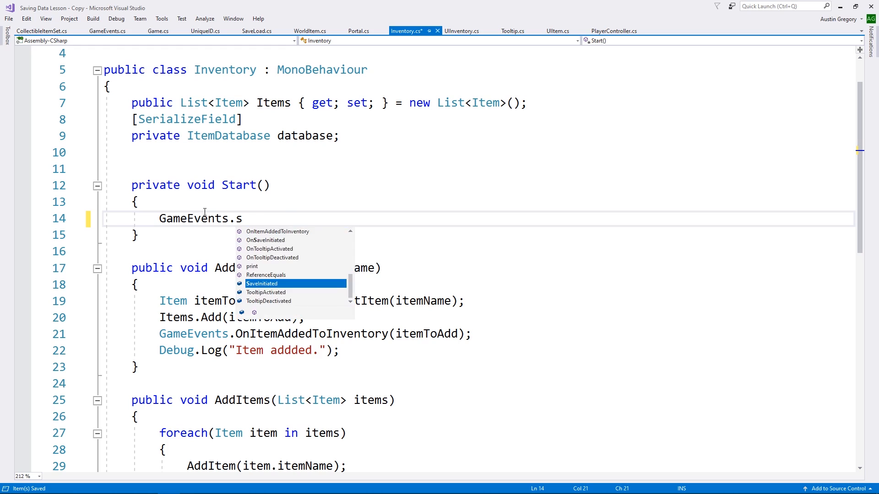
{"action": "type", "text": "aveInitiated +="}
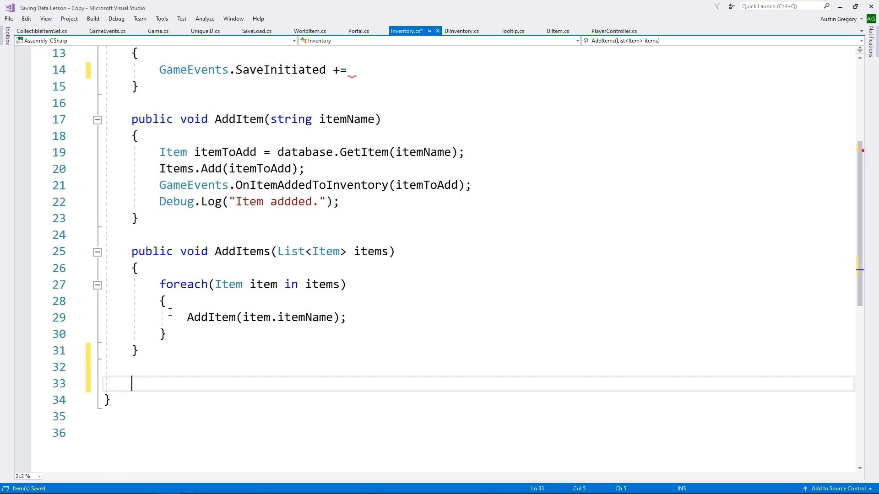
{"action": "type", "text": "void Save"}
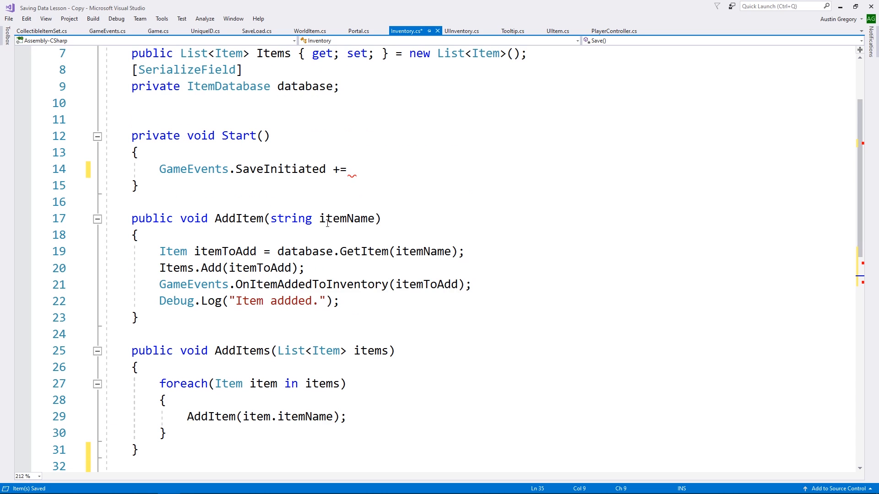
{"action": "type", "text": "Save"}
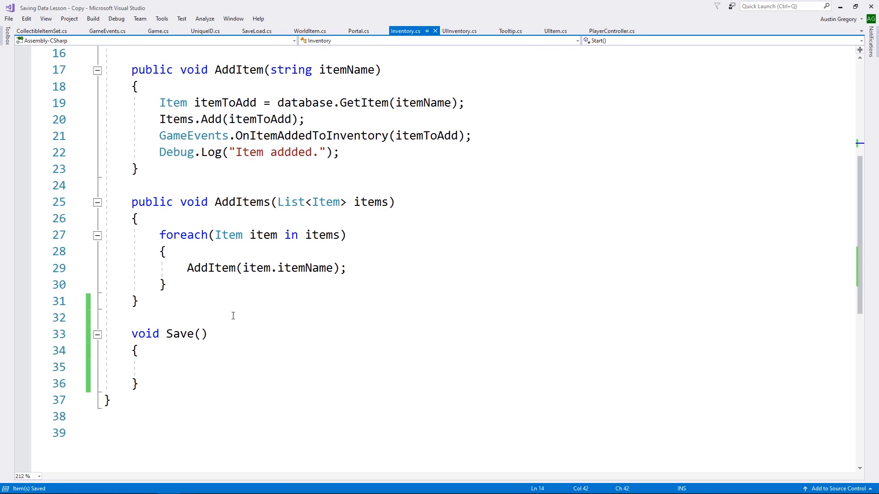
Inside Save, begin a SaveLoad.Save<List<Item>>() call
{"action": "left_click", "coordinate": [160, 267]}
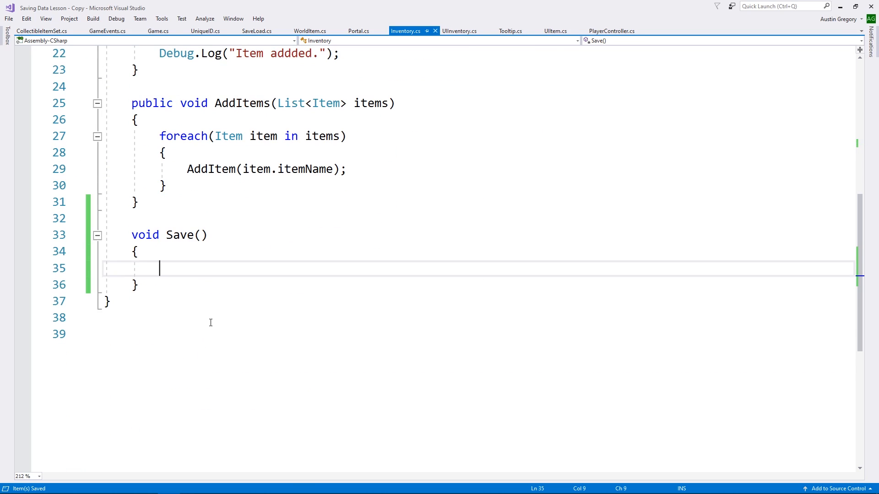
{"action": "type", "text": "SaveDa"}
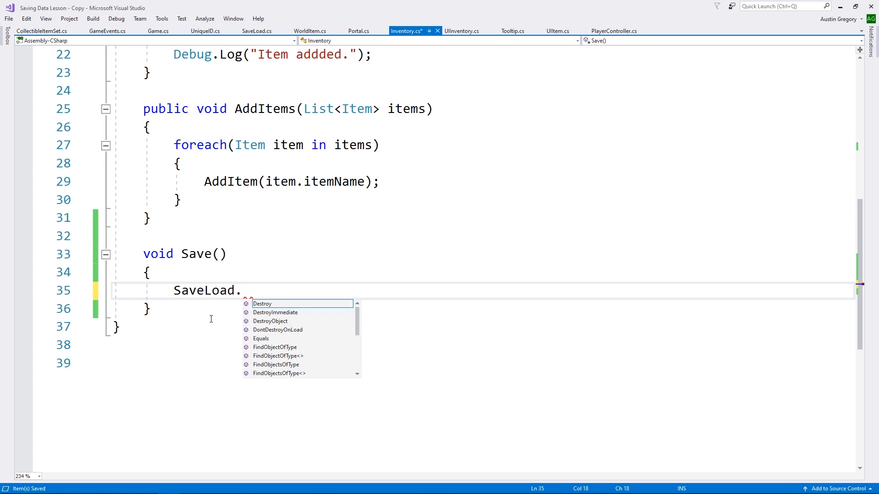
{"action": "type", "text": "Save<>"}
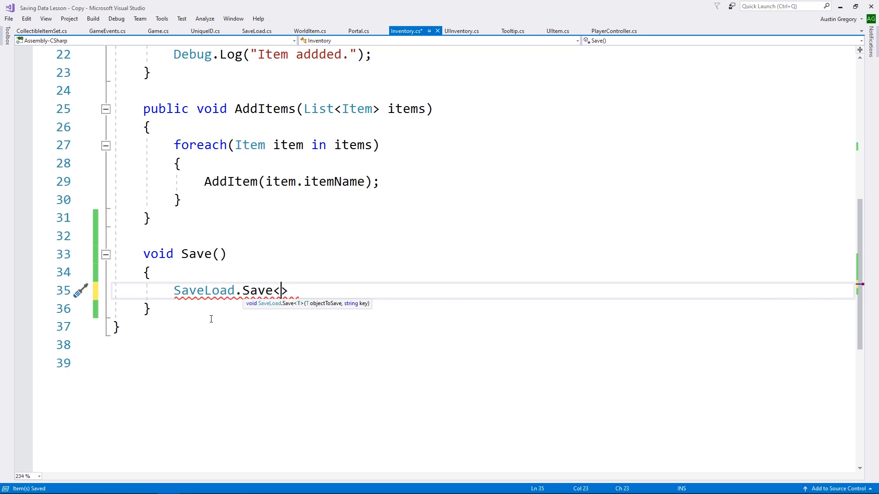
{"action": "type", "text": "List<Item"}
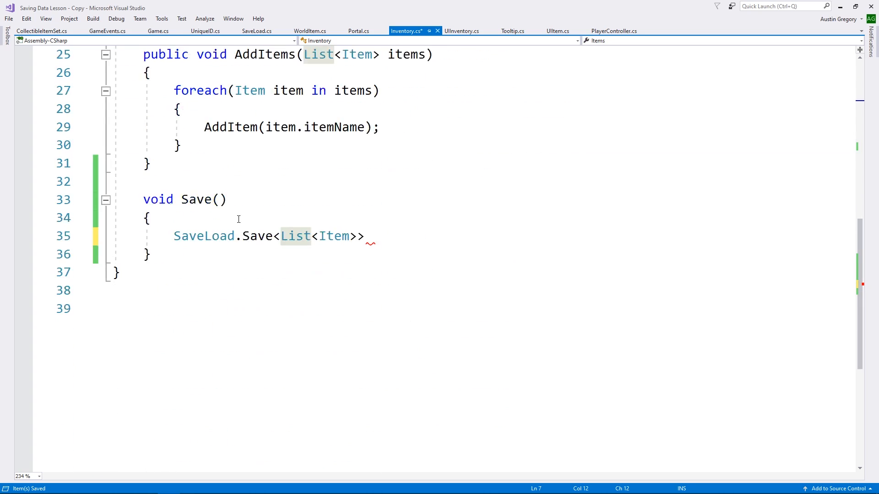
{"action": "type", "text": "("}
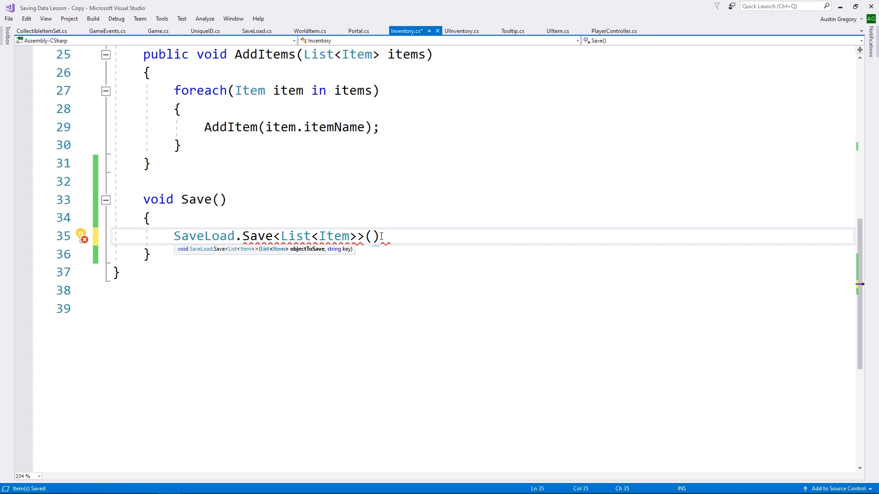
Pass Items and "Inventory" to SaveLoad.Save and restore its <List<Item>> type argument
{"action": "type", "text": "Items,"}
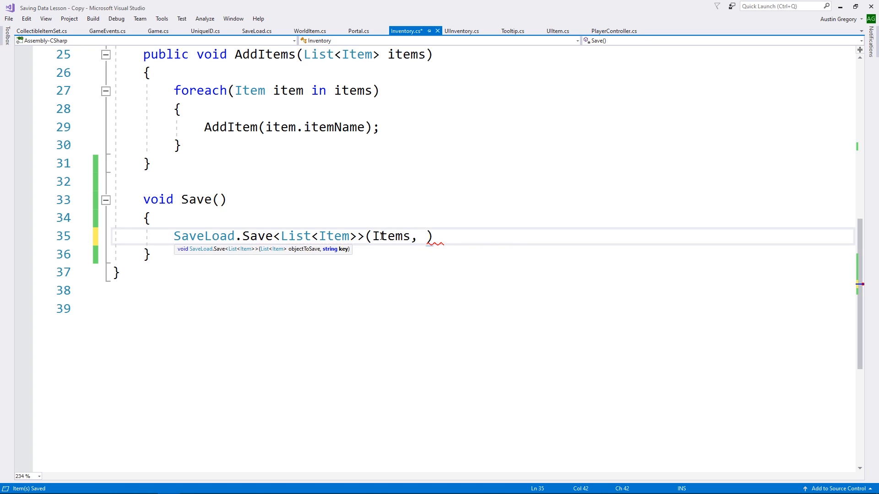
{"action": "type", "text": "\"Invent\""}
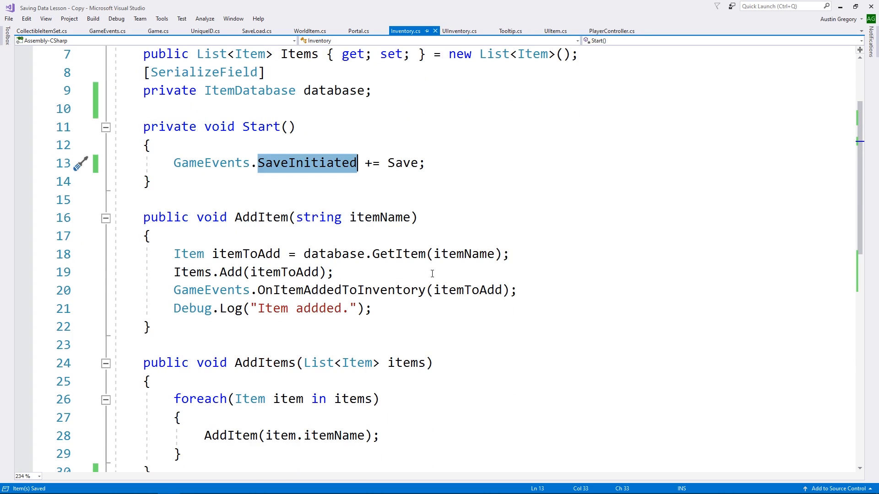
{"action": "scroll", "scroll_direction": "down", "scroll_amount": 3}
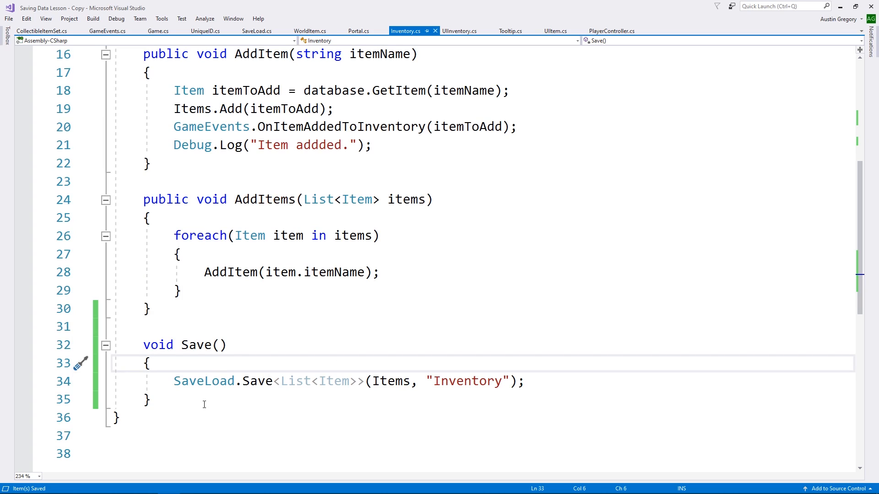
{"action": "double_click", "coordinate": [334, 381]}
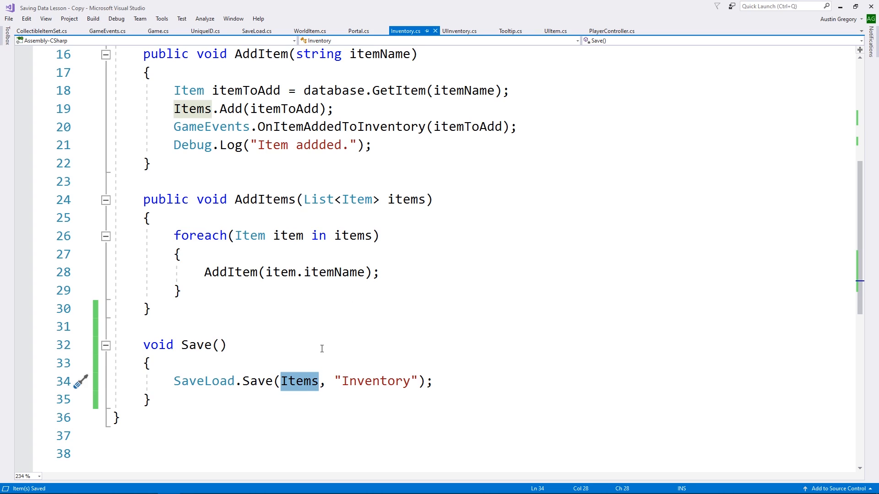
{"action": "type", "text": "<>"}
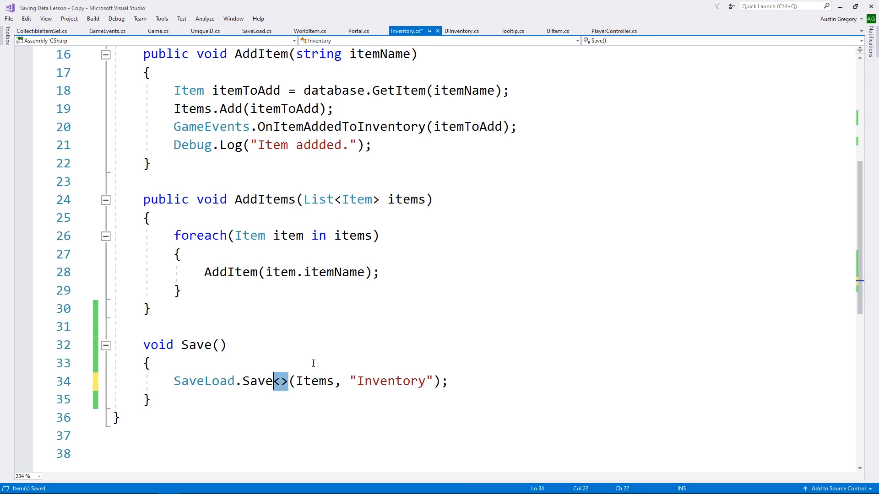
{"action": "type", "text": "List<Item>"}
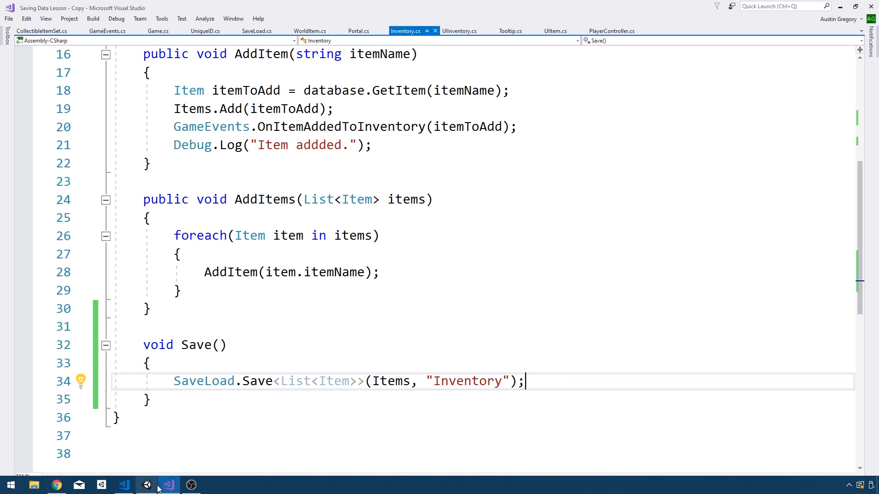
In Game.cs, add public void Save() calling GameEvents.OnSaveInitiated()
{"action": "left_click", "coordinate": [158, 30]}
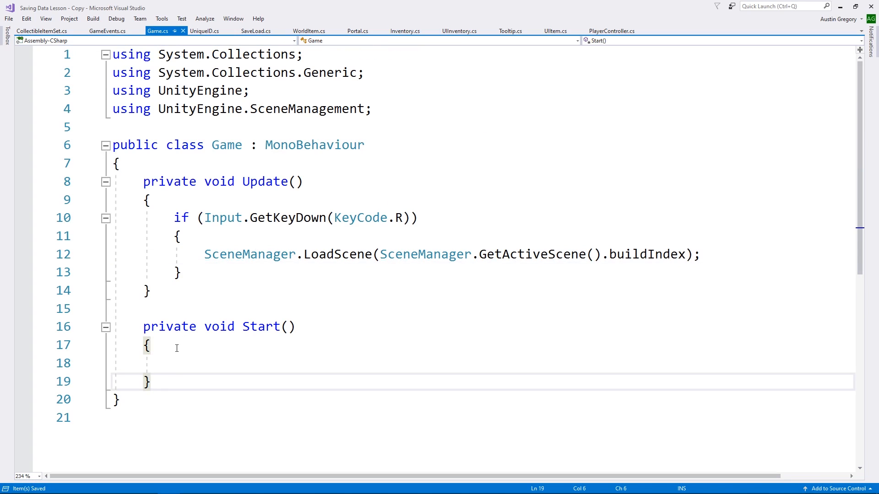
{"action": "type", "text": "pu"}
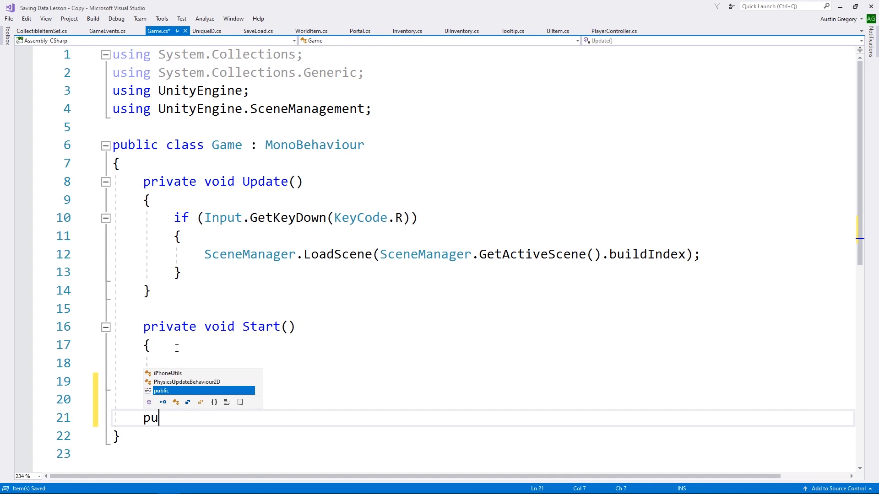
{"action": "type", "text": "blic vo"}
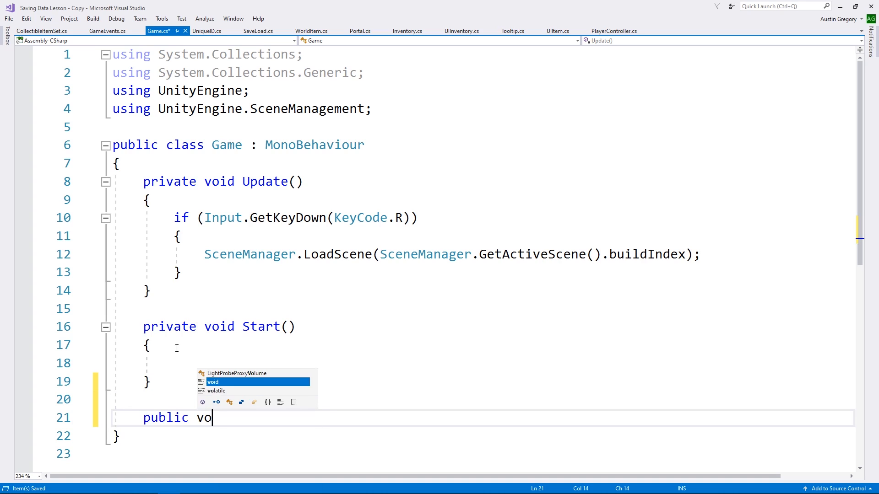
{"action": "type", "text": "id Sa"}
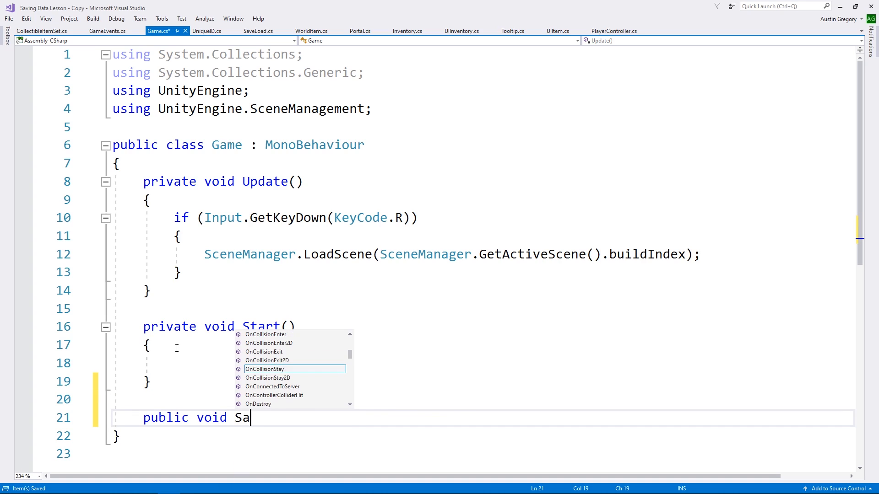
{"action": "type", "text": "ve()"}
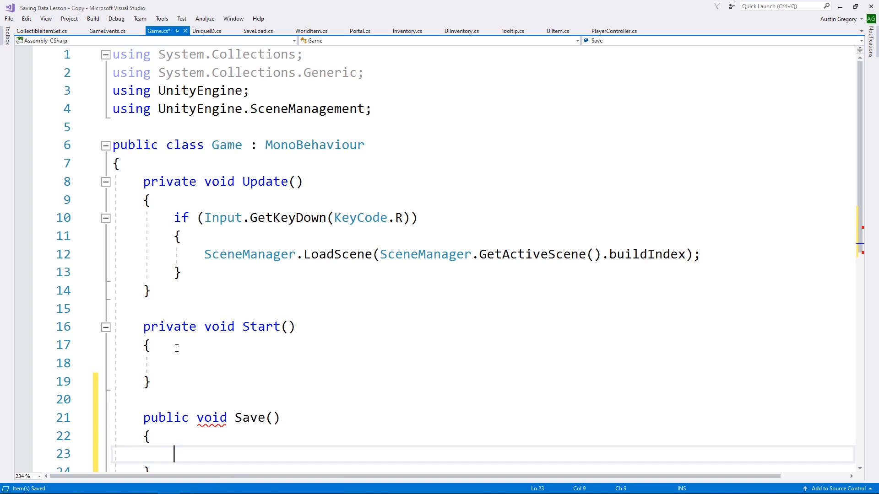
{"action": "scroll", "scroll_direction": "down", "scroll_amount": 3}
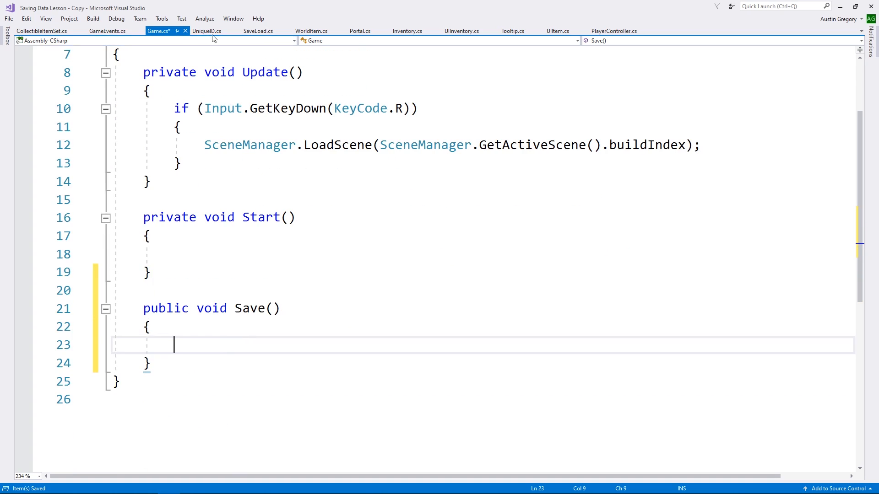
{"action": "left_click", "coordinate": [106, 31]}
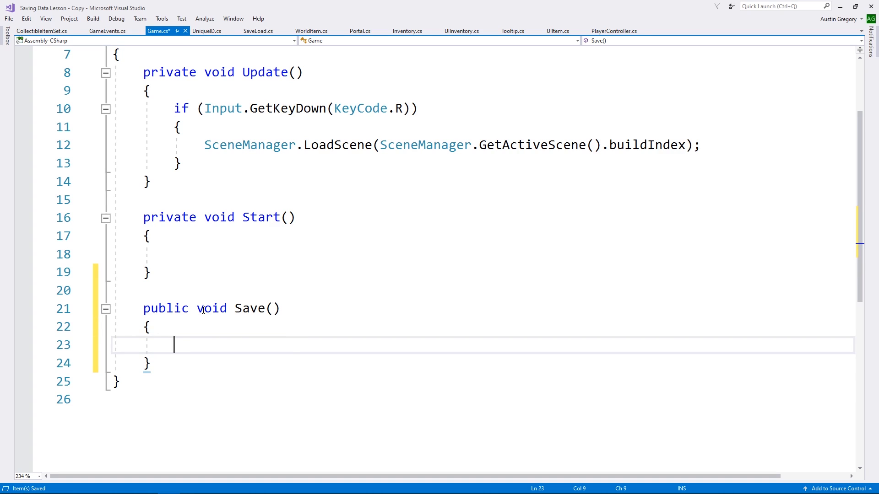
{"action": "type", "text": "GameEvents."}
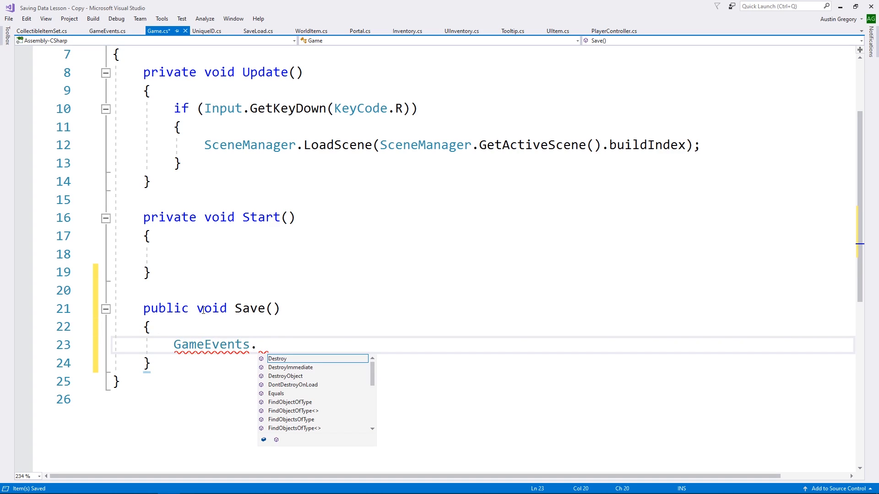
{"action": "type", "text": "On"}
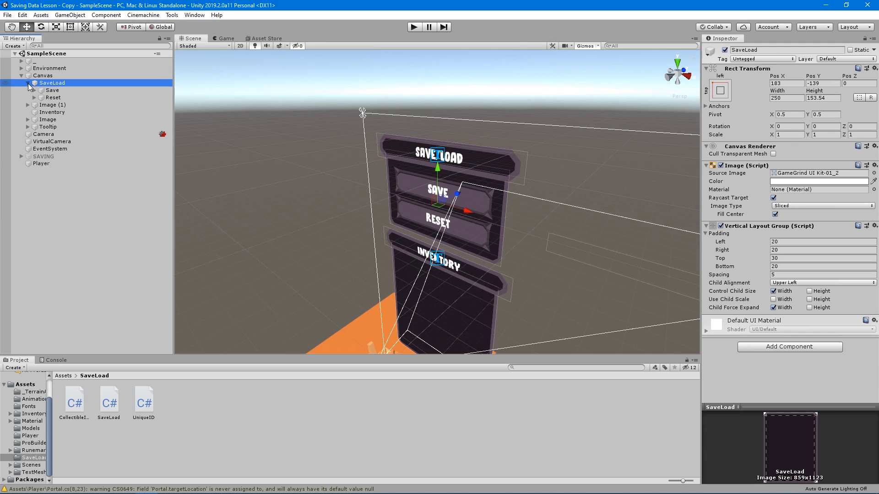
Replace the Save button's On Click entry with the Game object's Save() function
{"action": "left_click", "coordinate": [52, 90]}
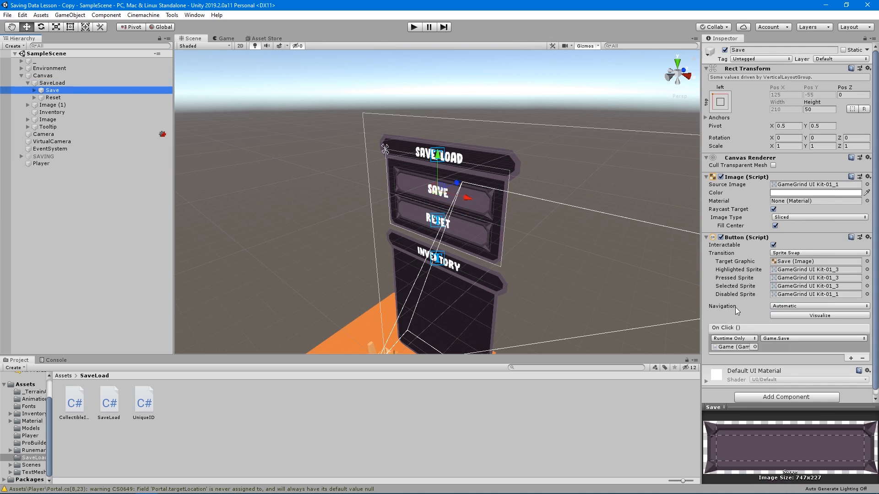
{"action": "left_click", "coordinate": [812, 338]}
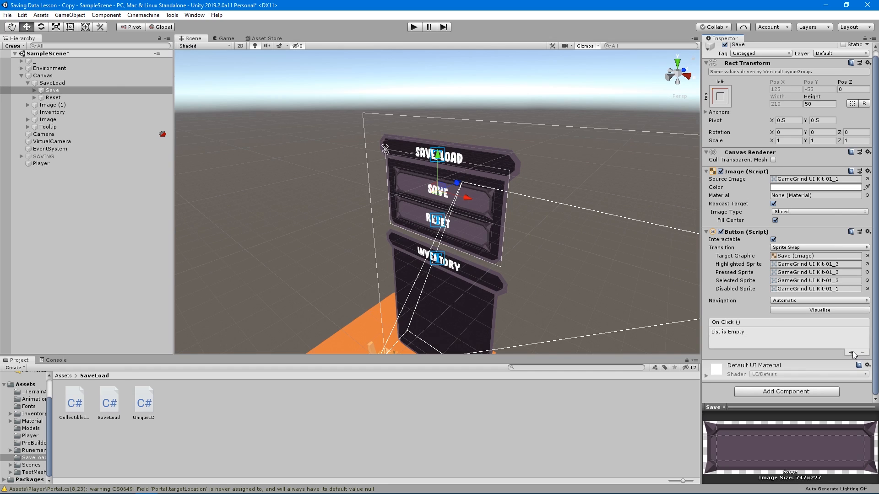
{"action": "left_click", "coordinate": [851, 353]}
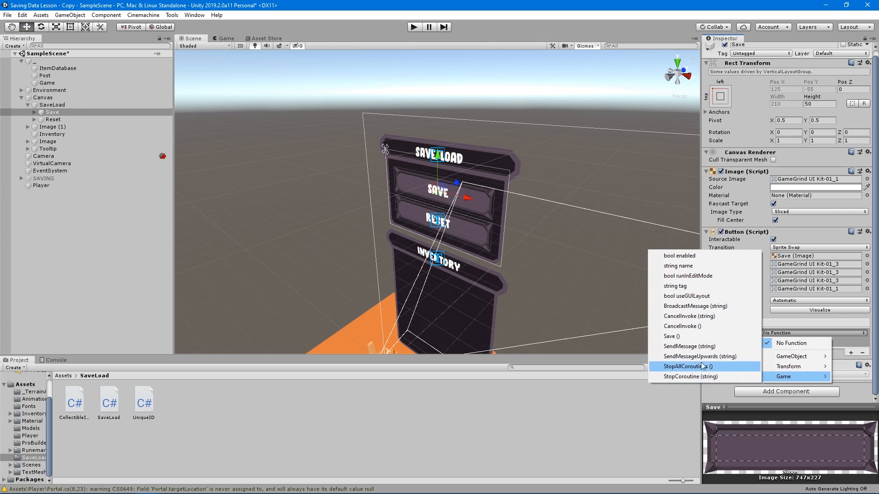
{"action": "left_click", "coordinate": [783, 377]}
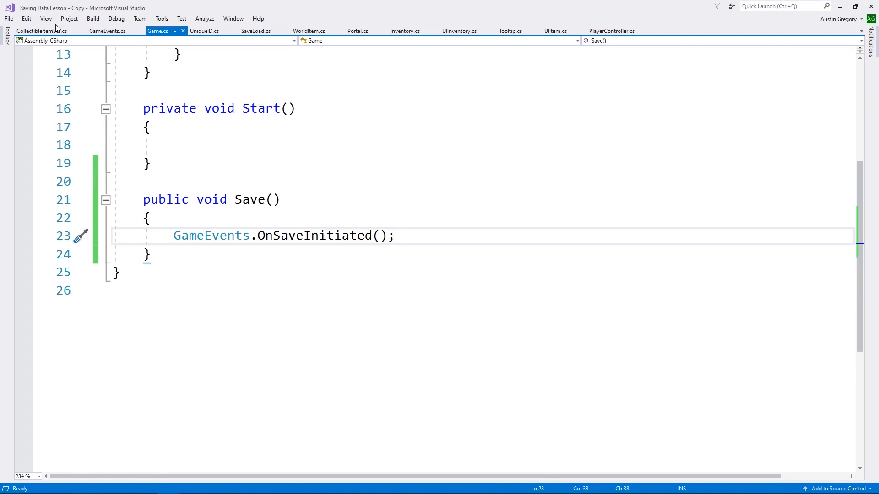
Add a Debug.Log("saved!") confirmation to SaveLoad.Save
{"action": "left_click", "coordinate": [255, 30]}
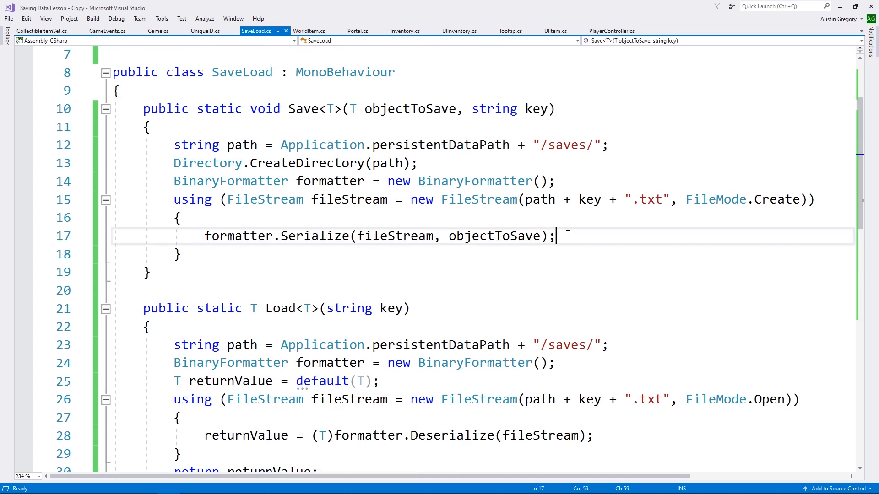
{"action": "type", "text": "Debug.Logg"}
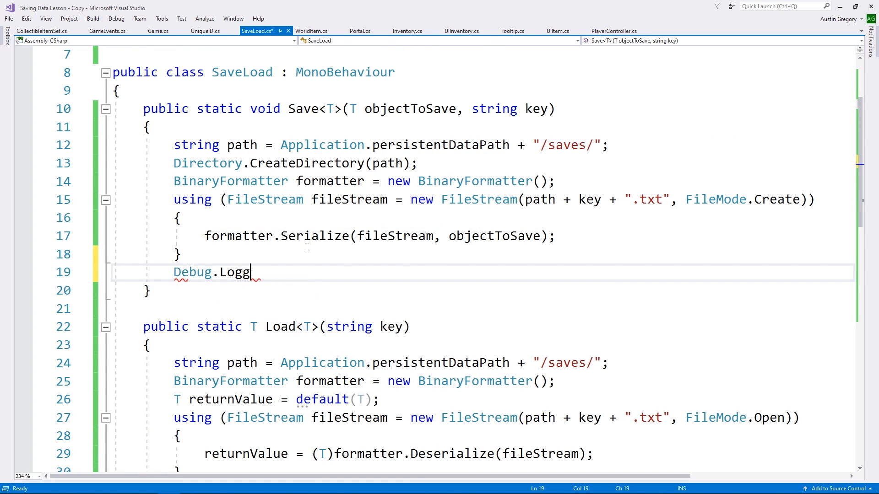
{"action": "type", "text": "(\"save\");"}
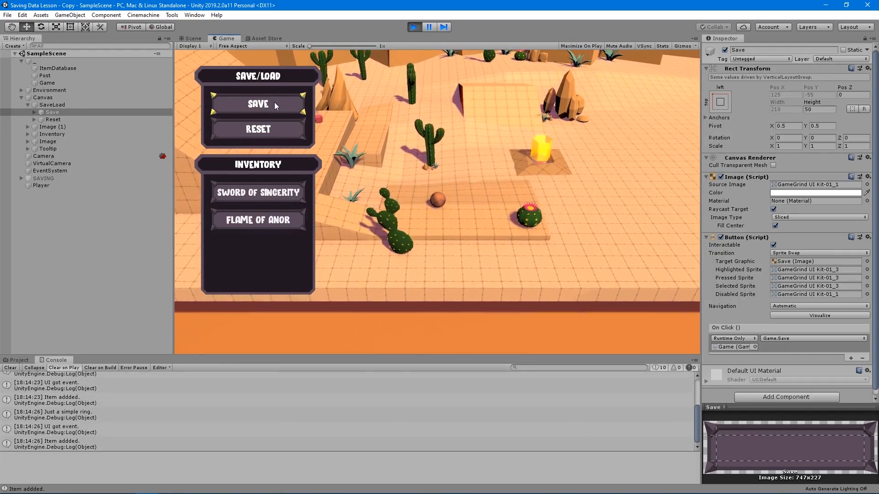
In Play mode, click SAVE and inspect the logged message in the Console
{"action": "left_click", "coordinate": [257, 104]}
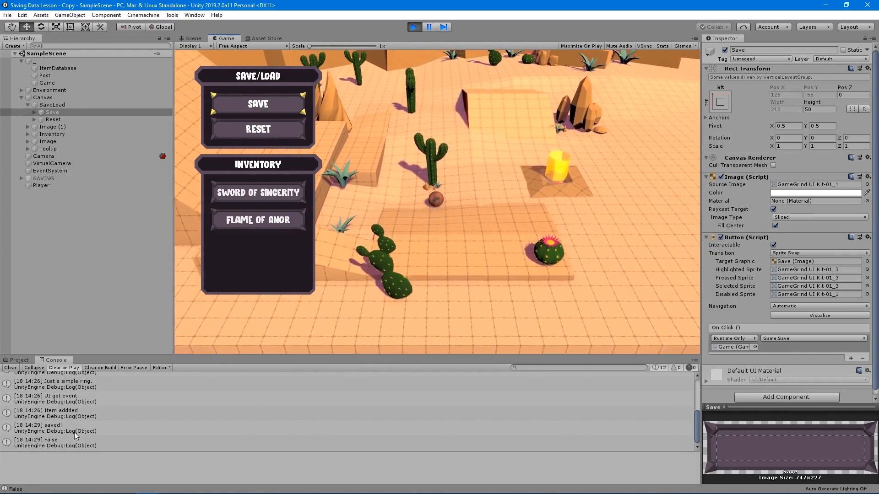
{"action": "left_click", "coordinate": [192, 38]}
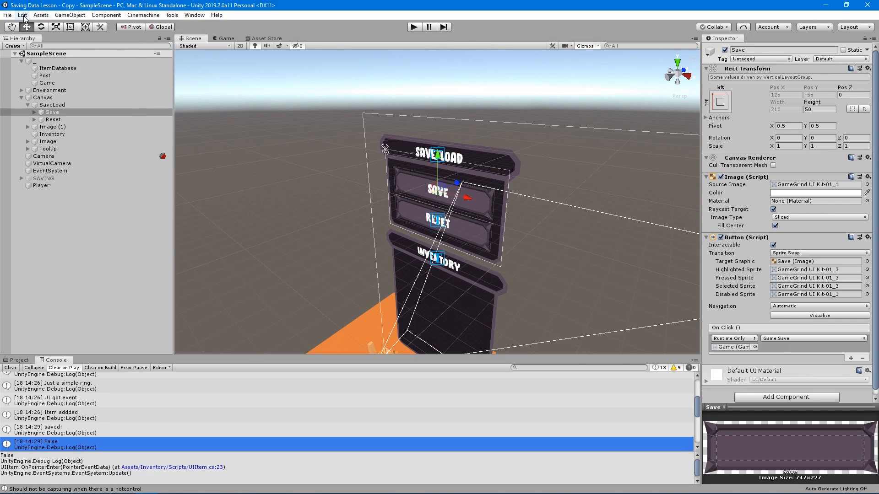
{"action": "left_click", "coordinate": [22, 15]}
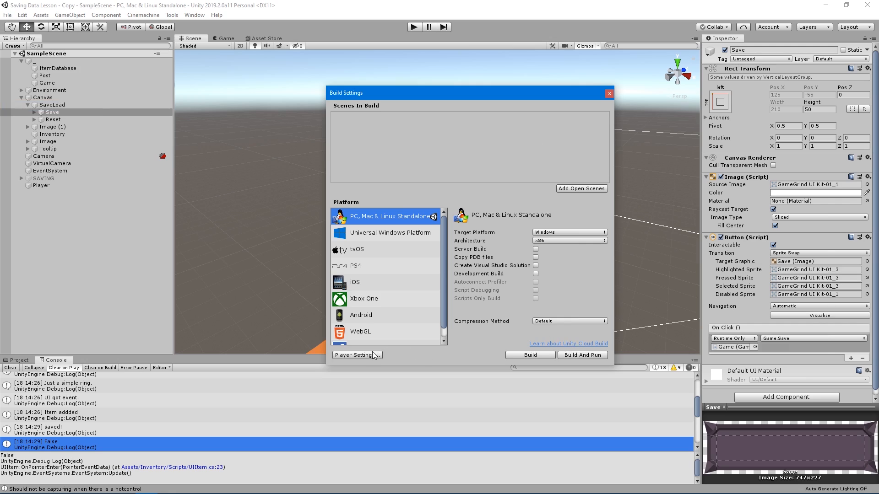
In Player Settings, set Company Name to GameGrind and Product Name to SaveLoad Lesson
{"action": "left_click", "coordinate": [356, 355]}
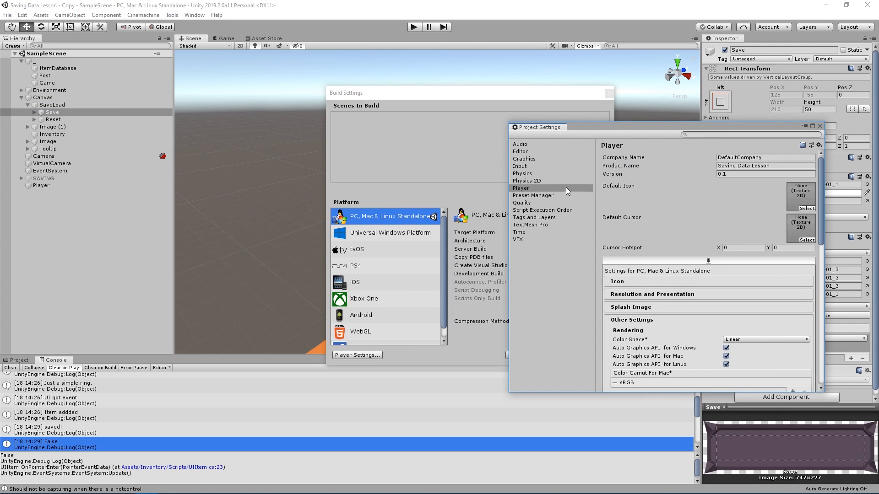
{"action": "left_click", "coordinate": [762, 158]}
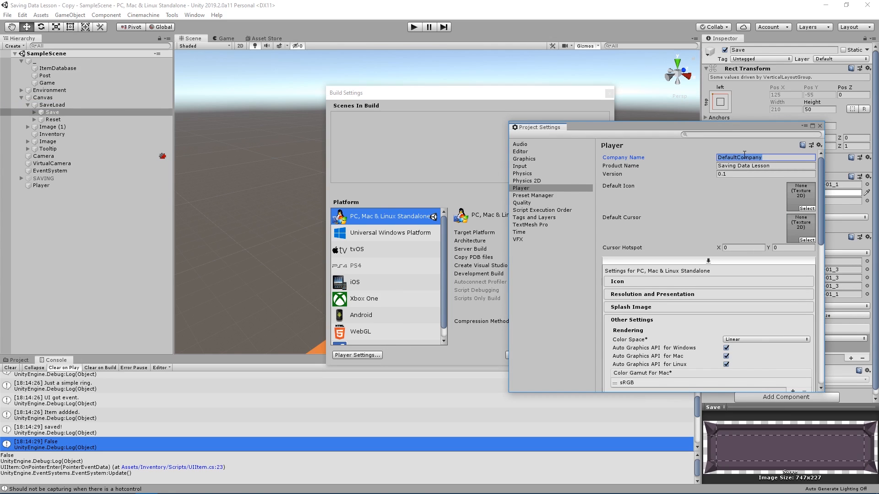
{"action": "type", "text": "GameGine"}
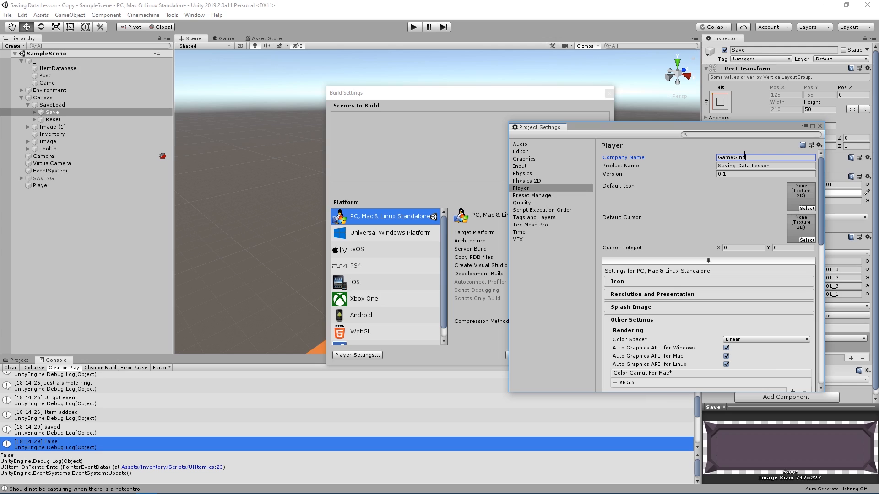
{"action": "left_click", "coordinate": [765, 165]}
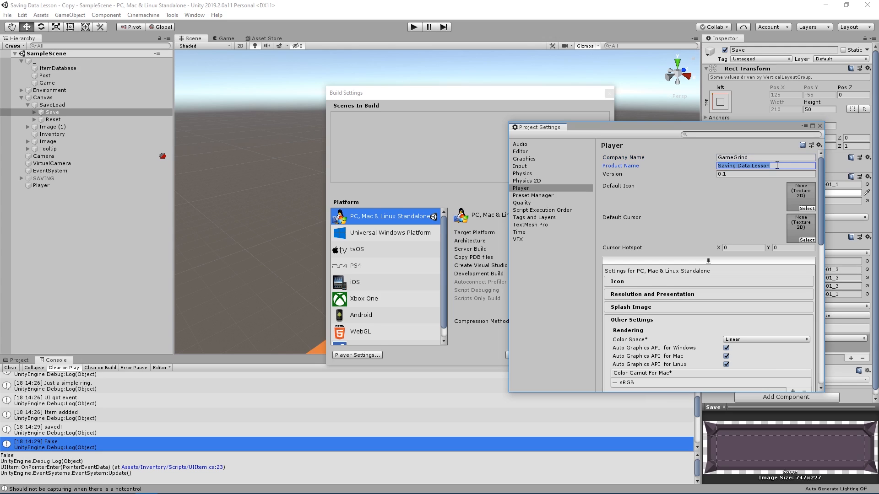
{"action": "type", "text": "SaveLoad Les"}
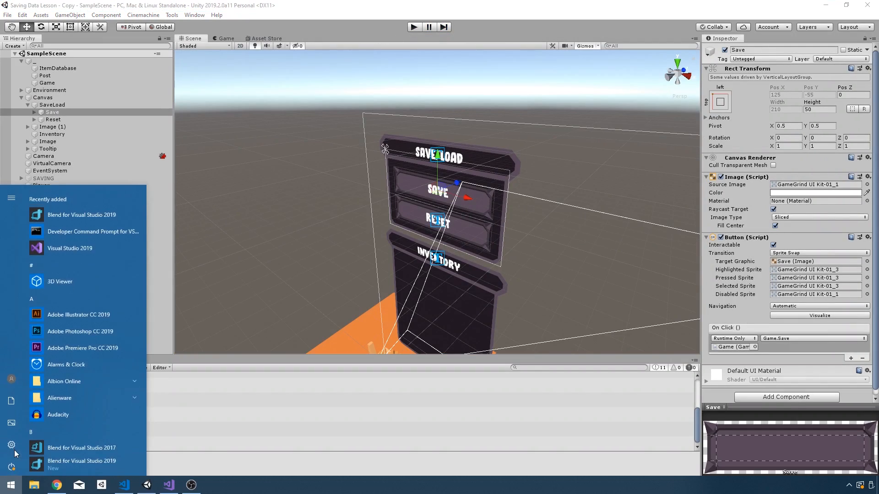
Browse %appdata to LocalLow > GameGrind > SaveLoad Lesson > saves and open the Inventory file
{"action": "type", "text": "%appdata"}
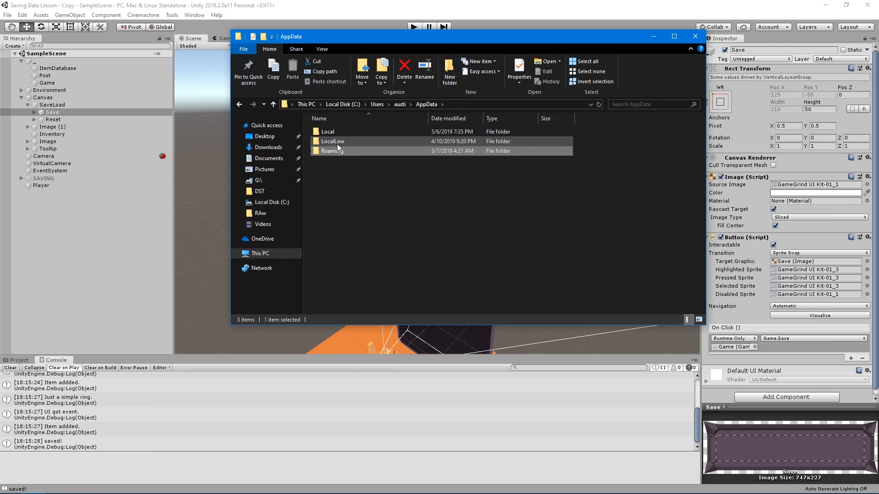
{"action": "double_click", "coordinate": [332, 141]}
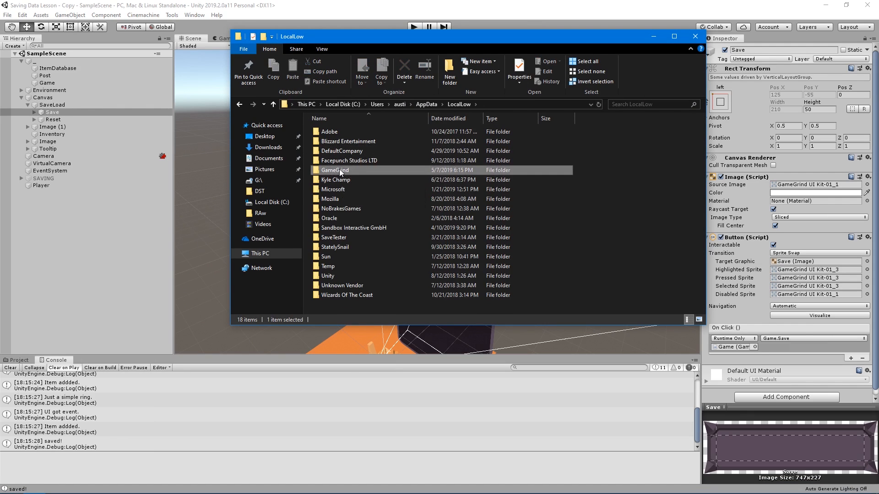
{"action": "double_click", "coordinate": [335, 169]}
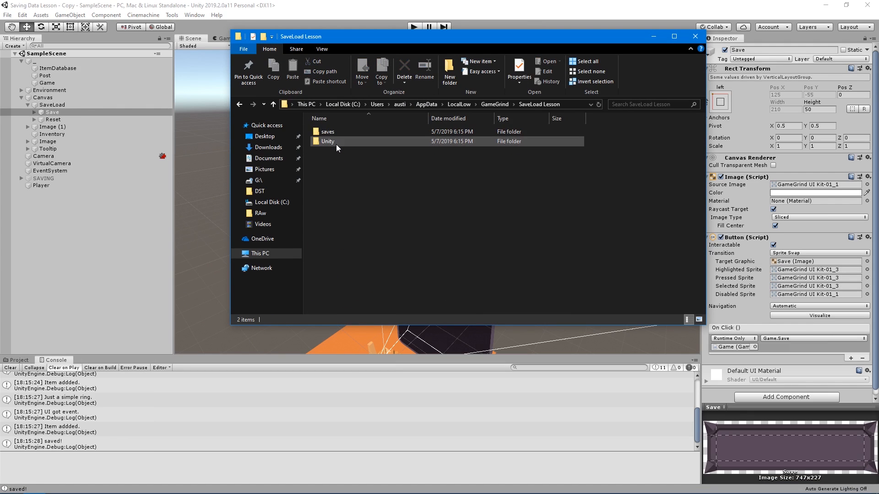
{"action": "double_click", "coordinate": [327, 131]}
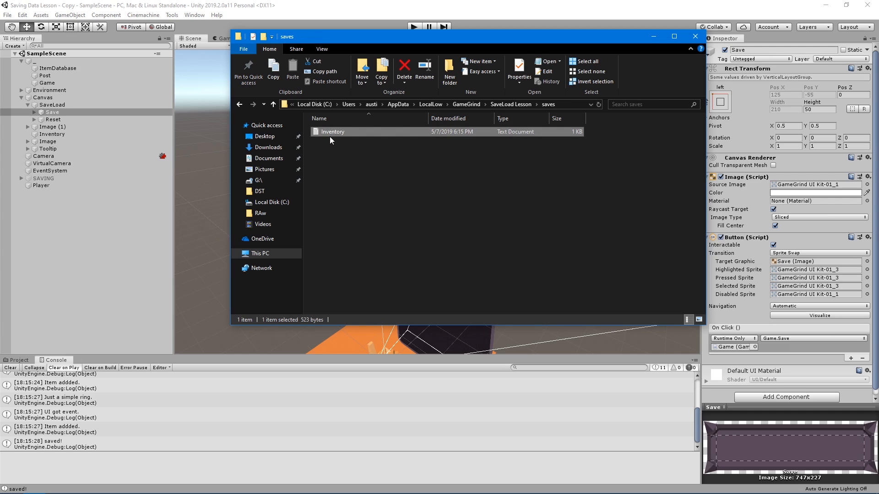
{"action": "double_click", "coordinate": [332, 132]}
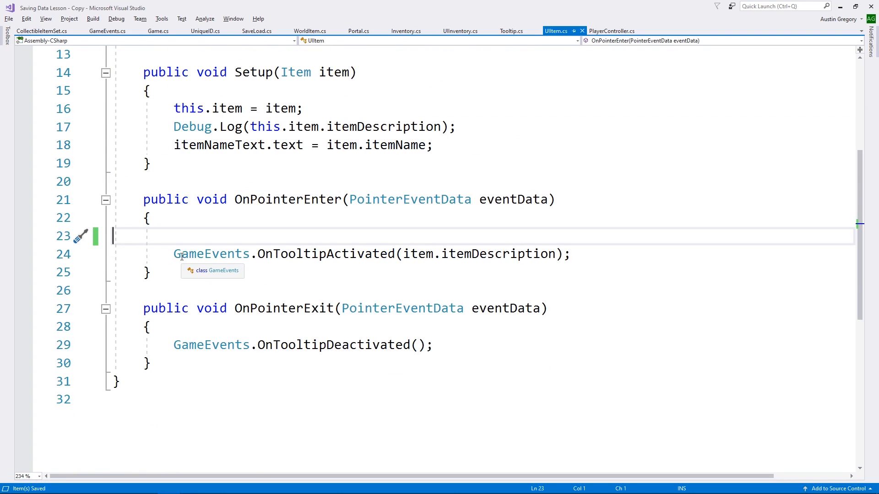
Start a Load method in Inventory that checks for an "Inventory" save and calls AddItems
{"action": "left_click", "coordinate": [405, 31]}
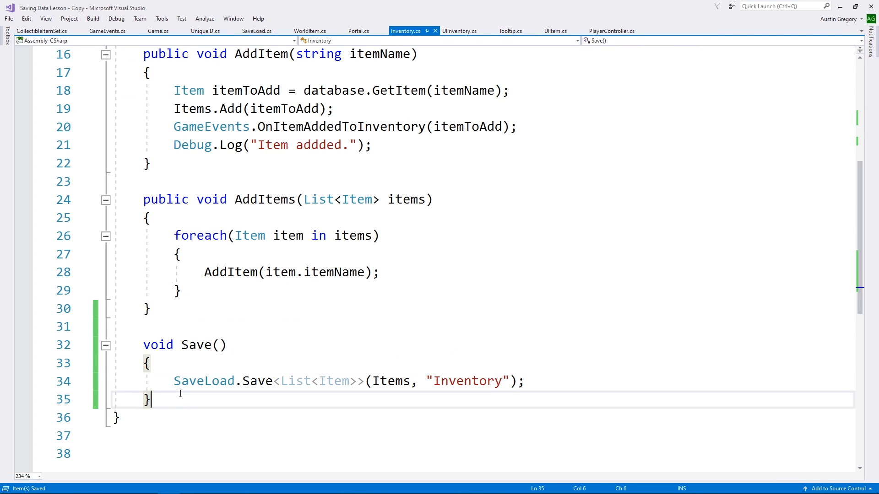
{"action": "type", "text": "void Load("}
{"action": "type", "text": "if ("}
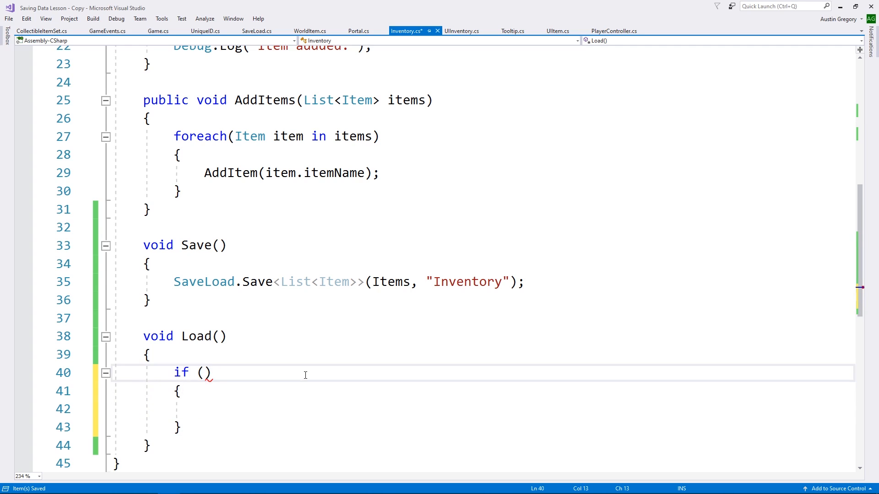
{"action": "type", "text": "SaveData."}
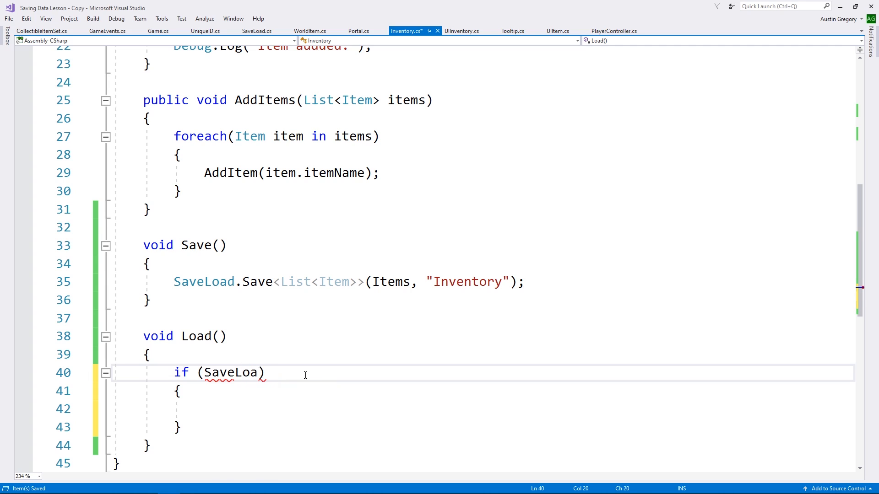
{"action": "type", "text": "d.saveExists("}
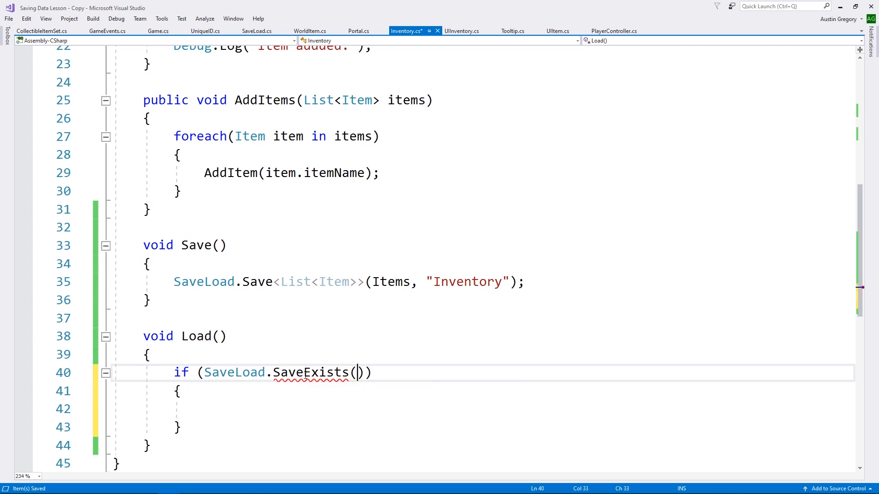
{"action": "type", "text": "\"Inventor\""}
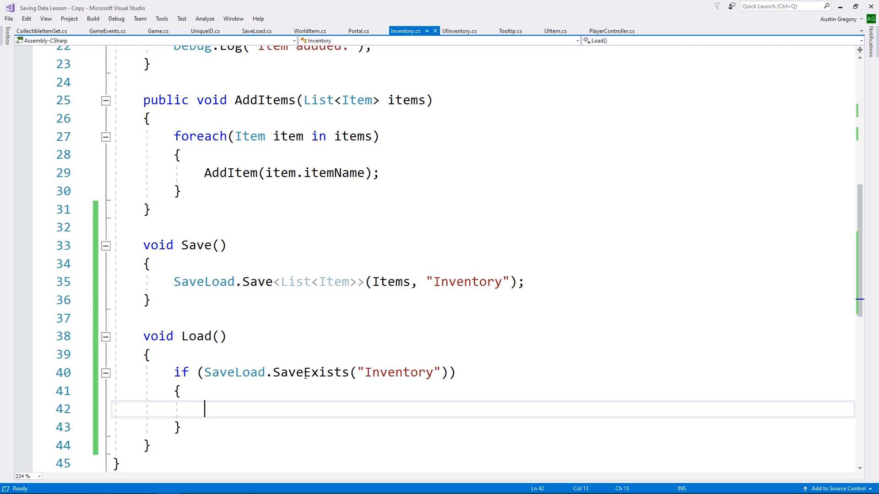
{"action": "type", "text": "ADdItems("}
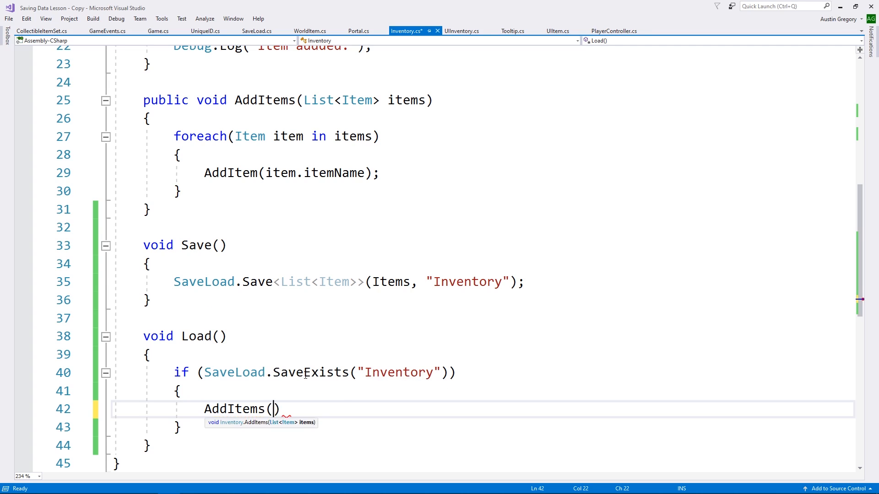
{"action": "type", "text": ");"}
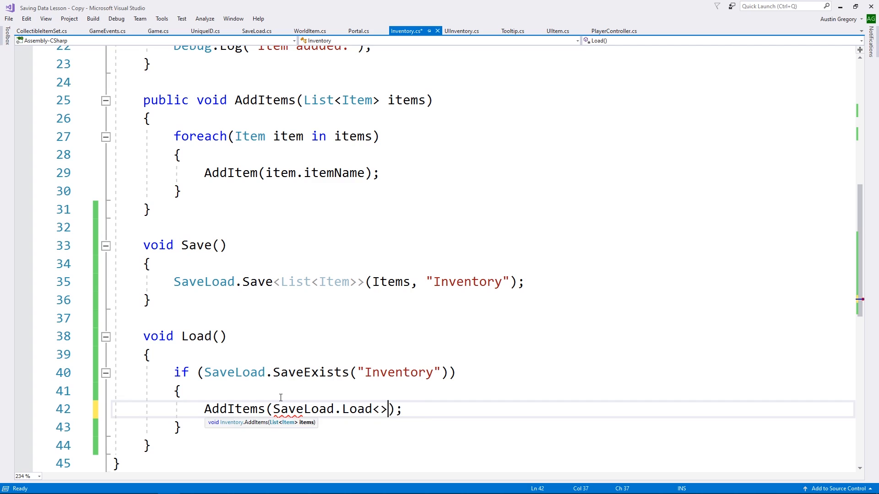
Pass SaveLoad.Load<List<Item>>("Inventory") to AddItems, call Load from Start, and return to Unity
{"action": "type", "text": "List<Item"}
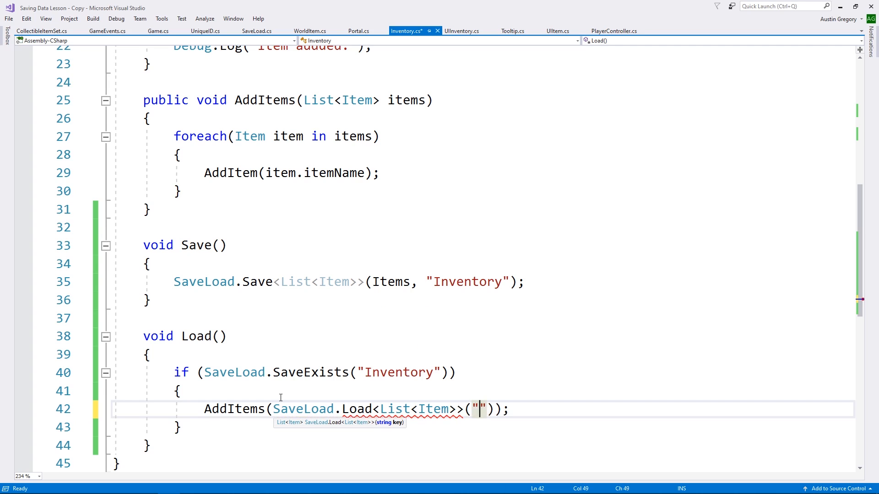
{"action": "type", "text": "Inventory"}
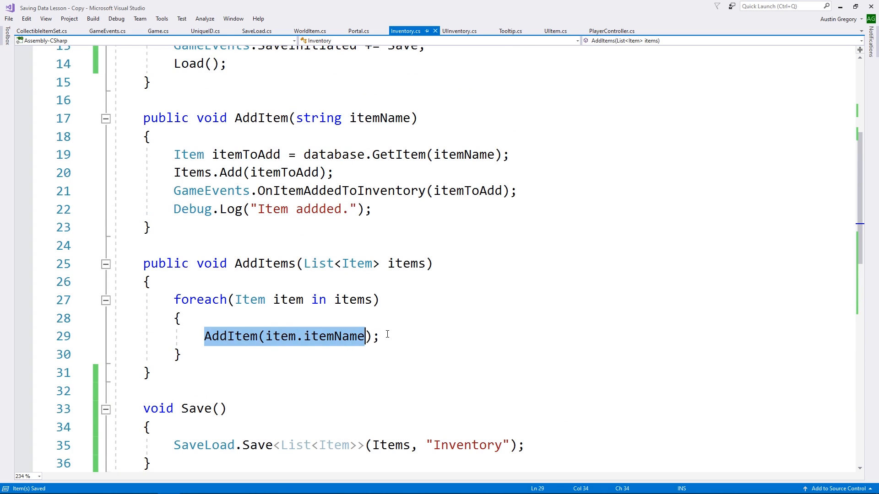
{"action": "left_click", "coordinate": [385, 337]}
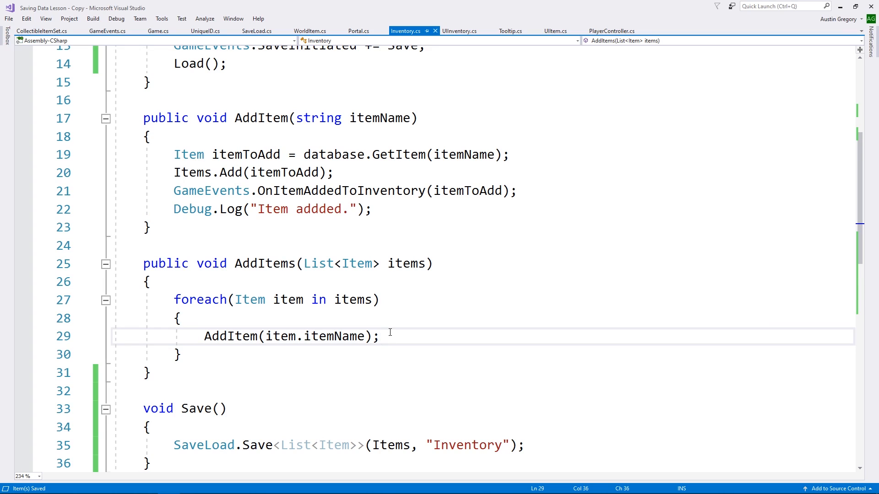
{"action": "left_click", "coordinate": [380, 337]}
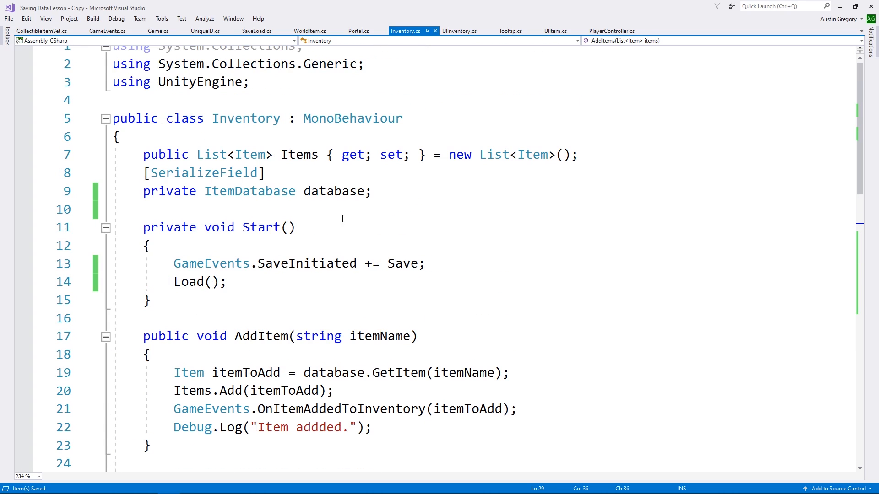
{"action": "mouse_move", "coordinate": [331, 179]}
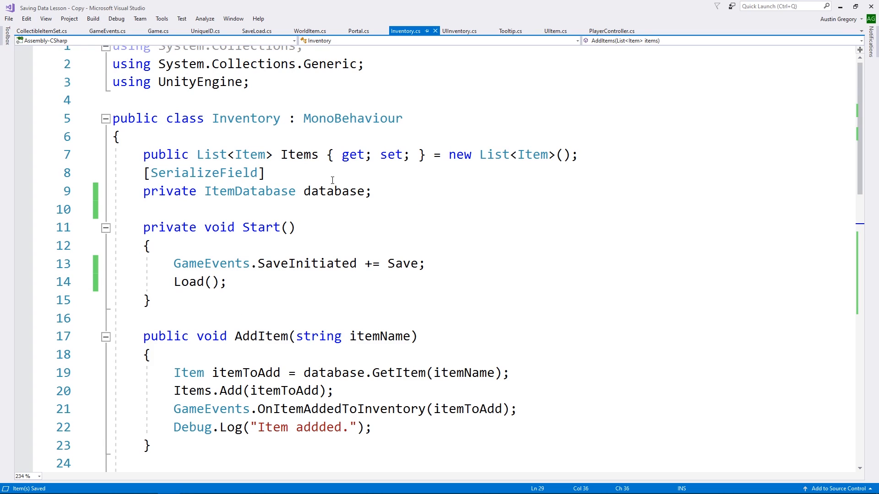
{"action": "left_click", "coordinate": [148, 485]}
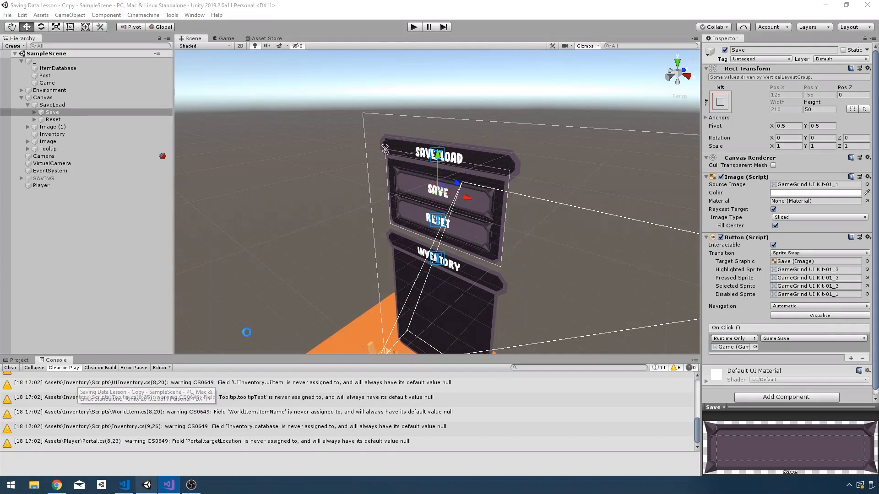
Play the scene to confirm saved items reappear in the inventory, then return to Visual Studio
{"action": "left_click", "coordinate": [413, 26]}
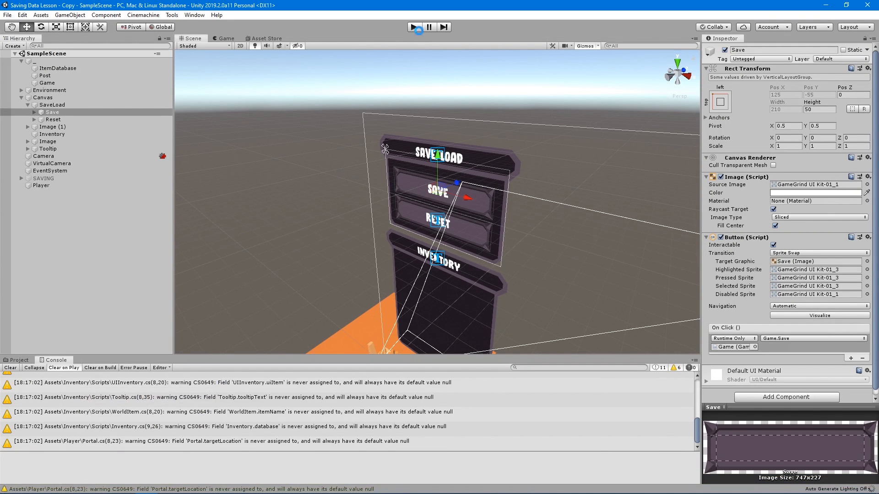
{"action": "left_click", "coordinate": [225, 38]}
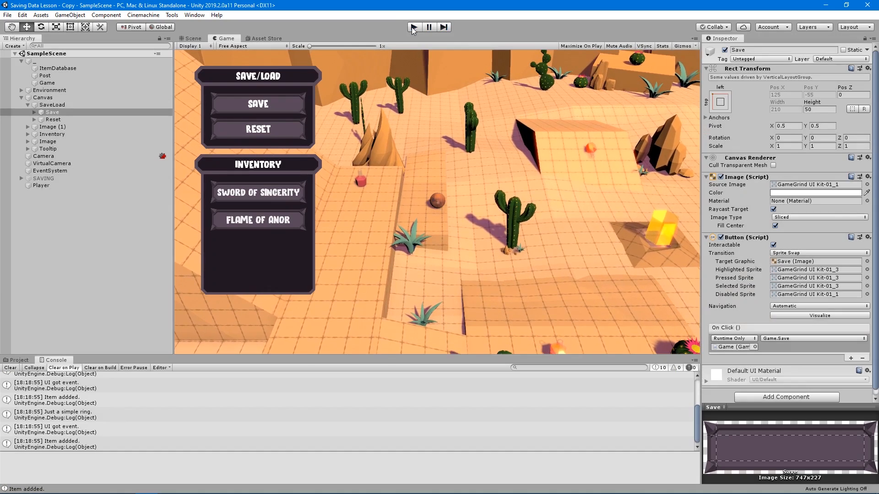
{"action": "left_click", "coordinate": [190, 38]}
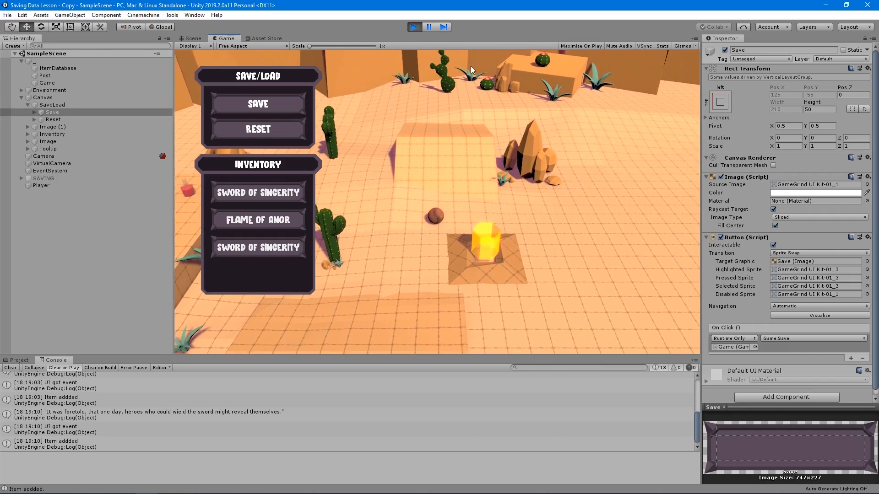
{"action": "left_click", "coordinate": [192, 38]}
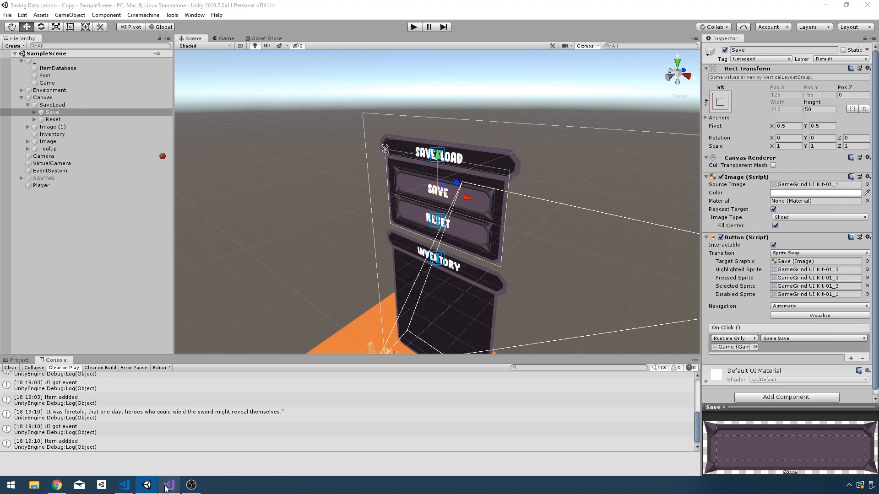
{"action": "left_click", "coordinate": [169, 485]}
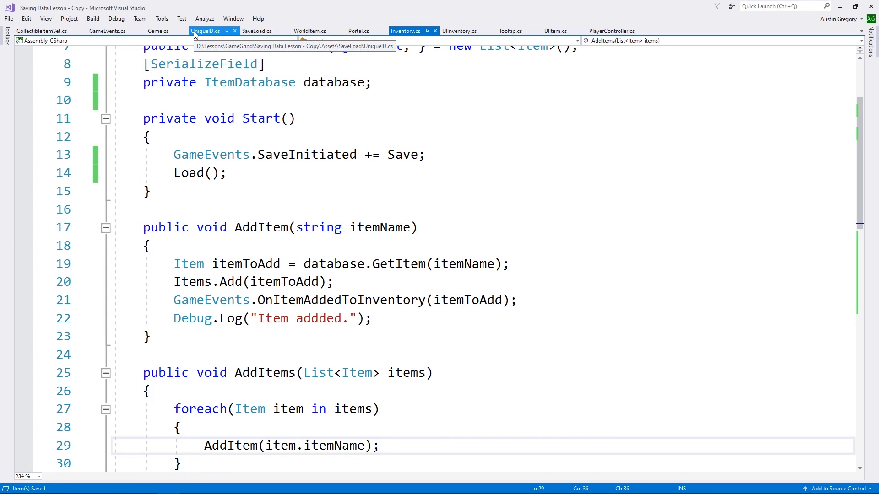
Review UniqueID.cs, CollectibleItemSet.cs and WorldItem.cs, leaving WorldItem's collection code open
{"action": "left_click", "coordinate": [207, 30]}
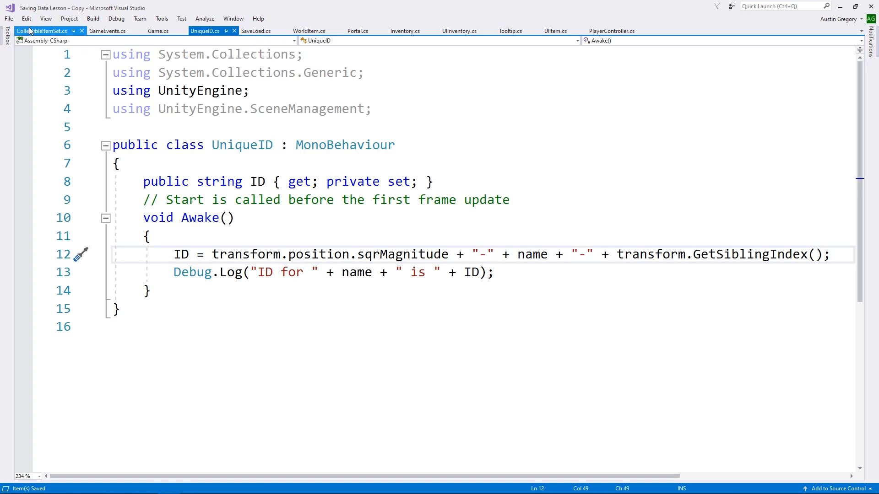
{"action": "left_click", "coordinate": [41, 31]}
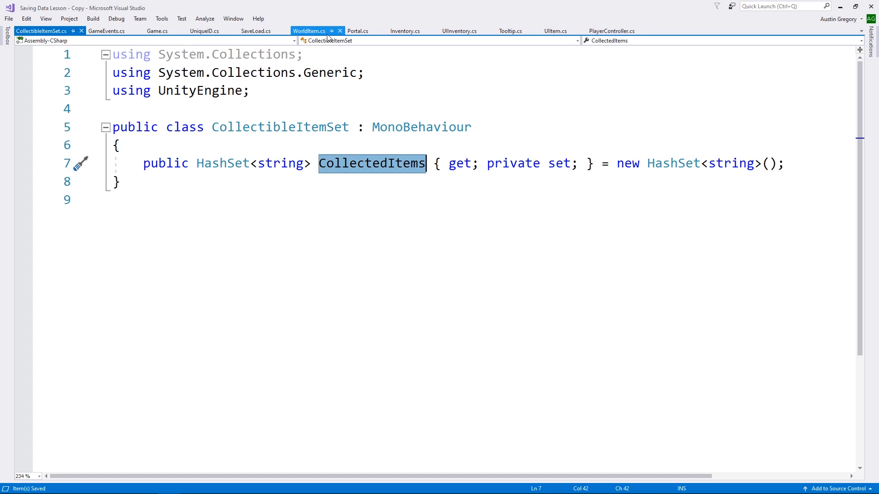
{"action": "left_click", "coordinate": [309, 31]}
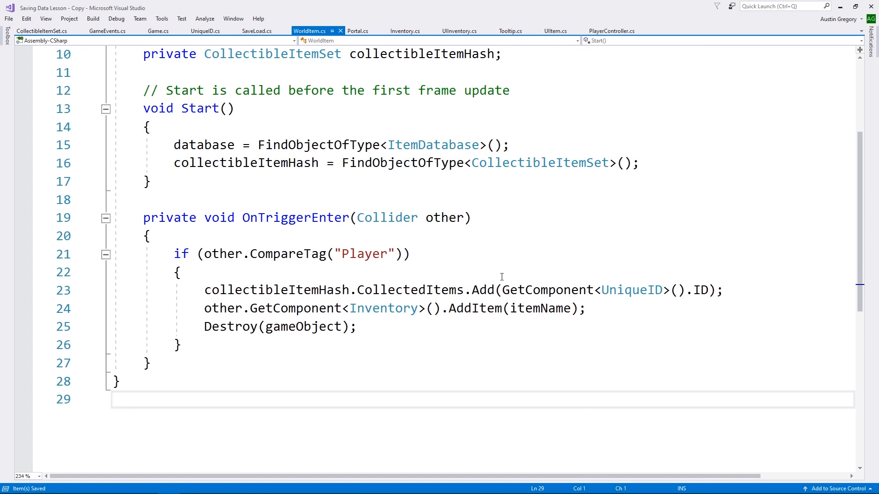
{"action": "left_click", "coordinate": [725, 290]}
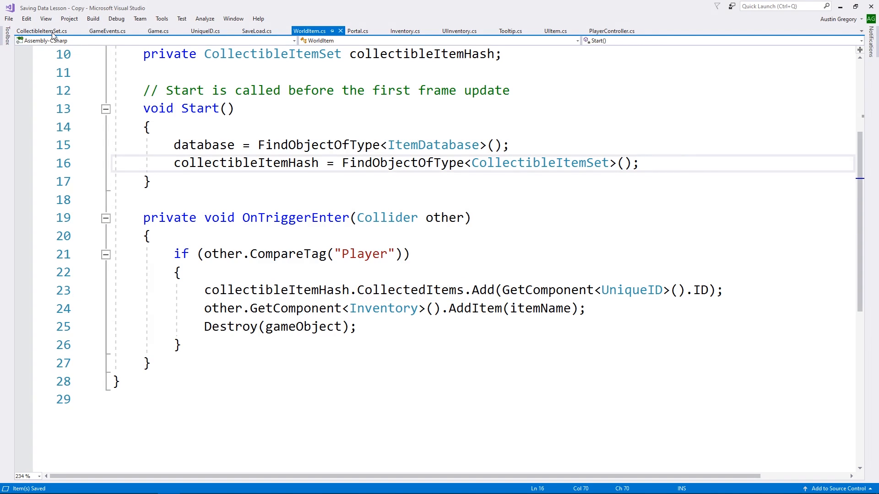
Add Save and Load stubs plus an Awake that subscribes Save to SaveInitiated and calls Load
{"action": "left_click", "coordinate": [42, 31]}
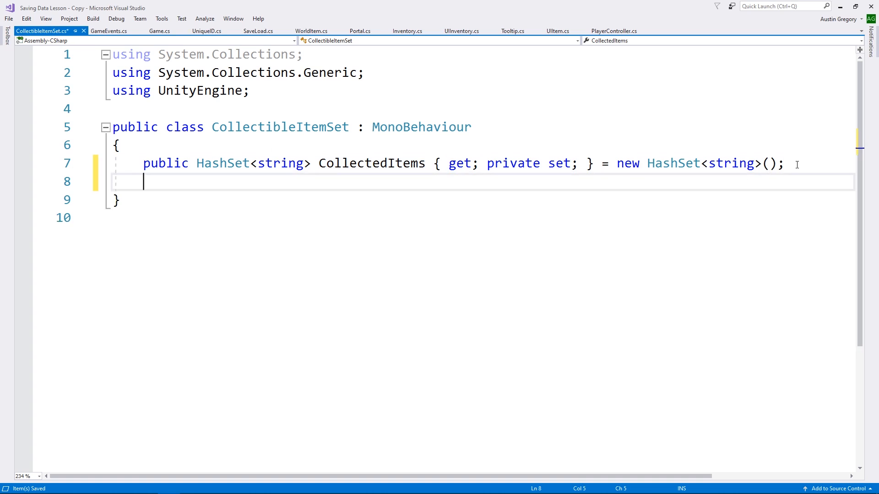
{"action": "type", "text": "void Save"}
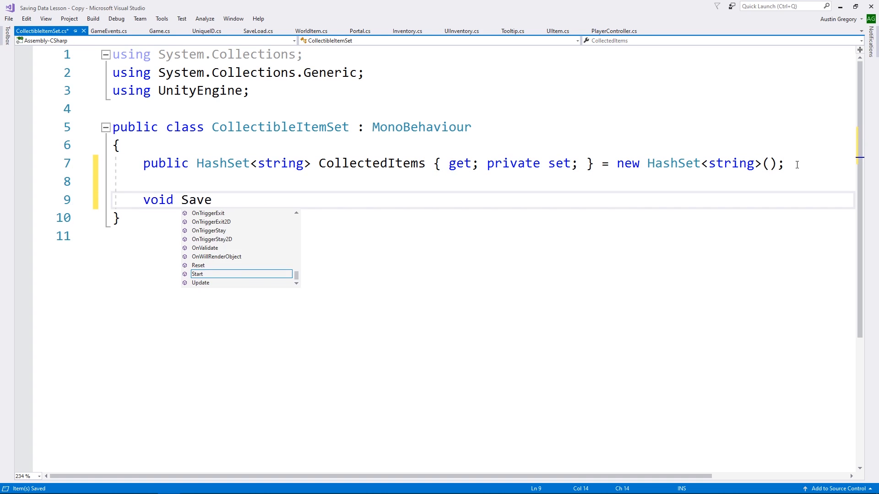
{"action": "type", "text": "()"}
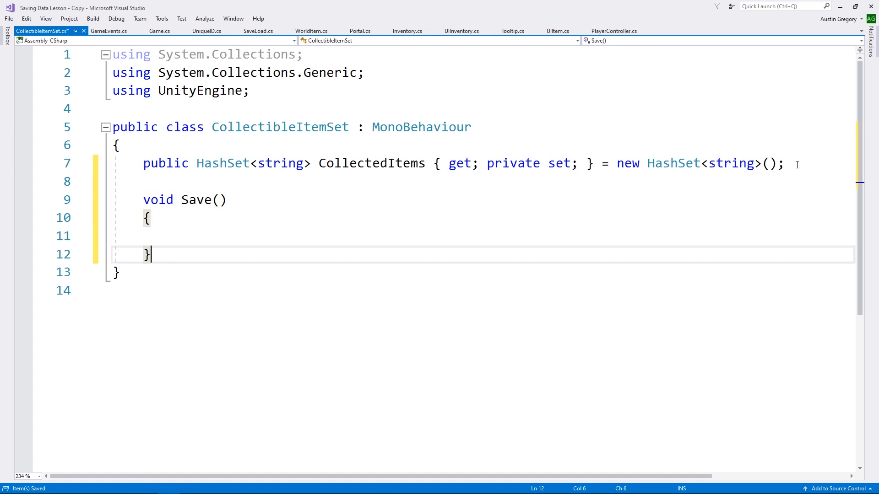
{"action": "type", "text": "void Load()"}
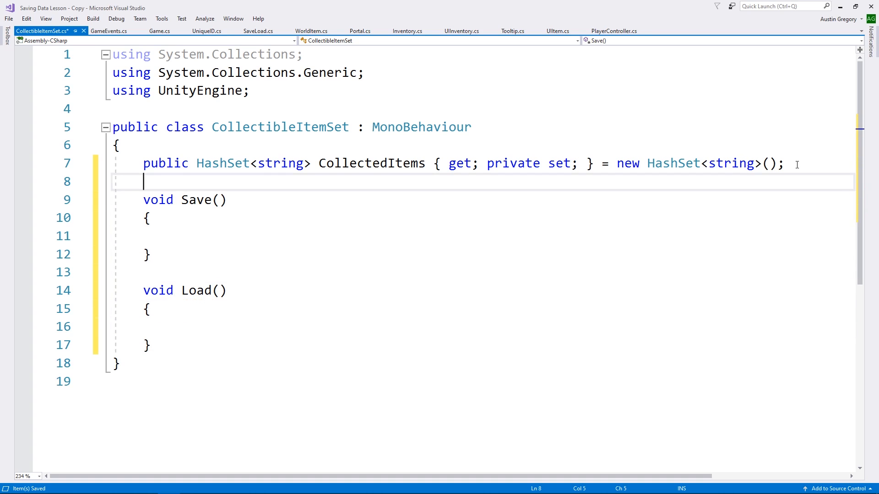
{"action": "type", "text": "void Start("}
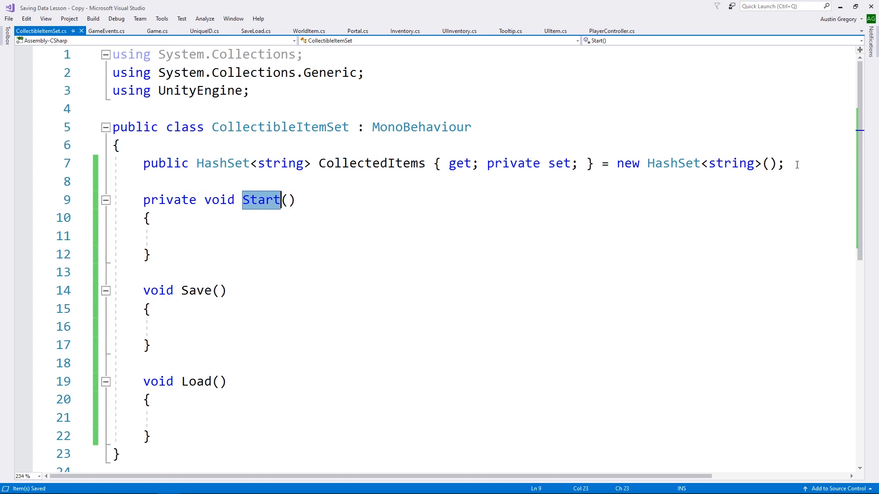
{"action": "type", "text": "Load();"}
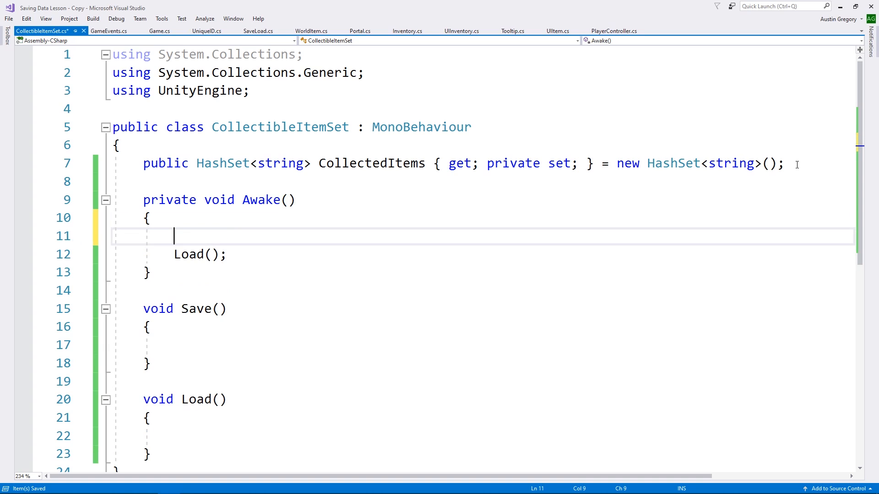
{"action": "type", "text": "GameEvents.SaveInitiated"}
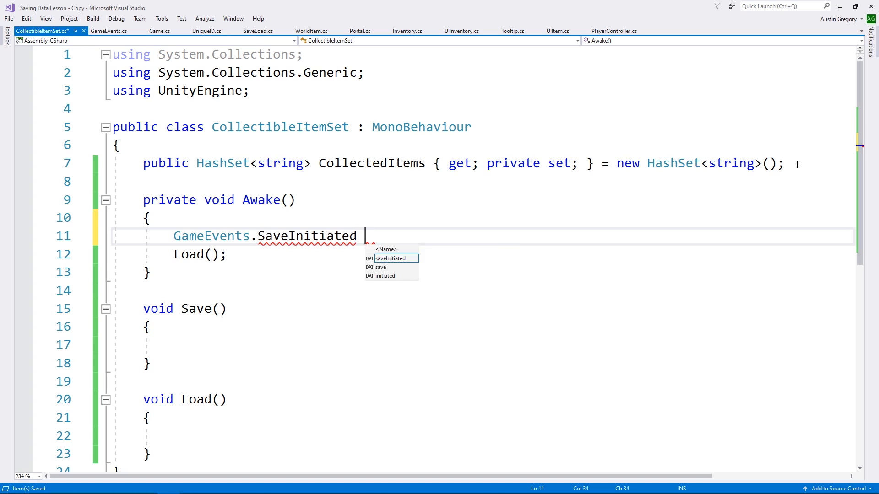
{"action": "type", "text": "+= Save;"}
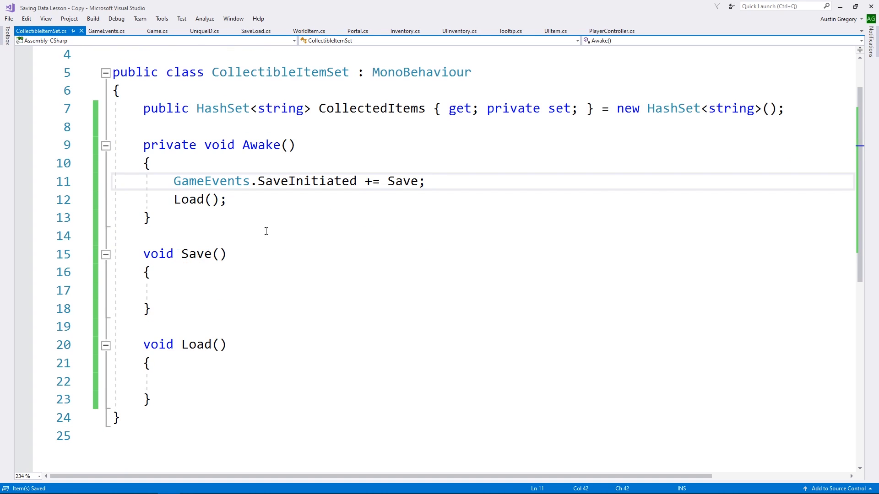
Make Save store CollectedItems with SaveLoad.Save
{"action": "type", "text": "SaveLoad.Save"}
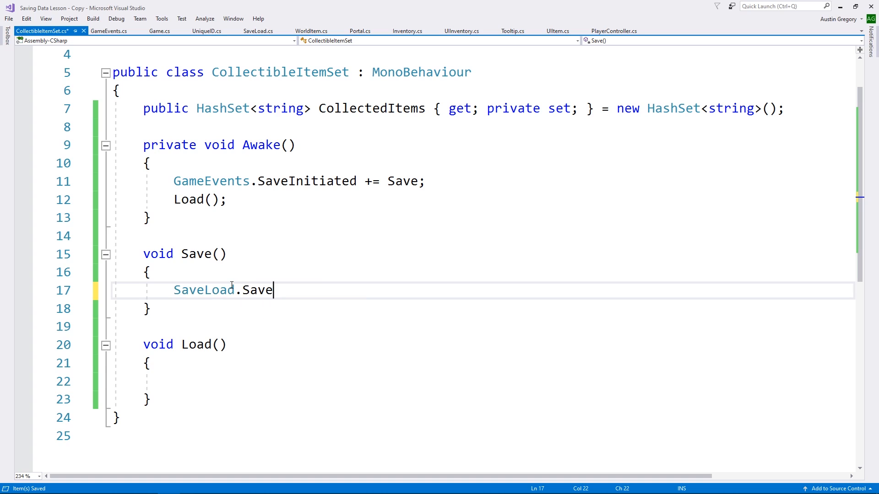
{"action": "type", "text": "(CollectedItems, \"\");"}
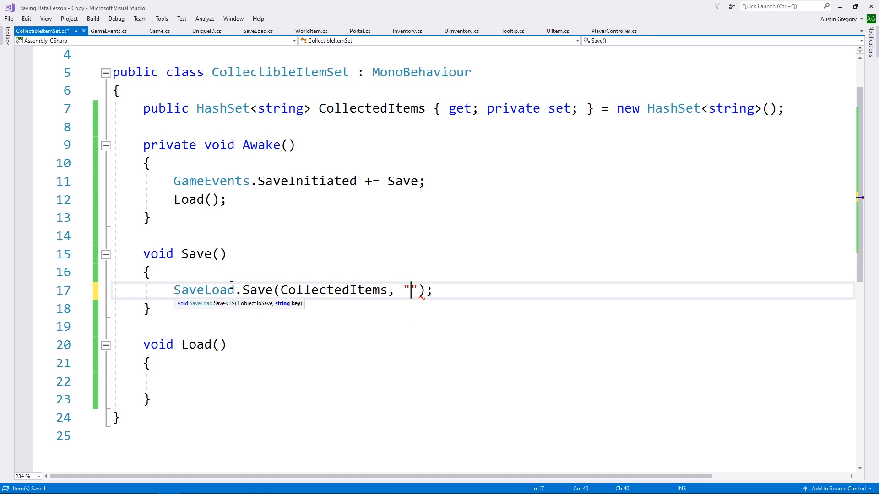
{"action": "type", "text": "CollectedIt"}
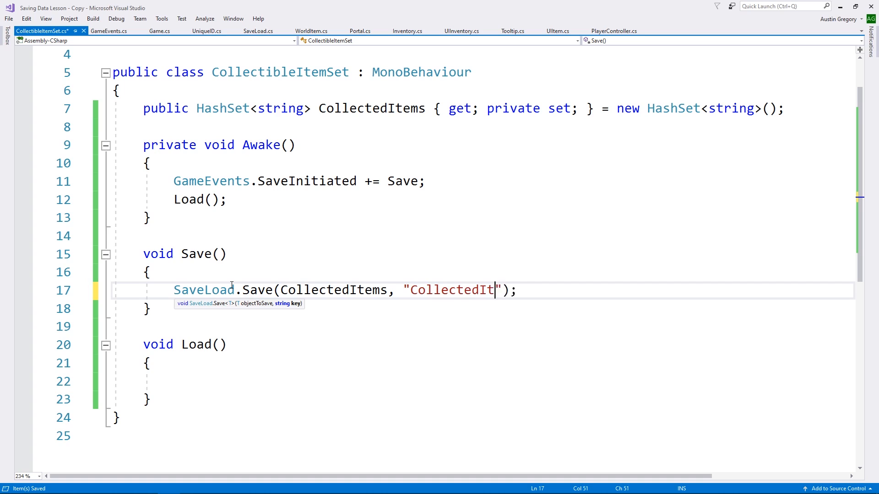
{"action": "type", "text": "ems"}
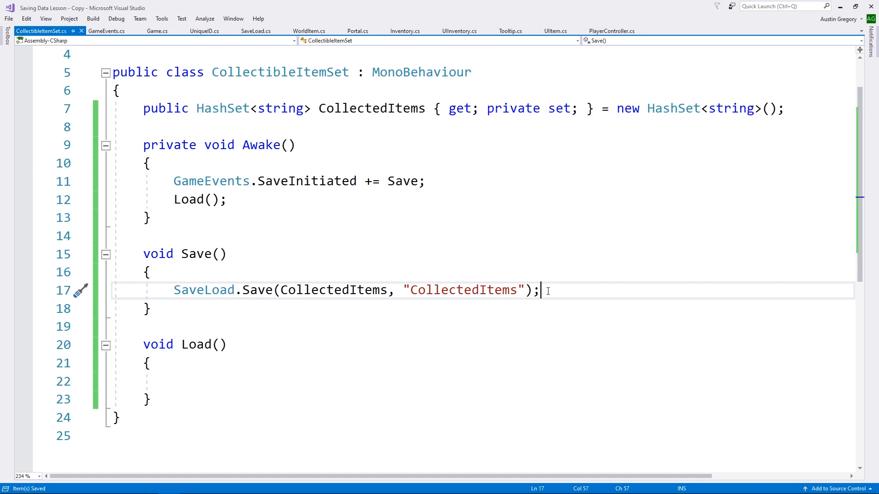
Make Load assign CollectedItems from SaveLoad.Load<HashSet<string>>("CollectedItems") when that save exists
{"action": "type", "text": "if () {}"}
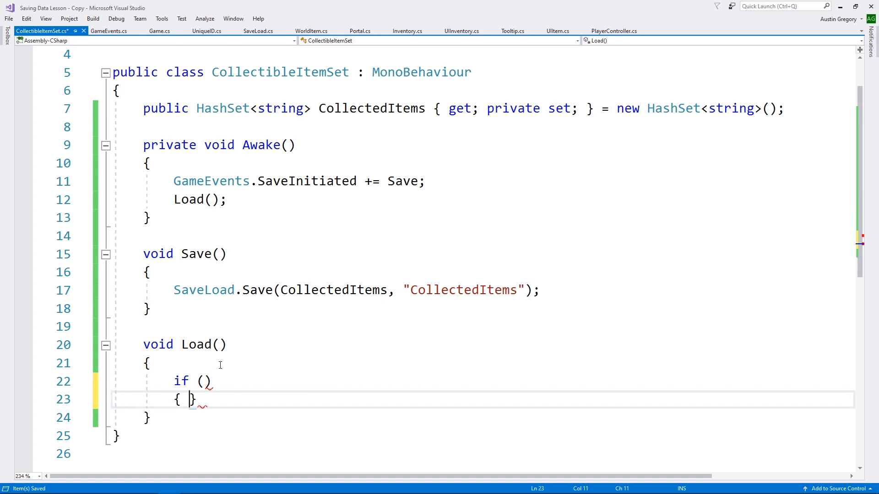
{"action": "type", "text": "SaveLoad.SaveExists(\"Collec"}
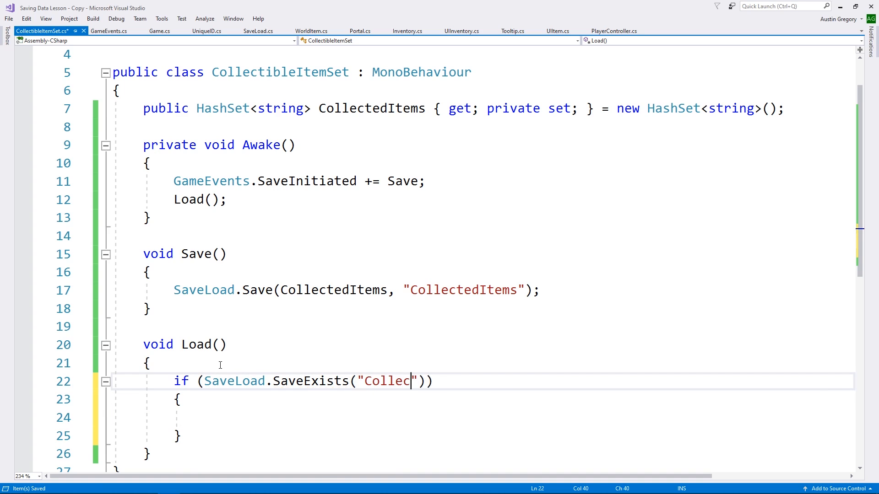
{"action": "type", "text": "tedItems"}
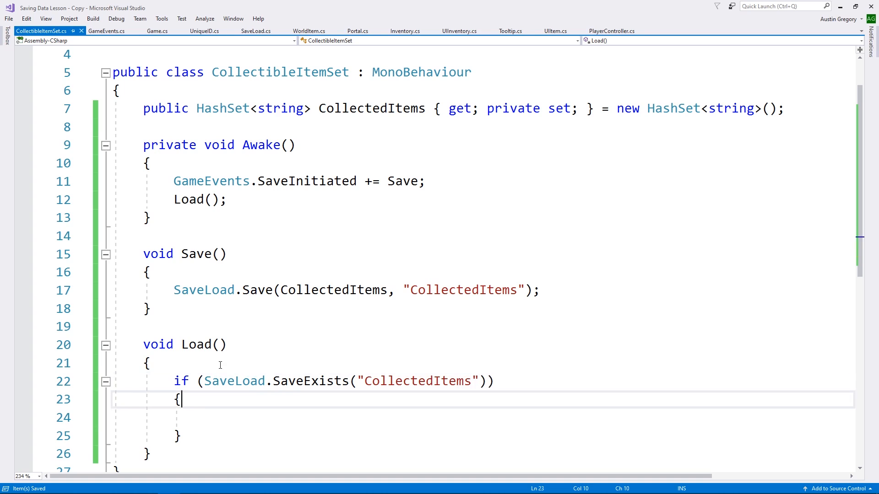
{"action": "key", "text": "enter"}
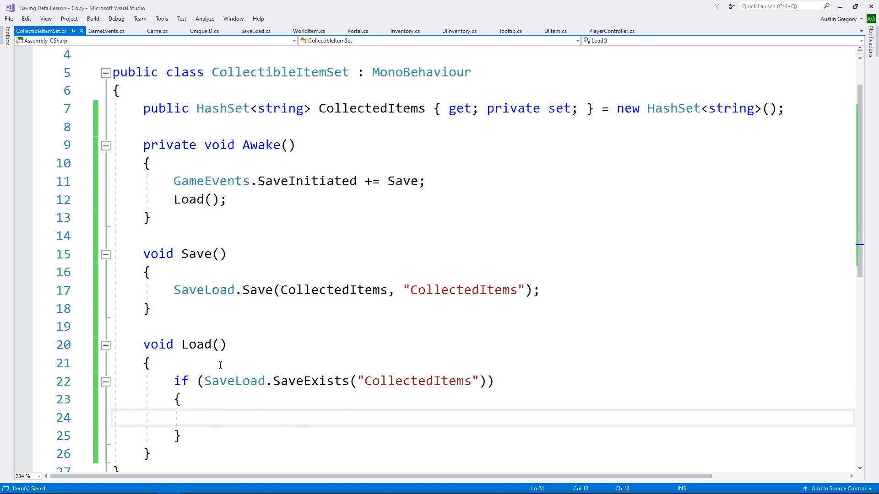
{"action": "type", "text": "CollectedItems"}
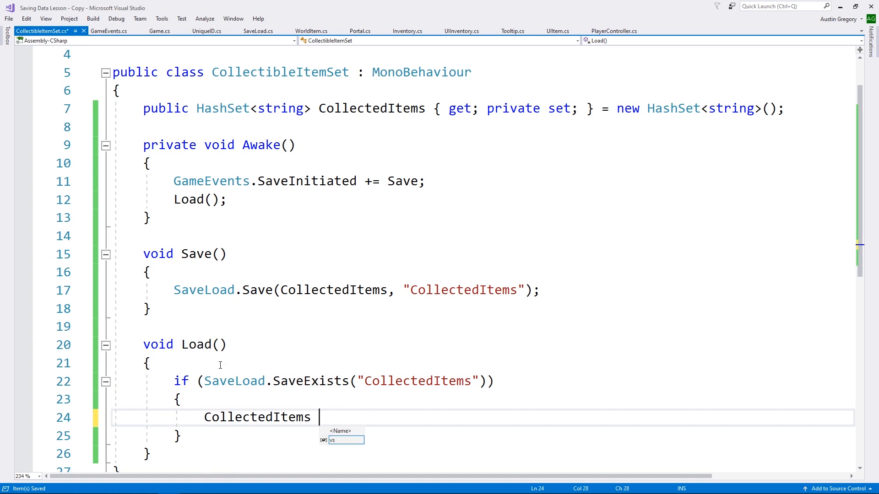
{"action": "type", "text": "= SaveLoad"}
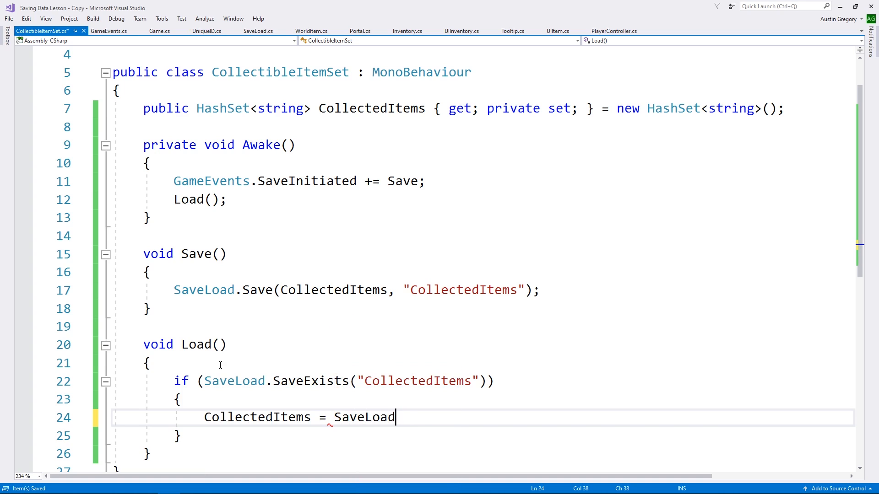
{"action": "type", "text": ".Load<Hashs>"}
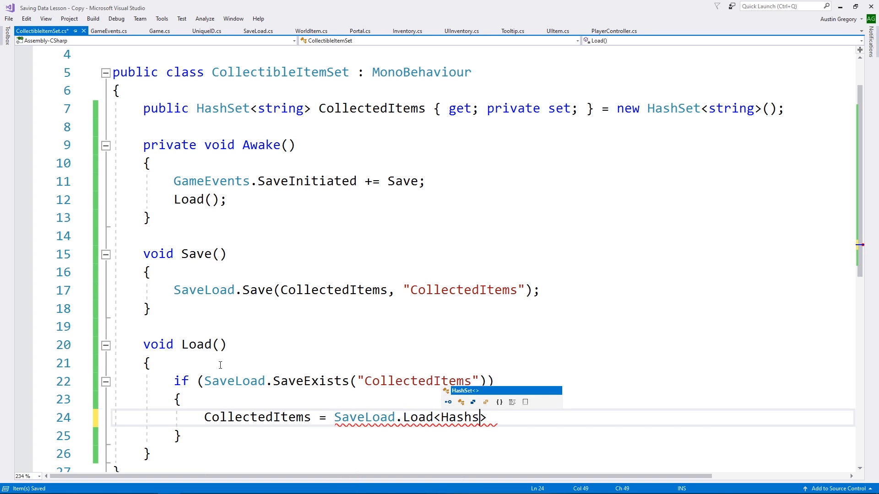
{"action": "type", "text": "<"}
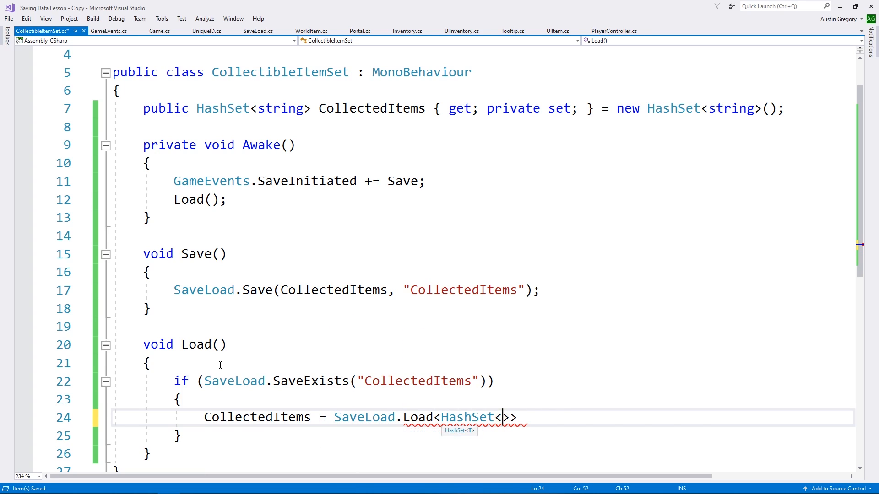
{"action": "type", "text": "string>()"}
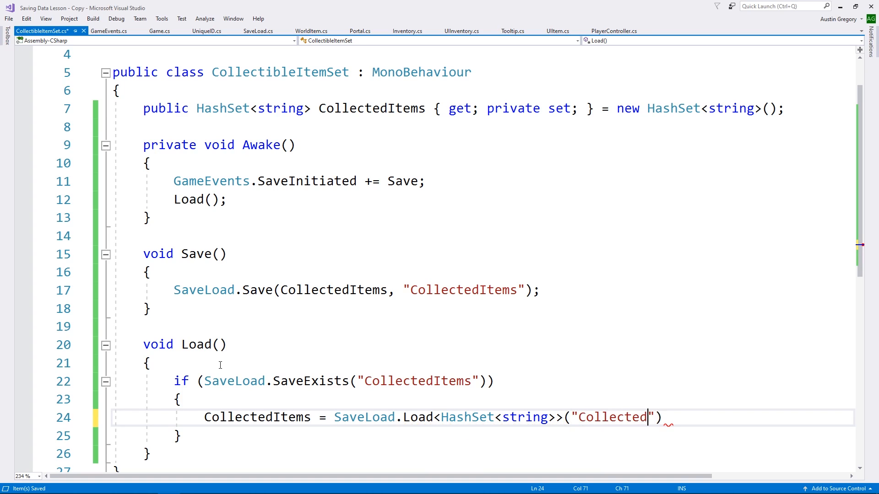
{"action": "type", "text": "Items\");"}
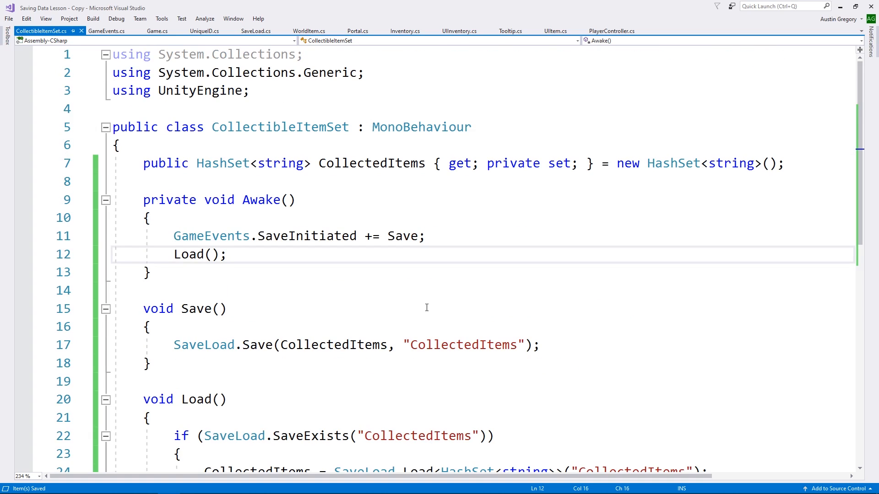
{"action": "mouse_move", "coordinate": [359, 277]}
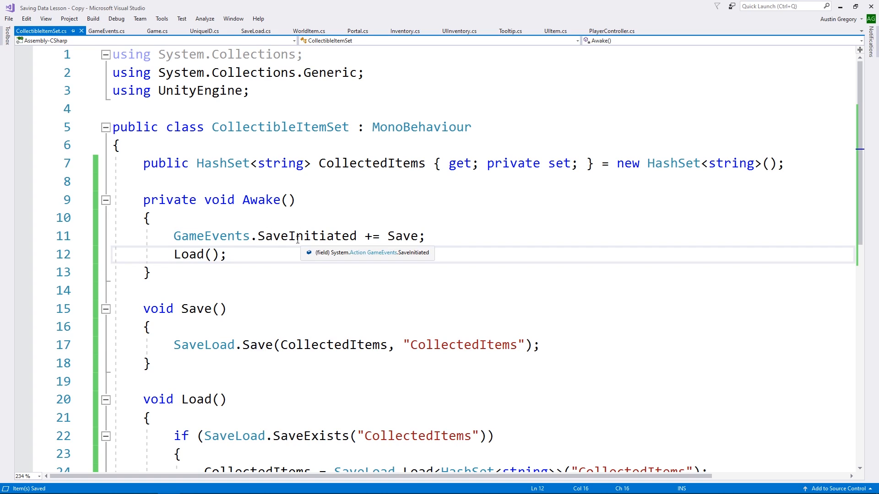
{"action": "mouse_move", "coordinate": [317, 216]}
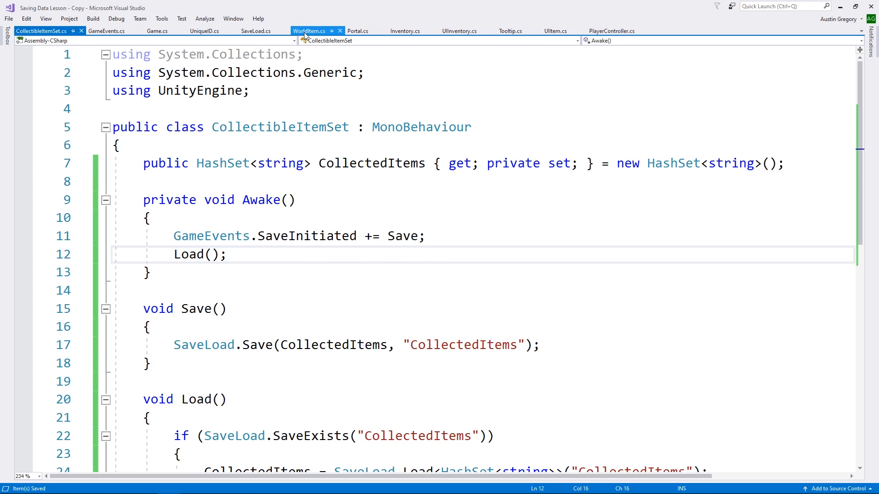
In WorldItem's Start, below the FindObjectOfType line, begin an if testing collectibleItemHash
{"action": "left_click", "coordinate": [309, 30]}
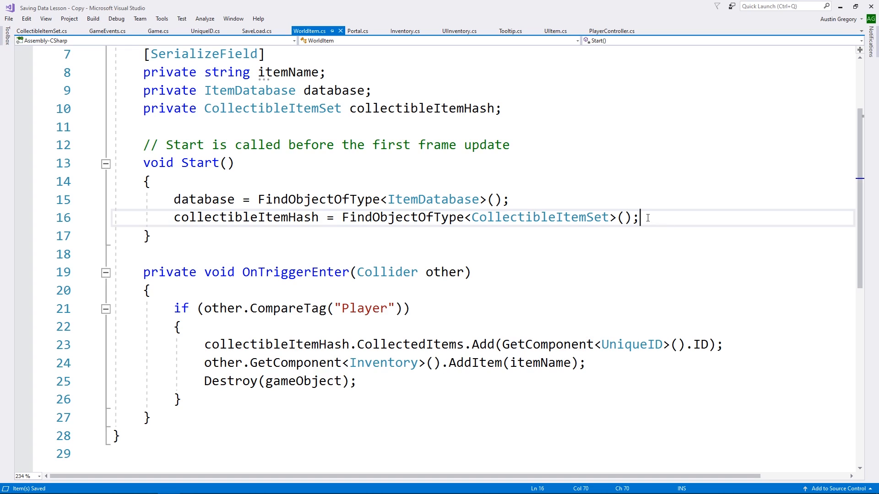
{"action": "key", "text": "Enter"}
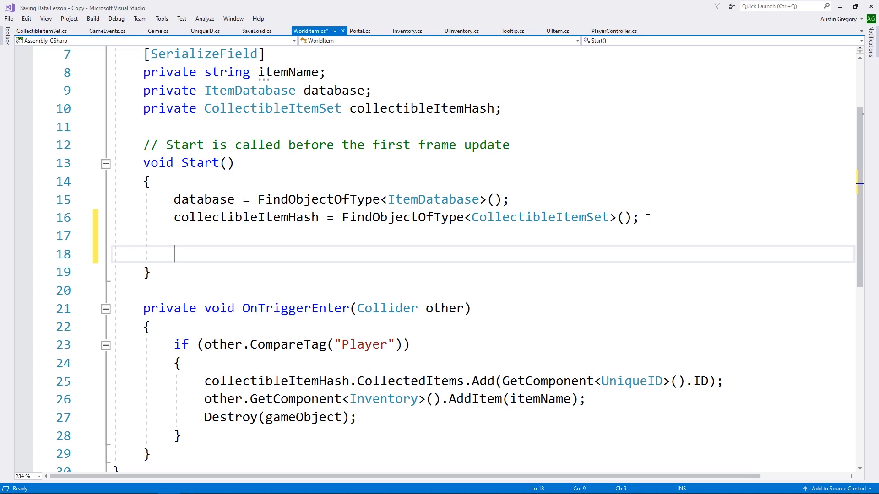
{"action": "key", "text": "Backspace"}
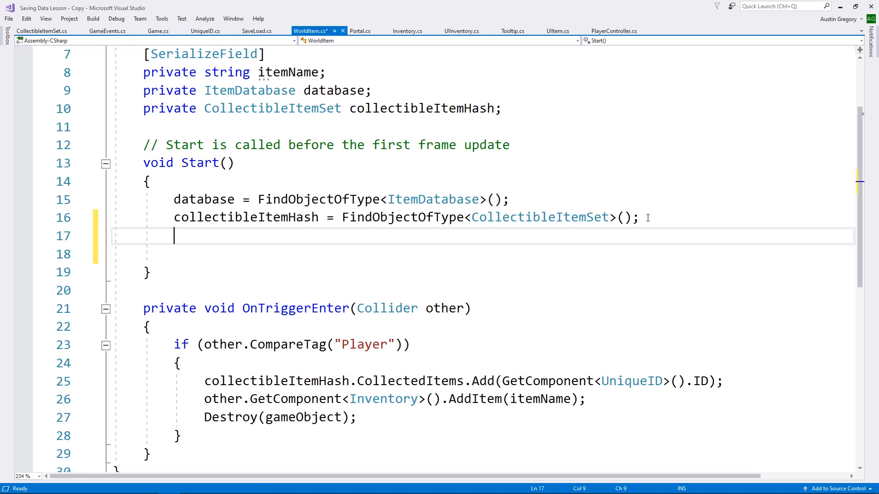
{"action": "type", "text": "if ("}
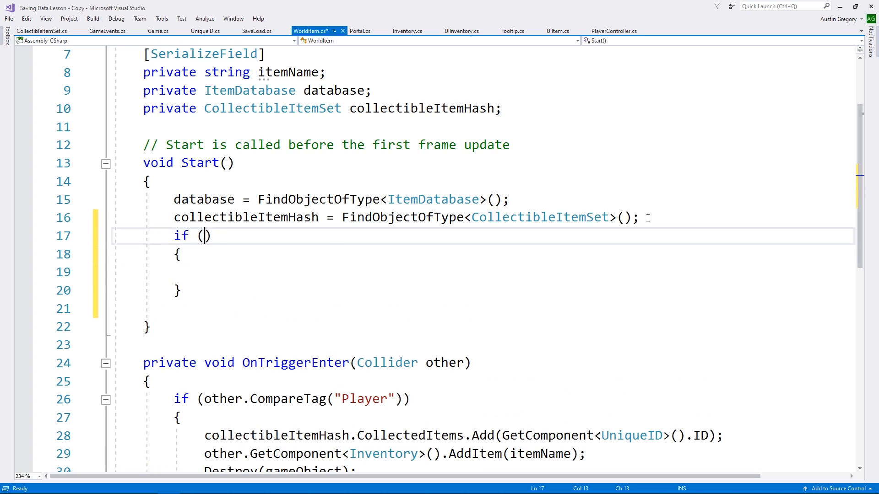
{"action": "type", "text": "collectibleItemHash"}
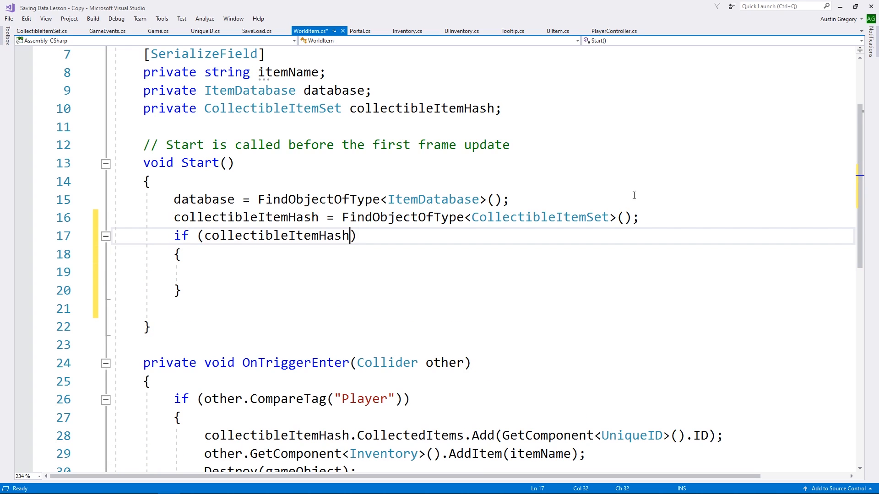
Rename the collectibleItemHash field to collectibleItemSet across all WorldItem references
{"action": "right_click", "coordinate": [421, 108]}
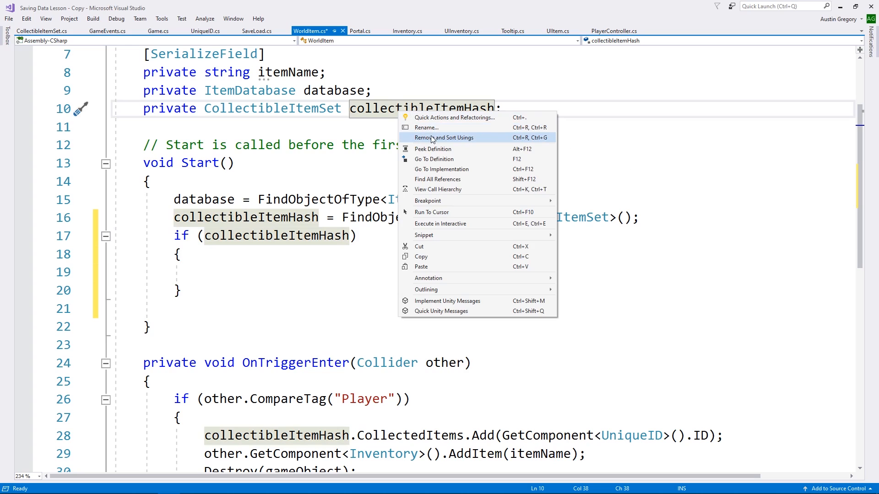
{"action": "left_click", "coordinate": [427, 127]}
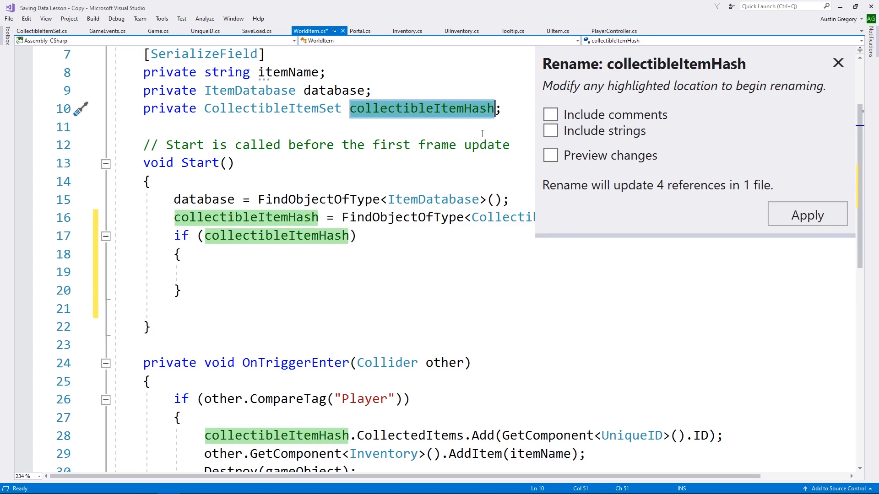
{"action": "type", "text": "collecti"}
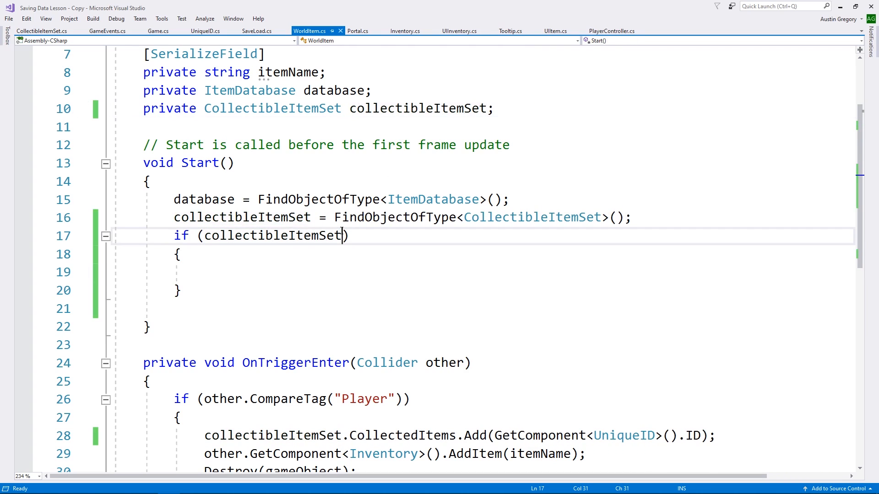
Extend the if condition to collectibleItemSet.CollectedItems.Contains(...)
{"action": "type", "text": "."}
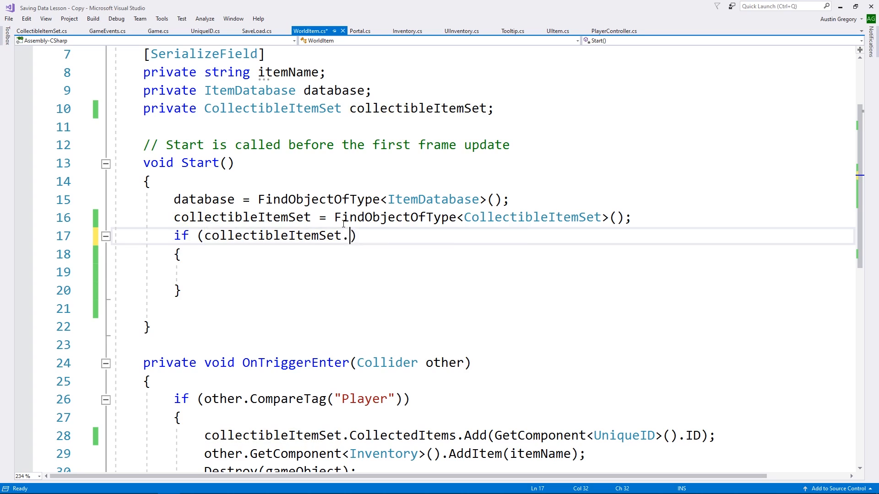
{"action": "type", "text": "CollectedItems."}
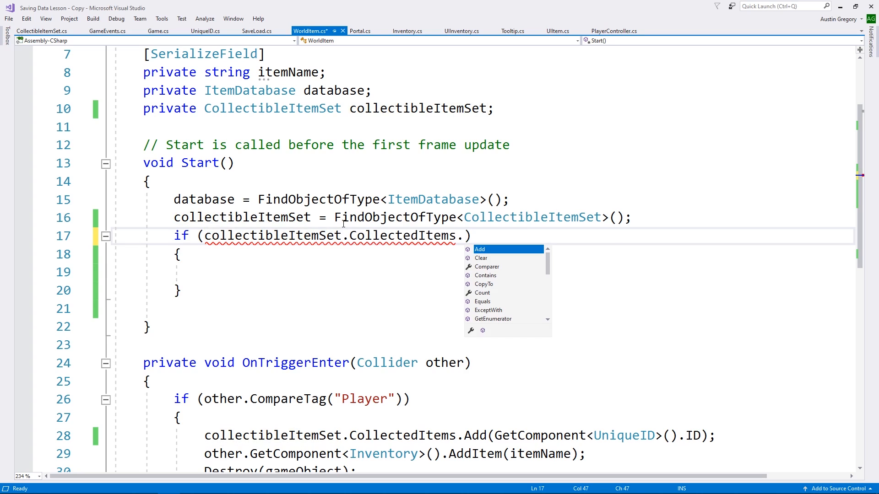
{"action": "type", "text": "Contains(\""}
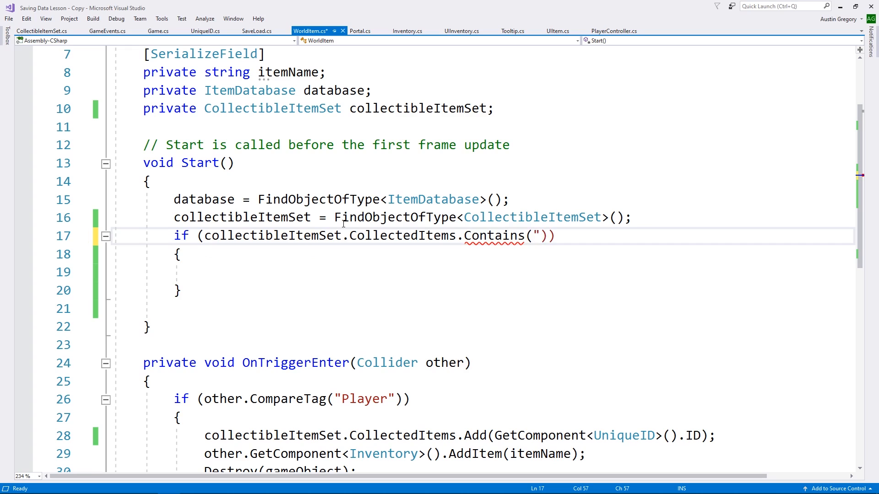
{"action": "key", "text": "Backspace"}
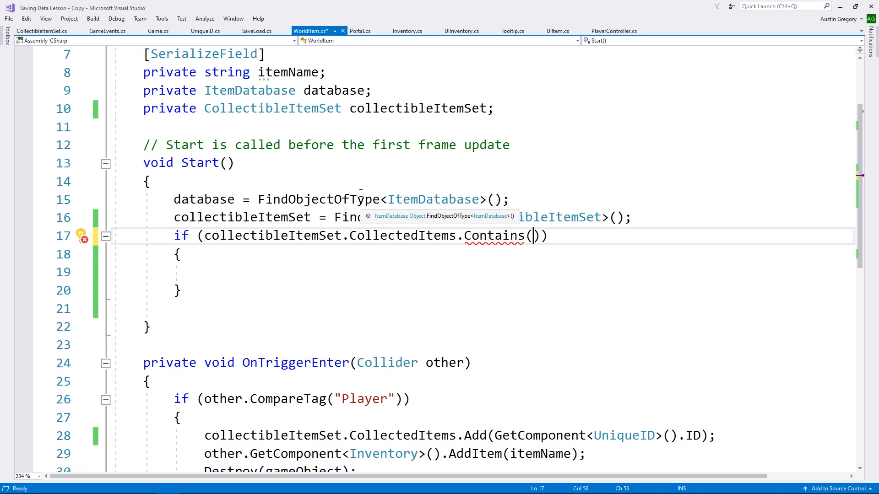
Add a private UniqueID uniqueID field assigned with GetComponent<UniqueID>() in Start
{"action": "type", "text": "p"}
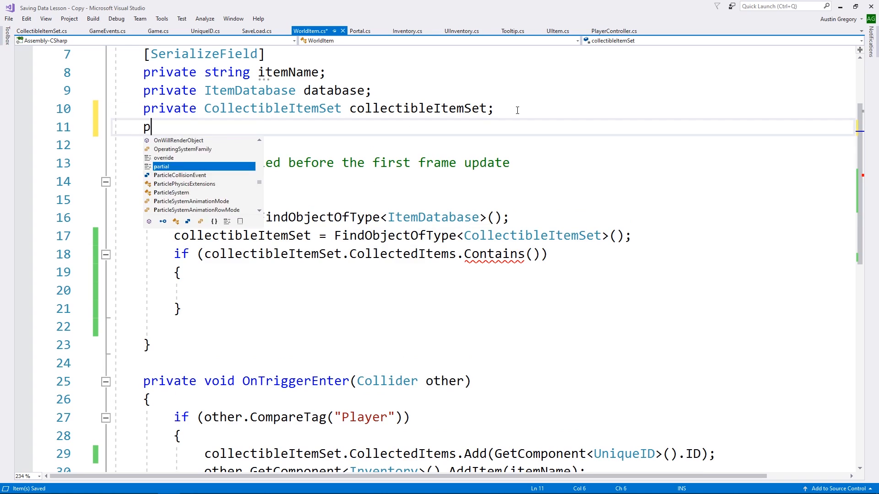
{"action": "type", "text": "rivate UniqueID"}
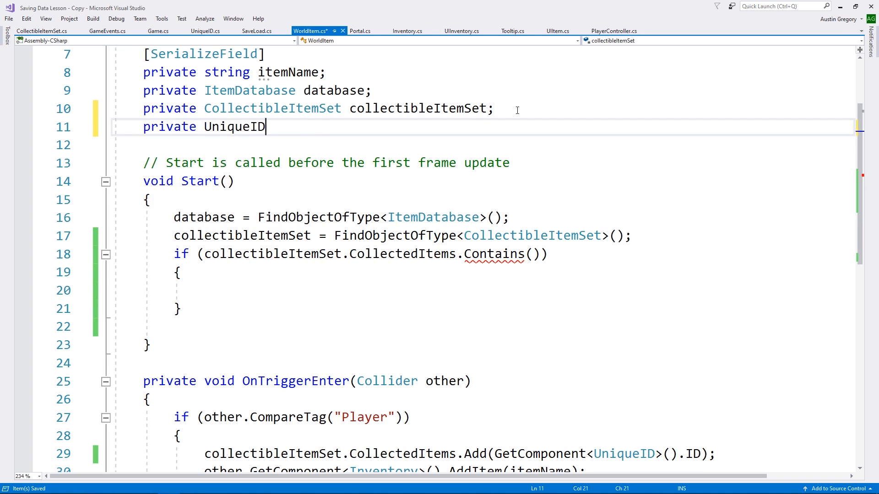
{"action": "type", "text": "uniqueID;"}
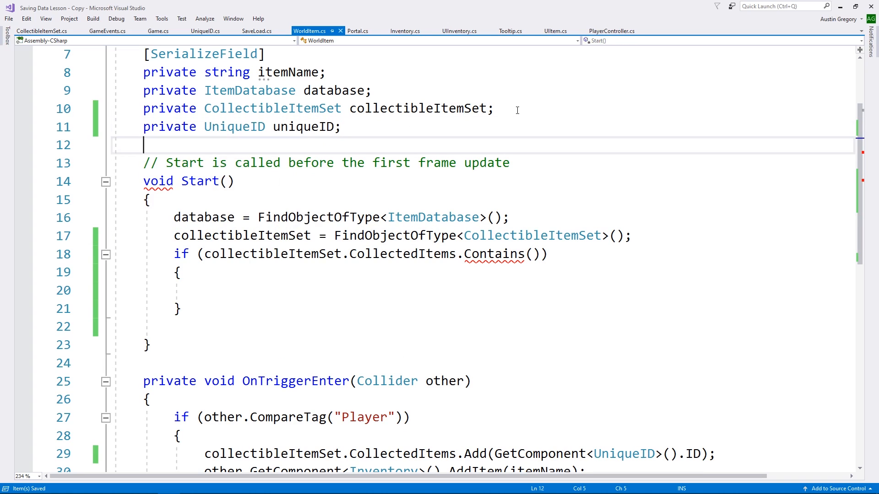
{"action": "type", "text": "uniqueID = GetComponent<>"}
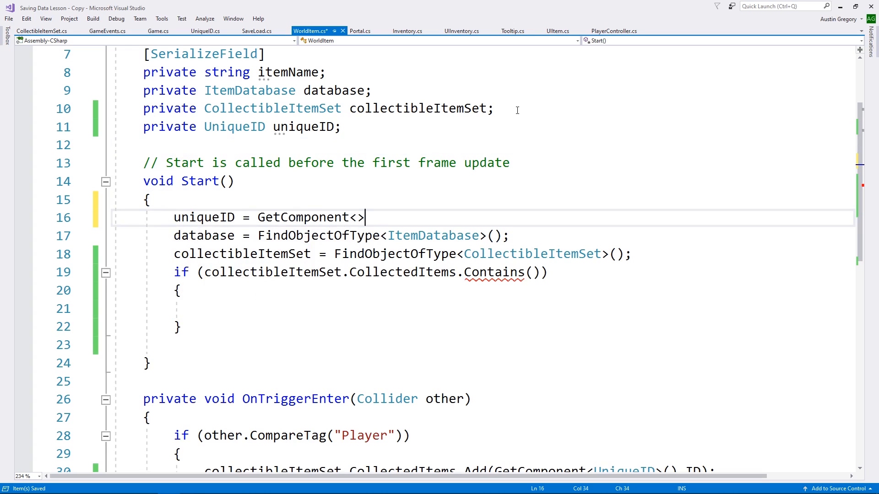
{"action": "type", "text": "U"}
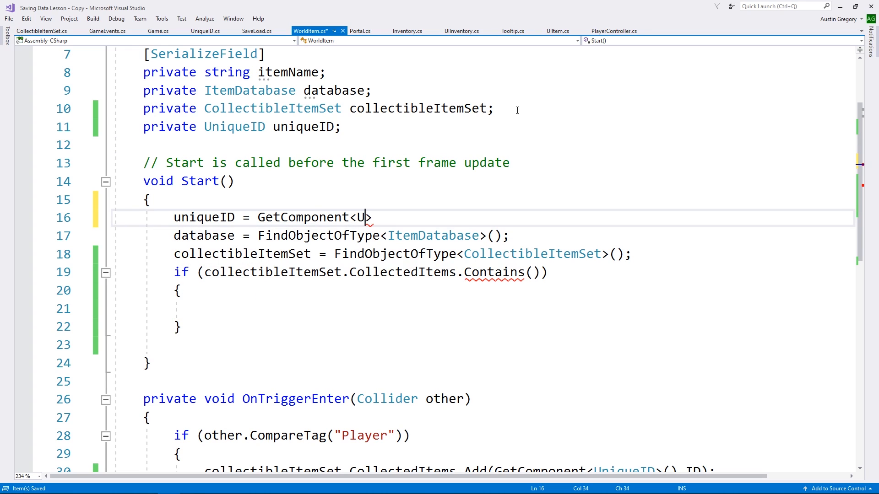
{"action": "type", "text": "niqueID>"}
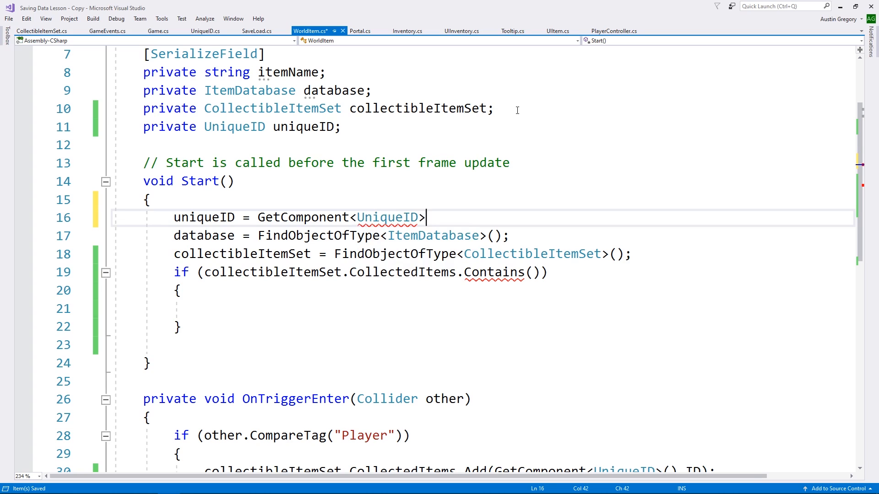
{"action": "type", "text": "();"}
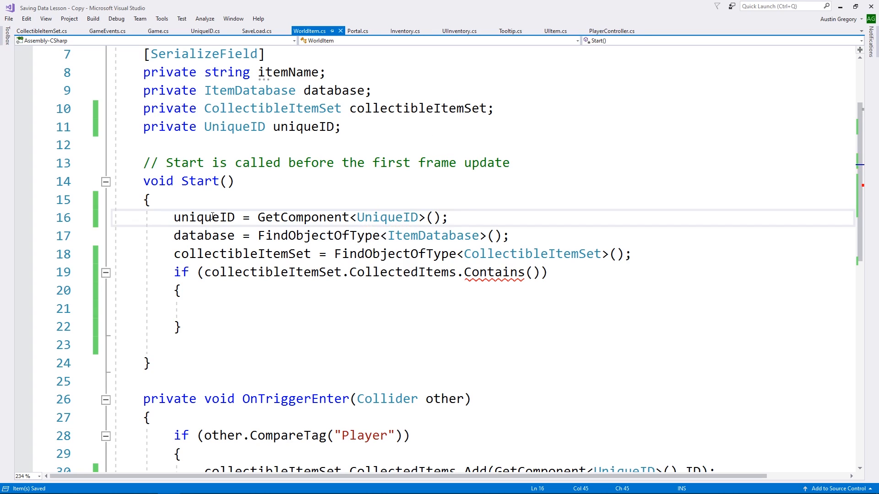
Check uniqueID.ID in the condition, destroying the object and returning when already collected
{"action": "type", "text": "uniqueID.ID"}
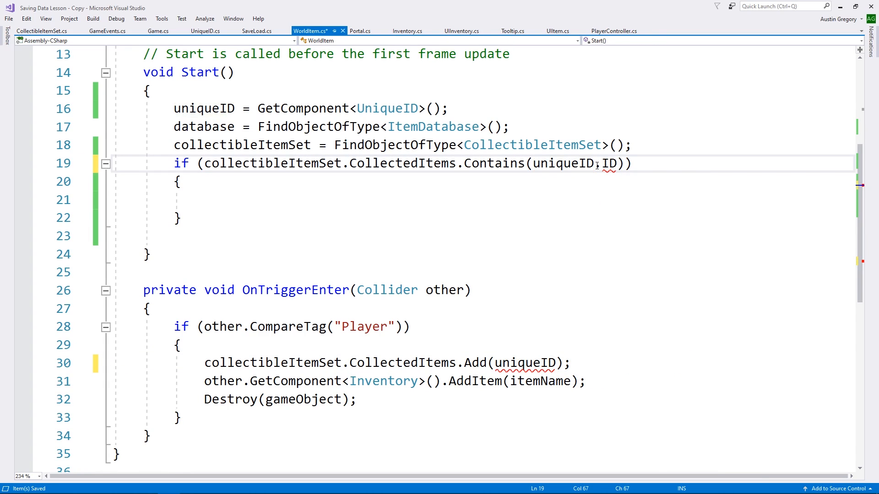
{"action": "type", "text": ".ID"}
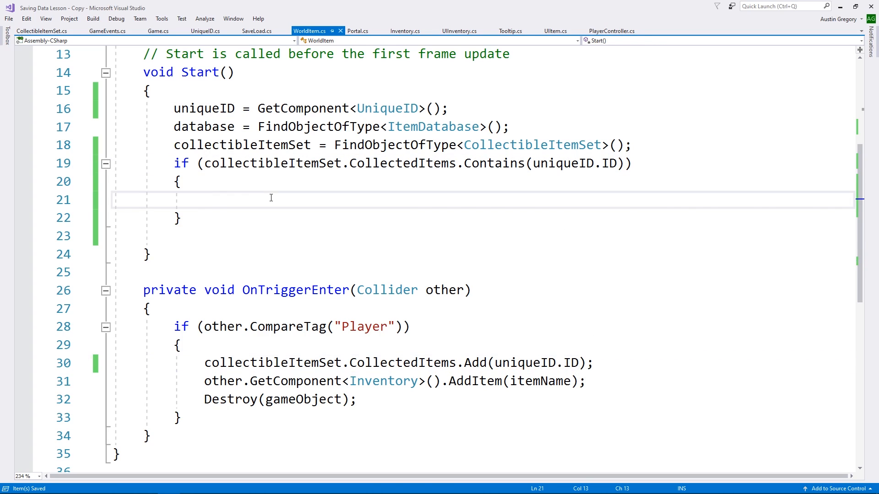
{"action": "type", "text": "d"}
{"action": "type", "text": "r"}
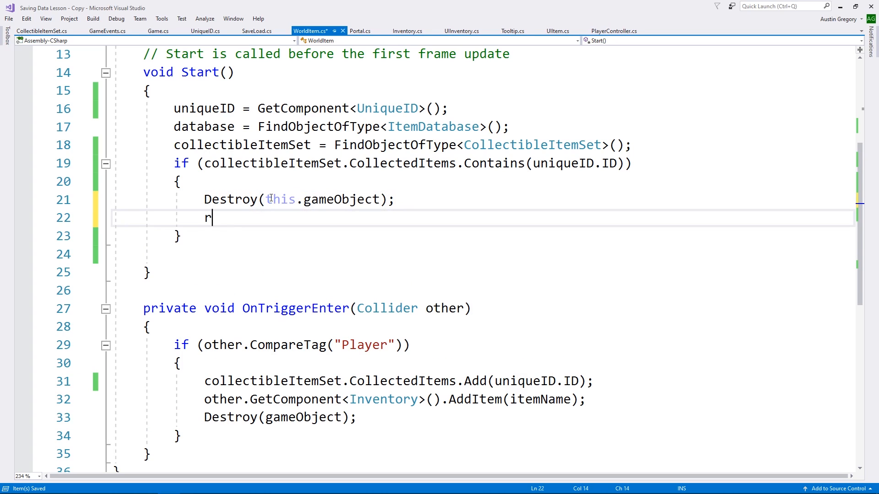
{"action": "type", "text": "eturn"}
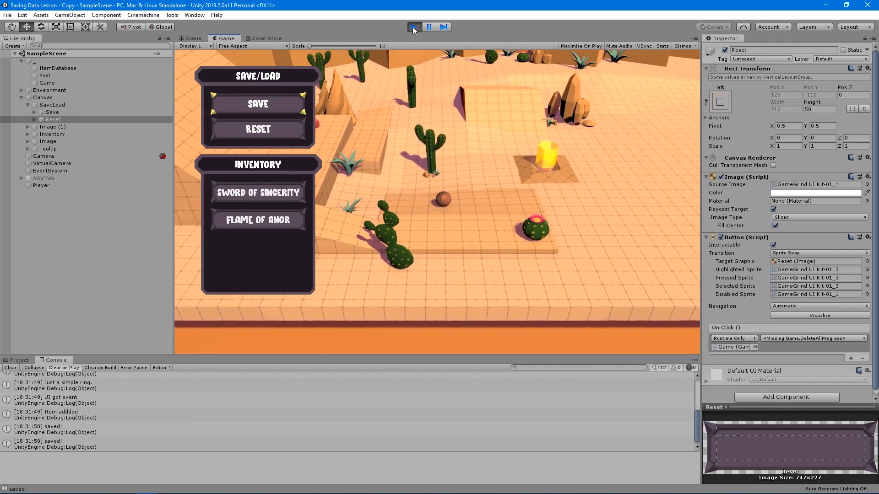
Run the scene and confirm CollectedItems and Inventory files exist in the saves folder
{"action": "left_click", "coordinate": [193, 38]}
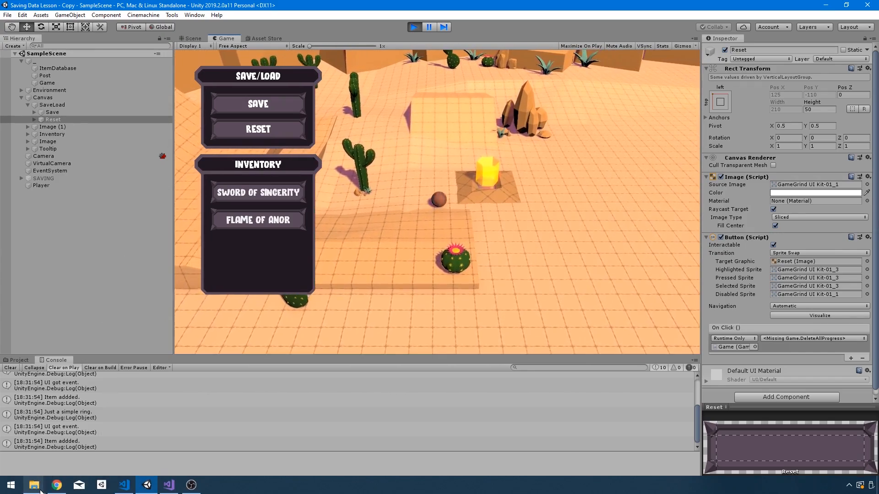
{"action": "left_click", "coordinate": [33, 486]}
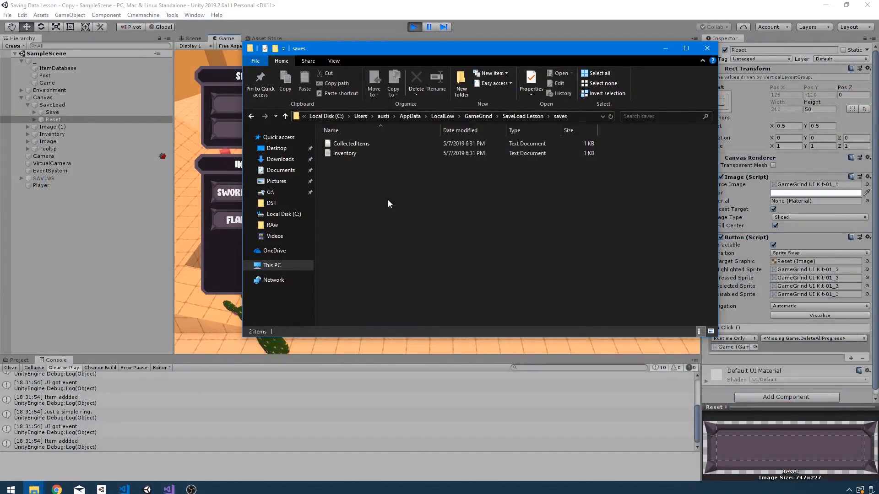
{"action": "left_click", "coordinate": [706, 48]}
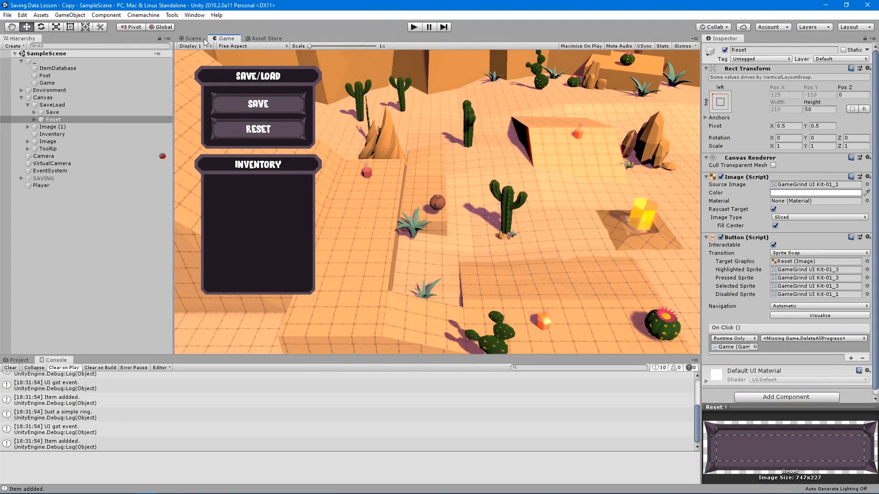
{"action": "left_click", "coordinate": [193, 38]}
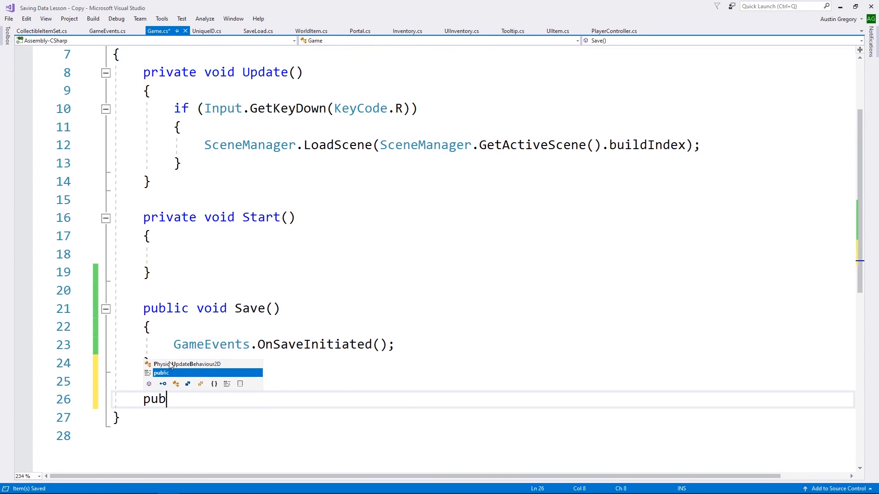
Add public void DeleteAllProgress() to Game and begin a SaveLoad. call inside it
{"action": "type", "text": "lic void Dele"}
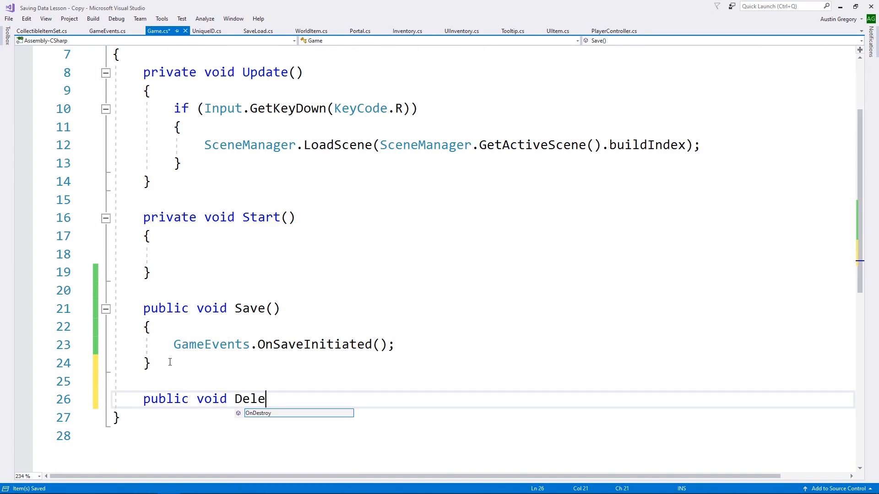
{"action": "type", "text": "teAllPr"}
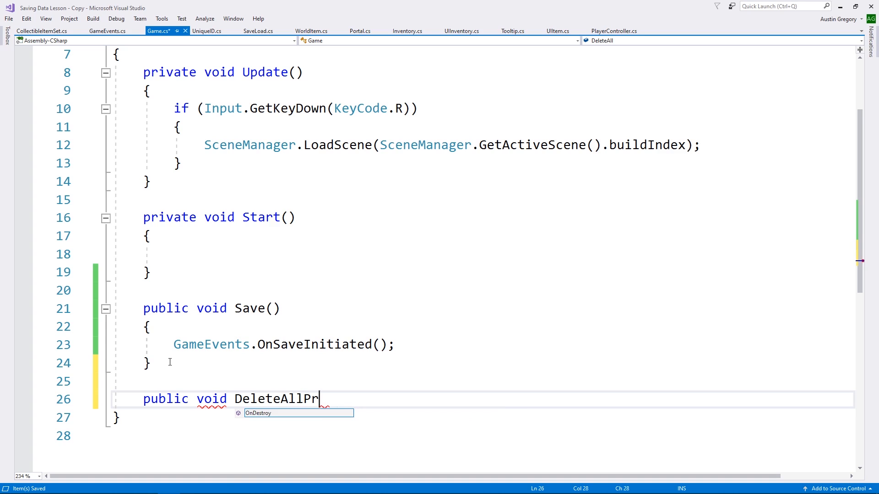
{"action": "type", "text": "ogress()"}
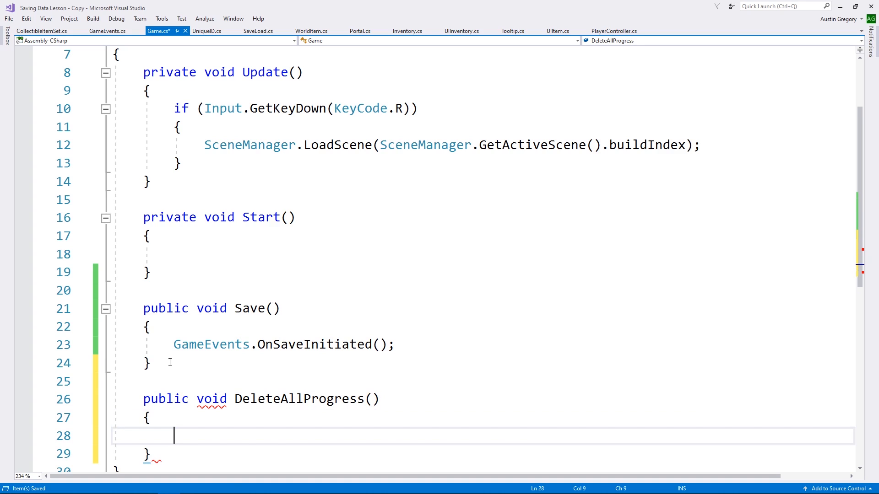
{"action": "type", "text": "Save"}
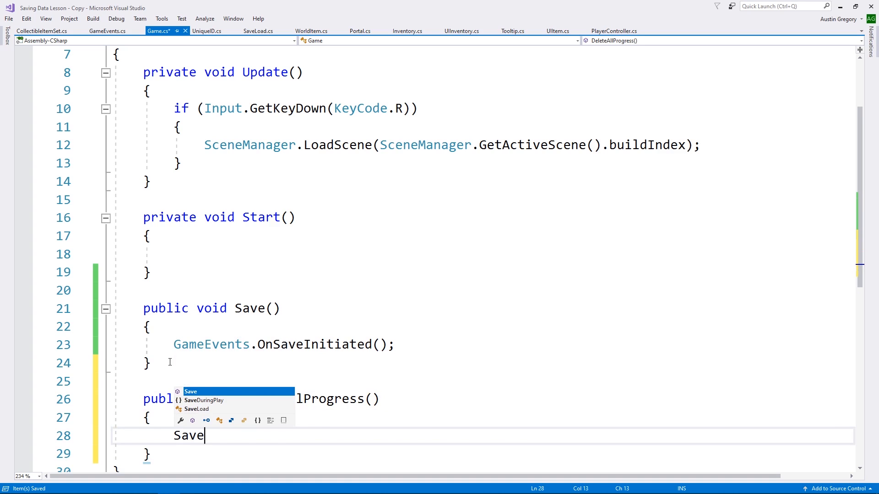
{"action": "type", "text": "Load."}
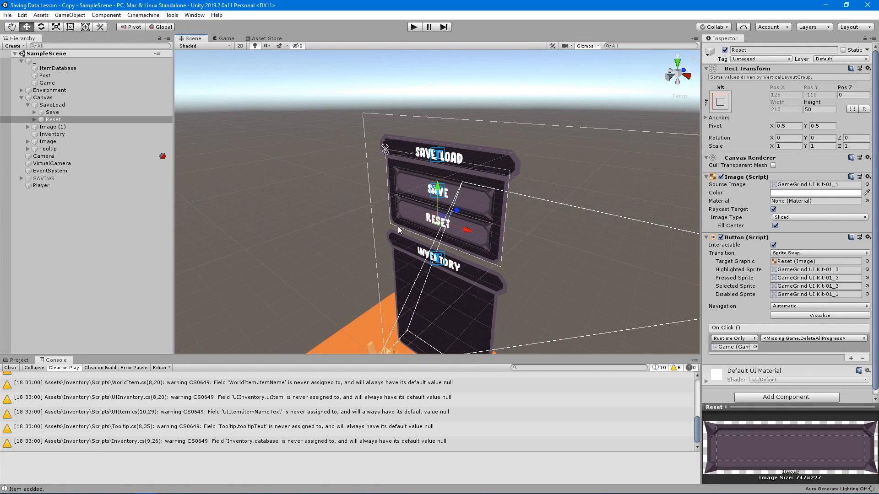
Play the game, press Reset, and inspect the 'directory is not empty' IOException
{"action": "left_click", "coordinate": [54, 120]}
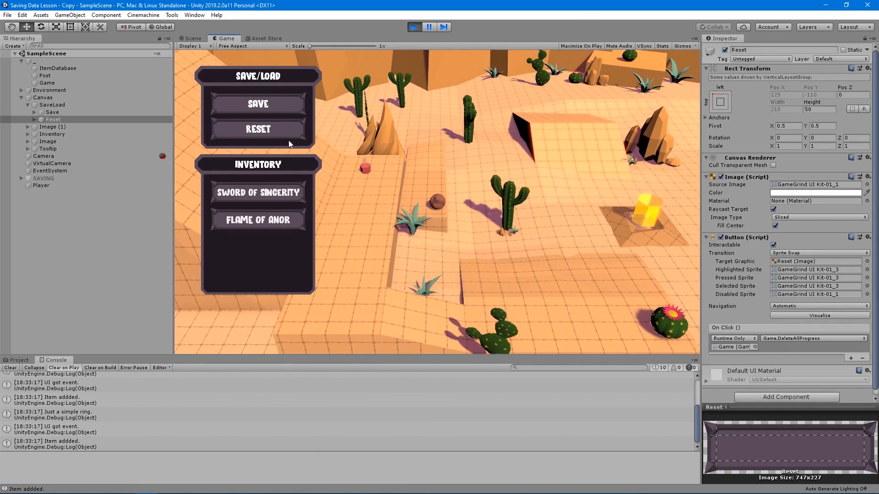
{"action": "left_click", "coordinate": [257, 129]}
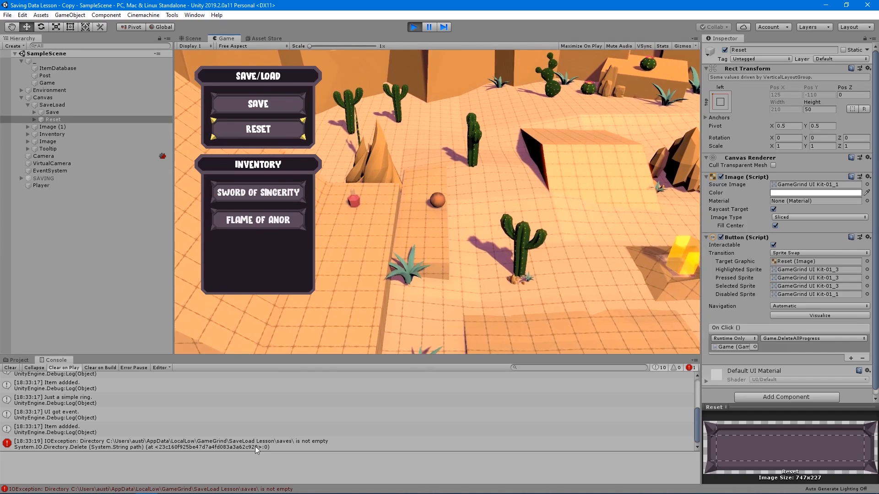
{"action": "left_click", "coordinate": [192, 38]}
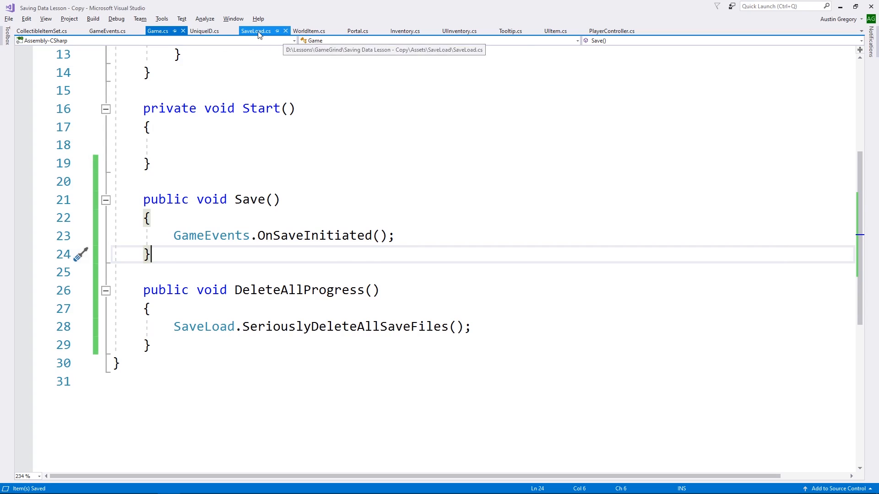
In SaveLoad.cs, pass true to directory.Delete() so the saves folder is deleted recursively
{"action": "left_click", "coordinate": [255, 30]}
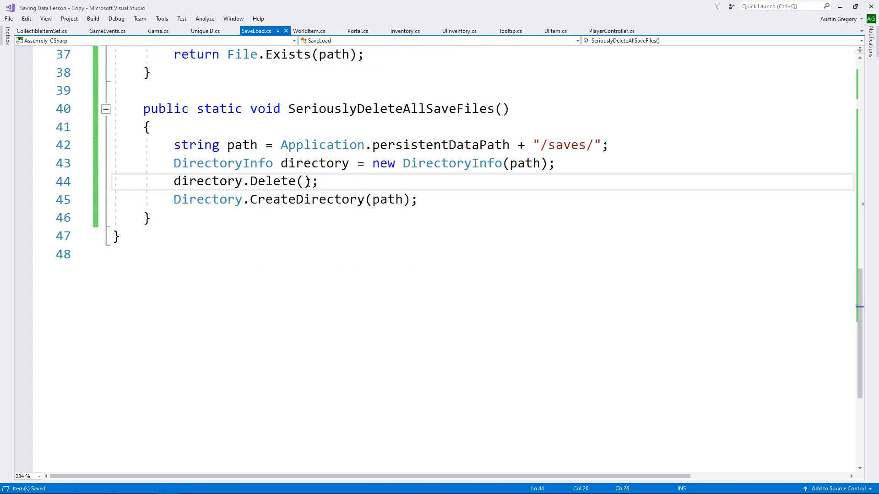
{"action": "type", "text": "true"}
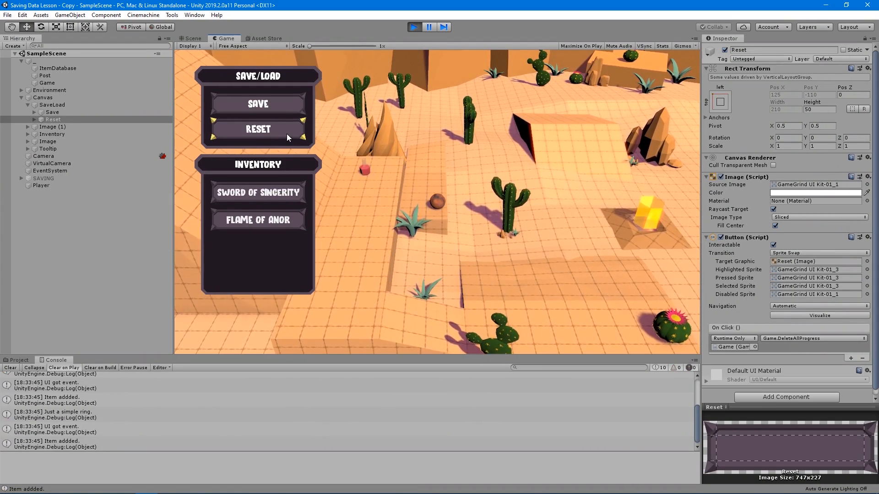
Restart Play mode, collect items, press the in-game Reset button, then stop the game
{"action": "left_click", "coordinate": [192, 38]}
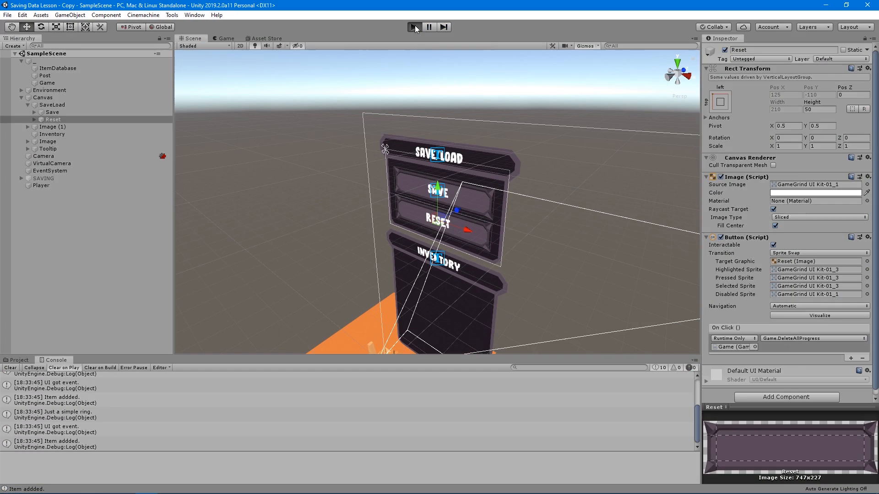
{"action": "left_click", "coordinate": [414, 27]}
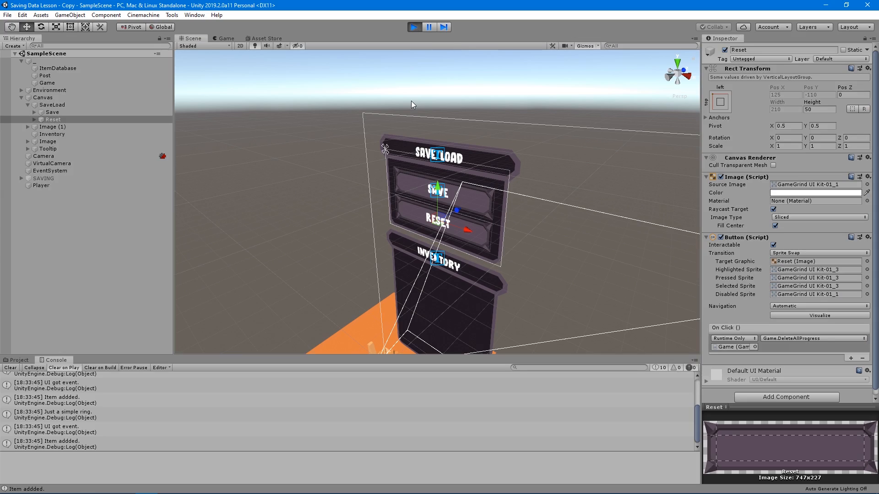
{"action": "left_click", "coordinate": [224, 38]}
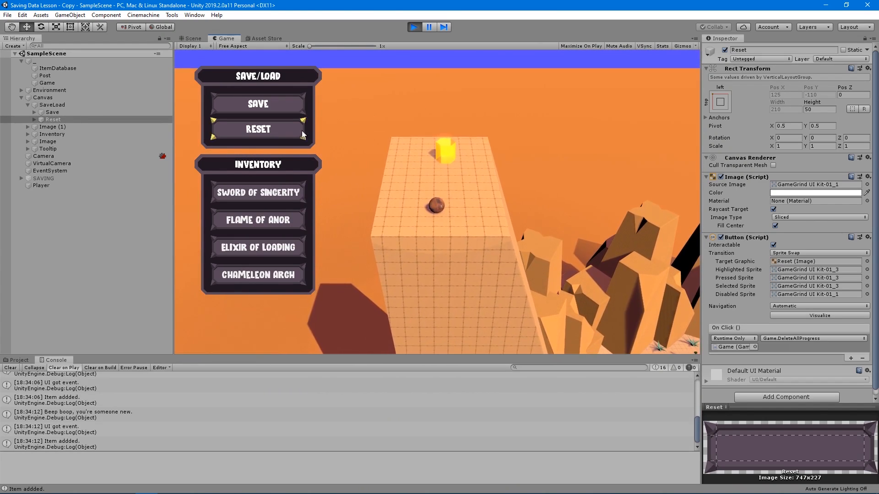
{"action": "left_click", "coordinate": [257, 104]}
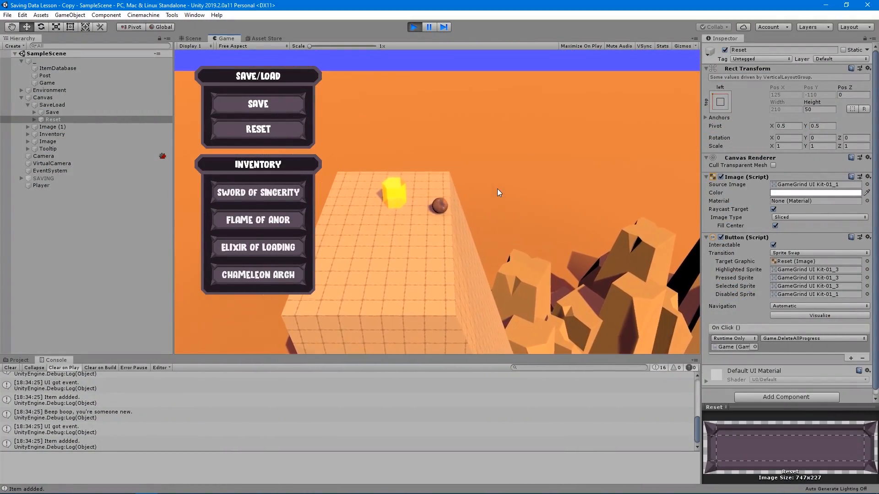
{"action": "left_click", "coordinate": [192, 38]}
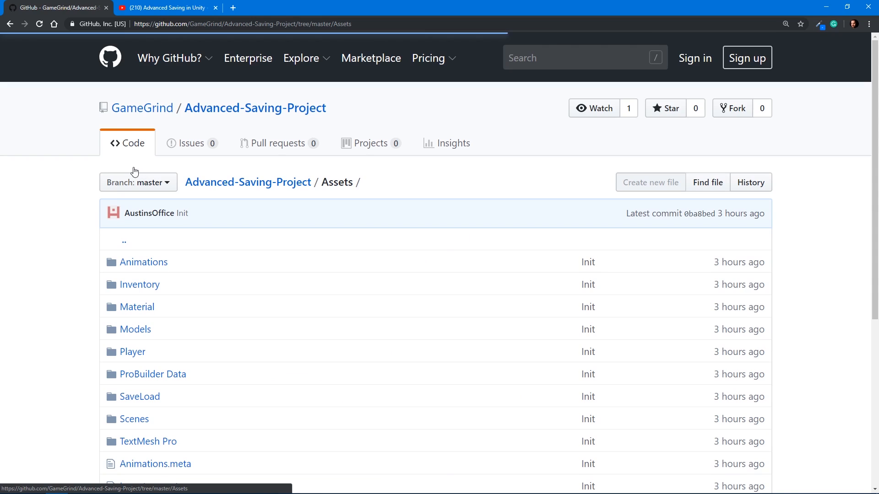
Scroll down the Zenva RPG Academy course page to its bonus C# courses
{"action": "scroll", "scroll_direction": "down", "scroll_amount": 3}
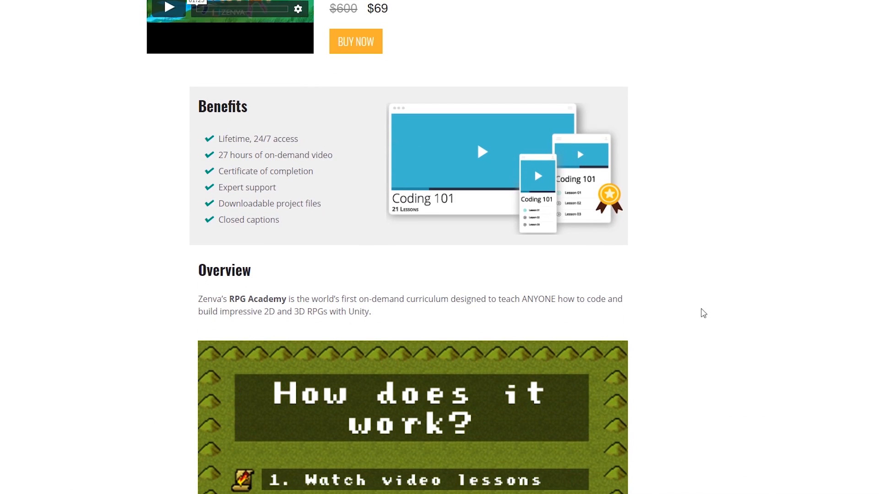
{"action": "scroll", "scroll_direction": "down", "scroll_amount": 3}
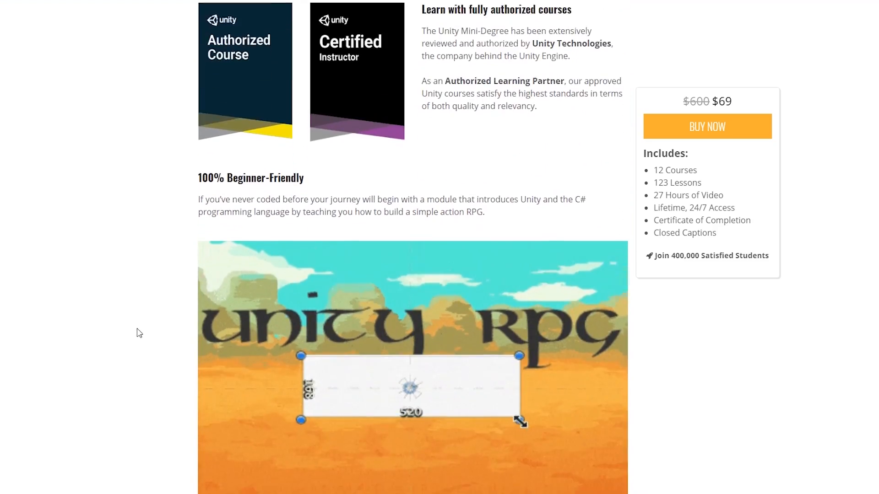
{"action": "scroll", "scroll_direction": "down", "scroll_amount": 3}
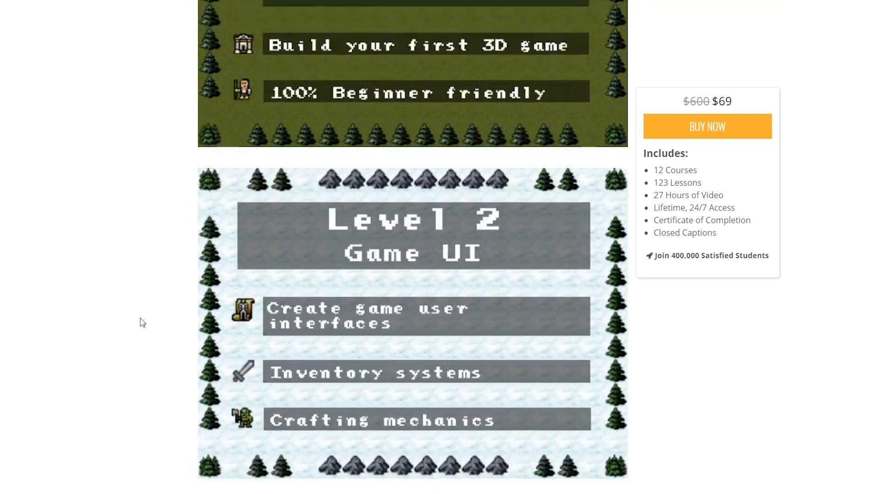
{"action": "scroll", "scroll_direction": "down", "scroll_amount": 3}
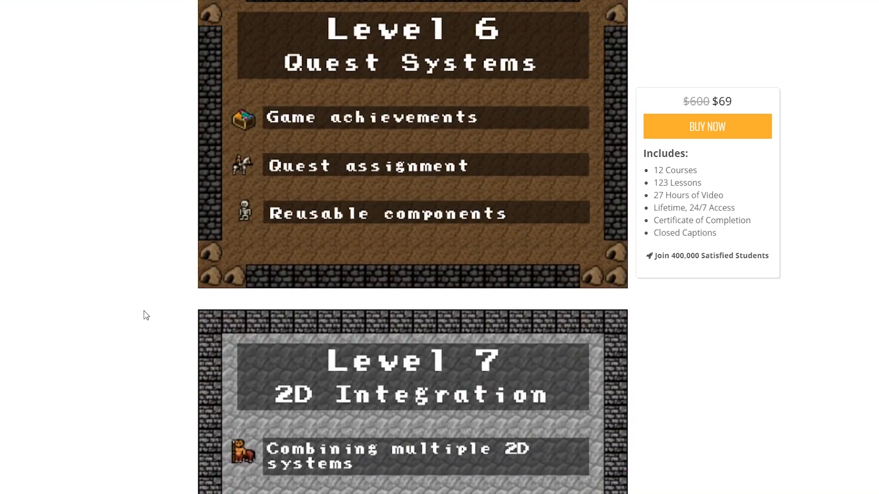
{"action": "scroll", "scroll_direction": "down", "scroll_amount": 3}
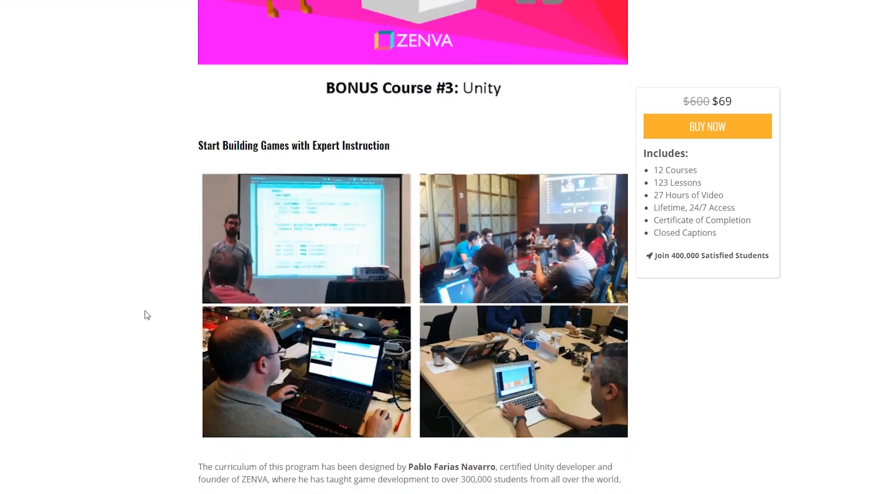
{"action": "scroll", "scroll_direction": "down", "scroll_amount": 3}
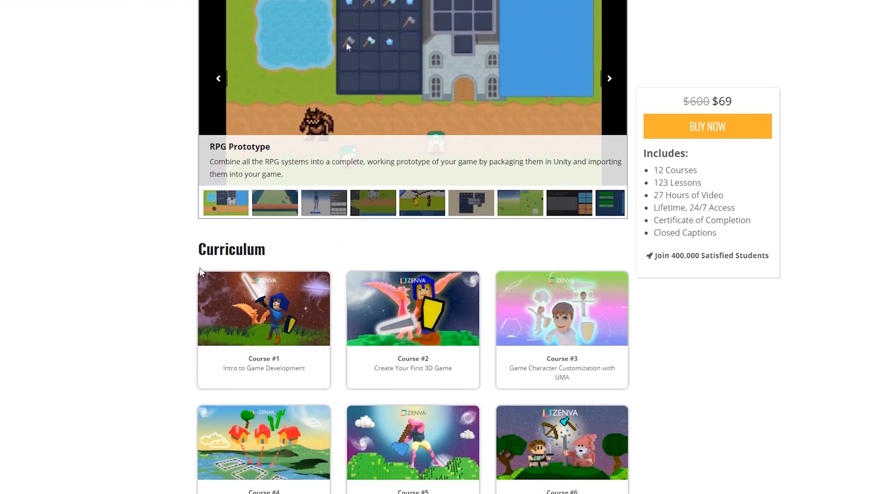
{"action": "scroll", "scroll_direction": "down", "scroll_amount": 3}
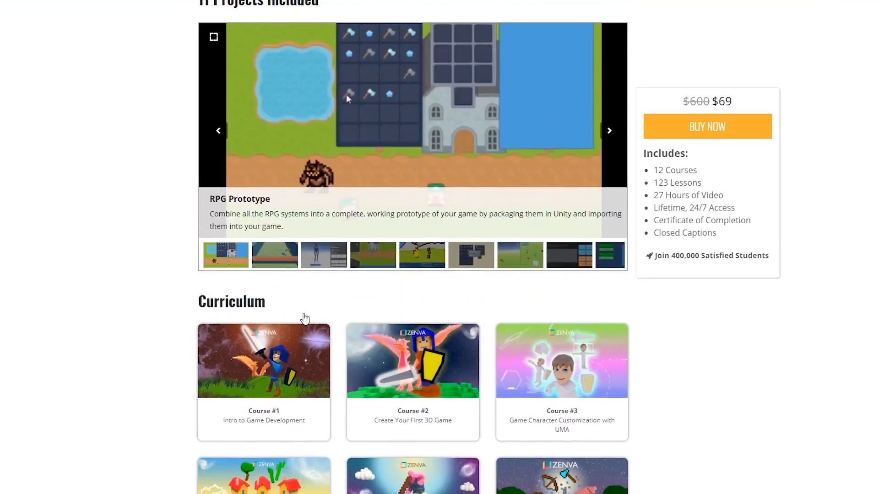
{"action": "scroll", "scroll_direction": "down", "scroll_amount": 3}
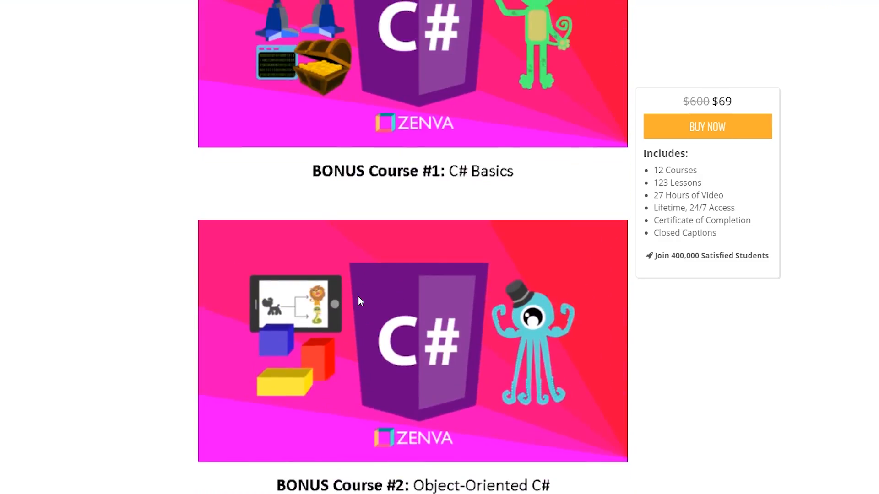